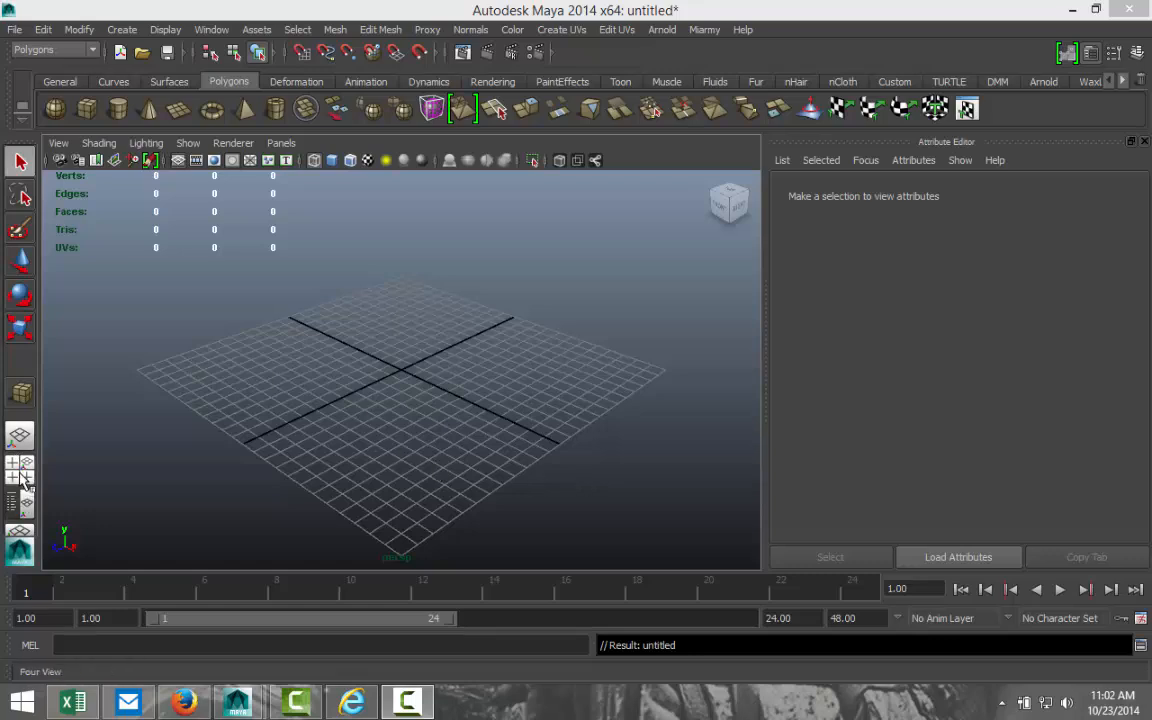
# Switch to the four-view layout and start importing a reference image plane.
pyautogui.click(21, 472)
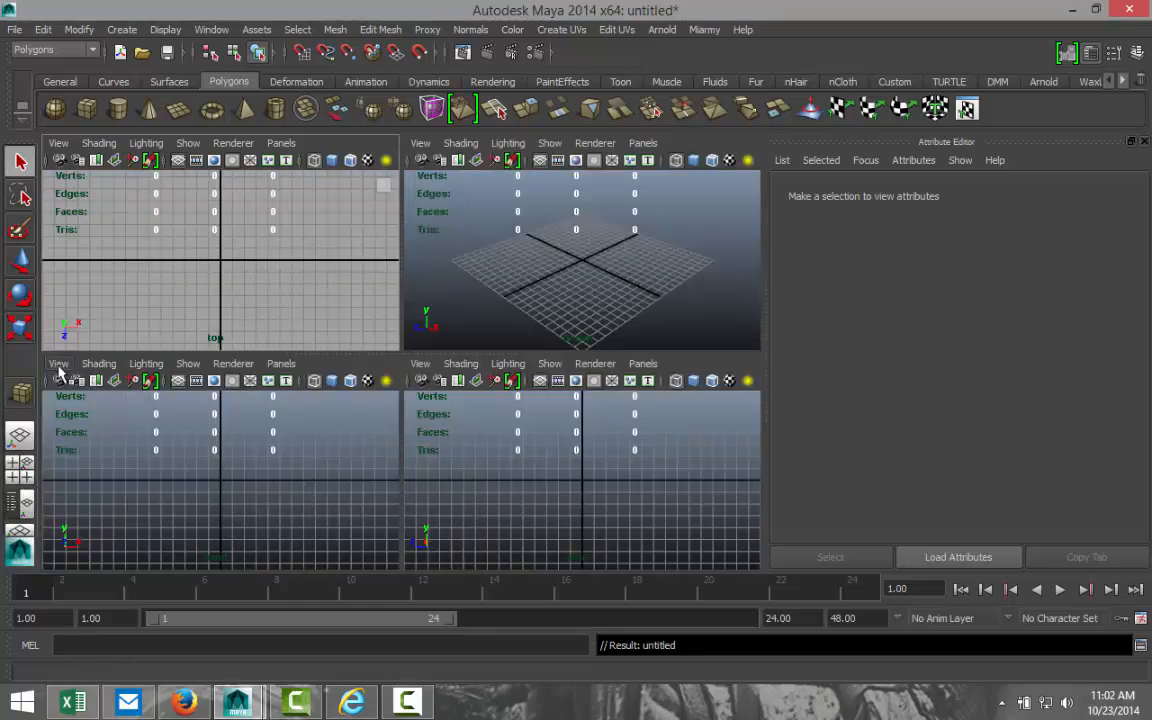
pyautogui.click(58, 363)
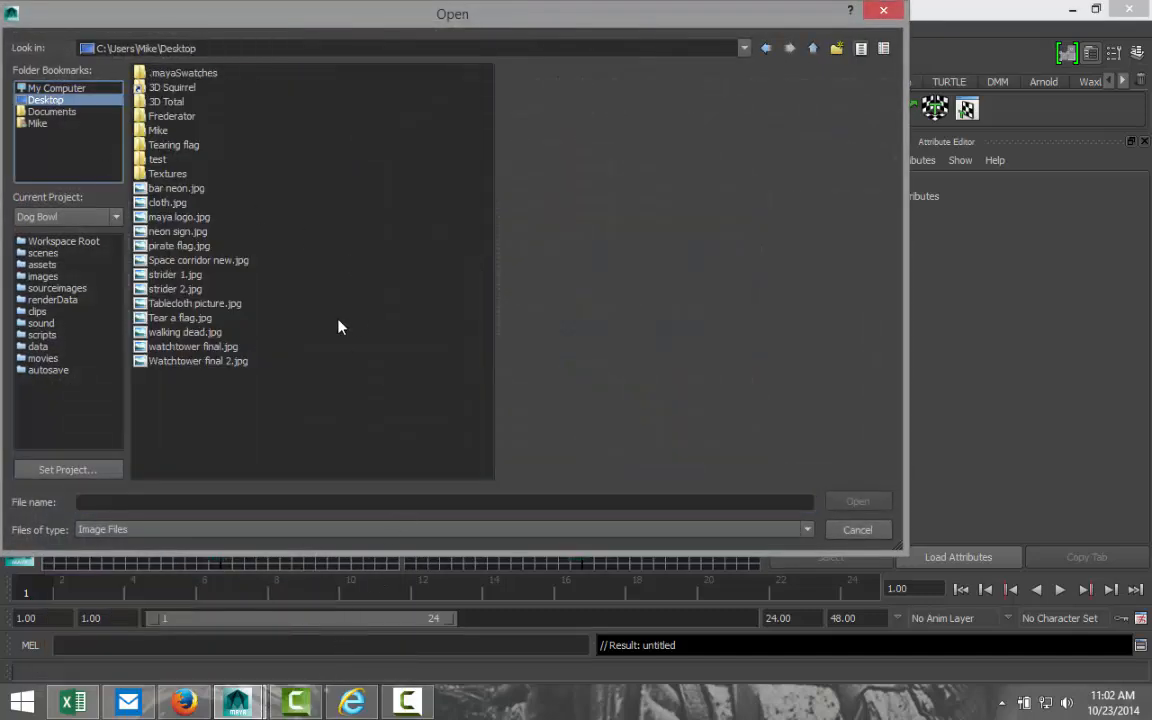
pyautogui.moveTo(197, 201)
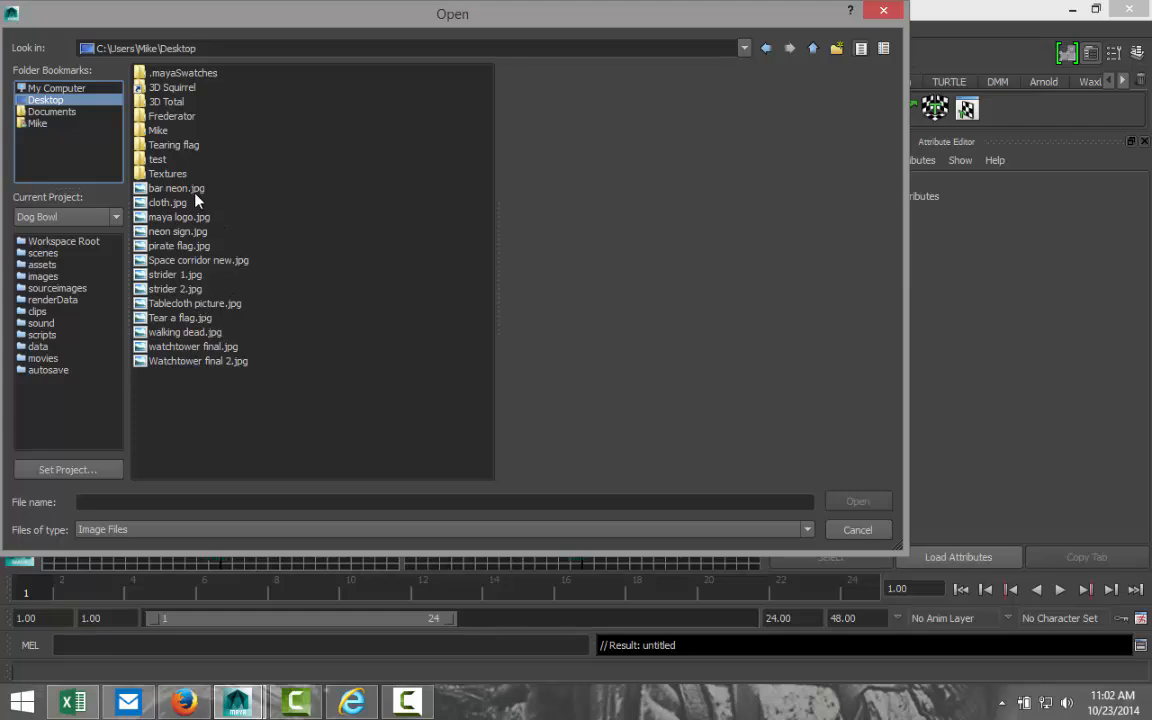
# Load bar neon.jpg into the scene as an image plane.
pyautogui.click(176, 188)
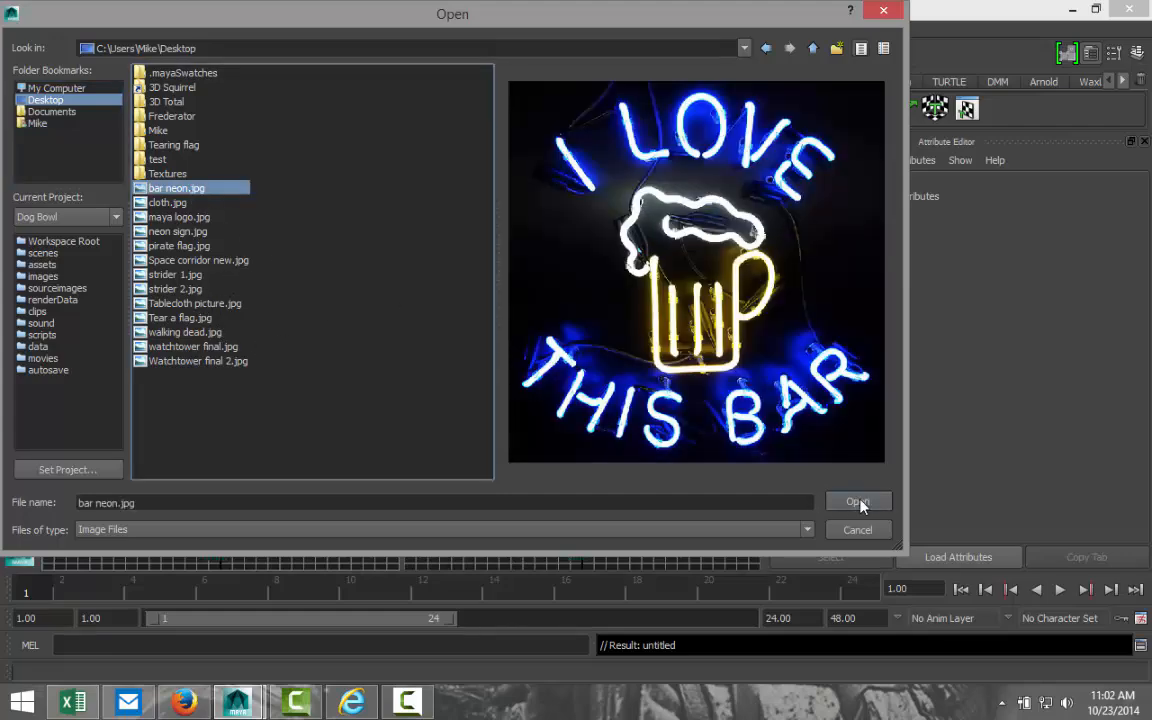
pyautogui.click(857, 502)
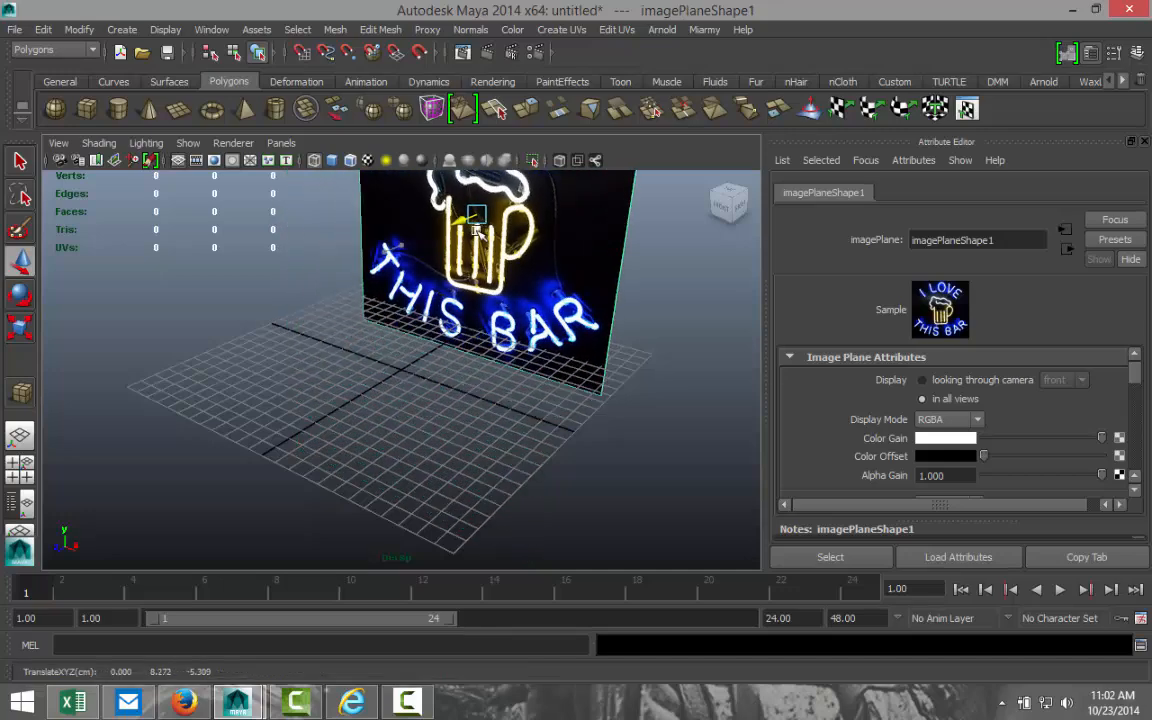
# Maximize the front view and activate the CV Curve Tool from the Curves shelf.
pyautogui.click(22, 463)
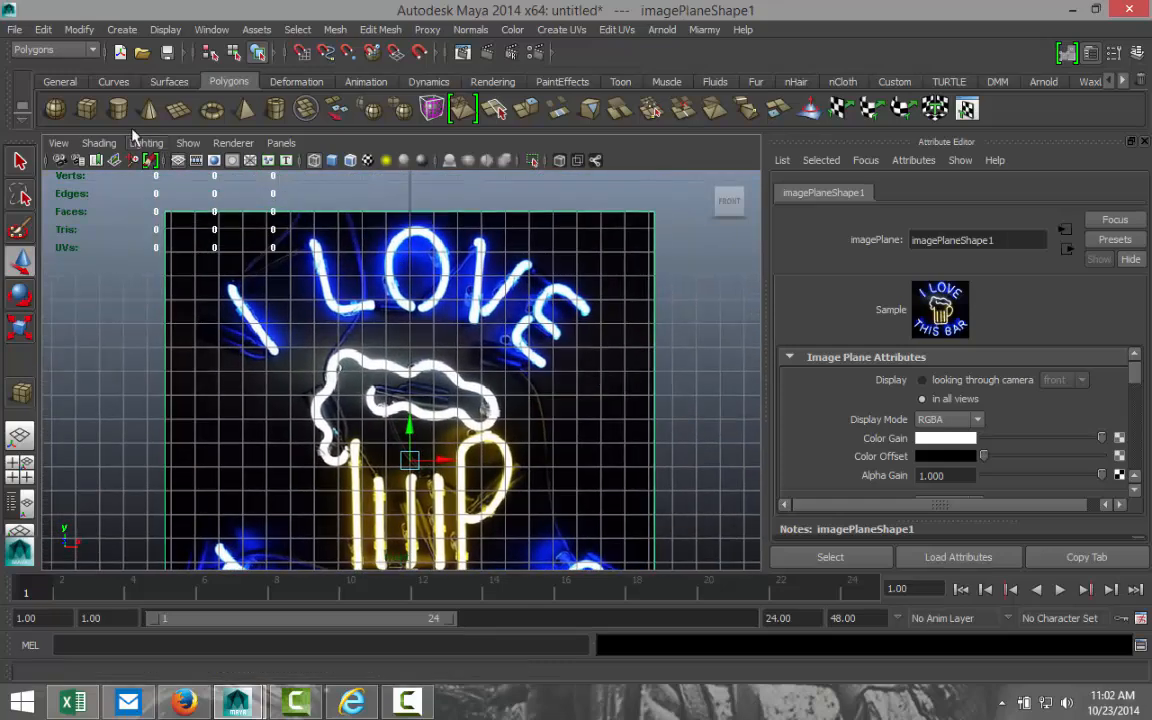
pyautogui.click(113, 81)
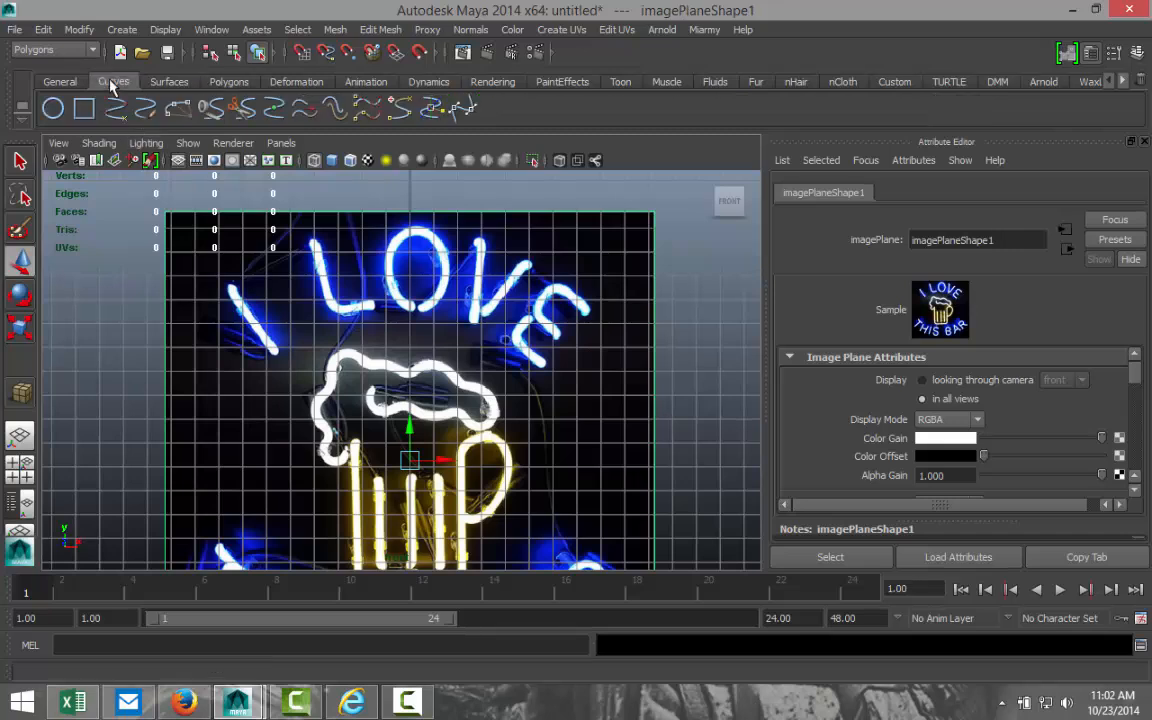
pyautogui.click(121, 29)
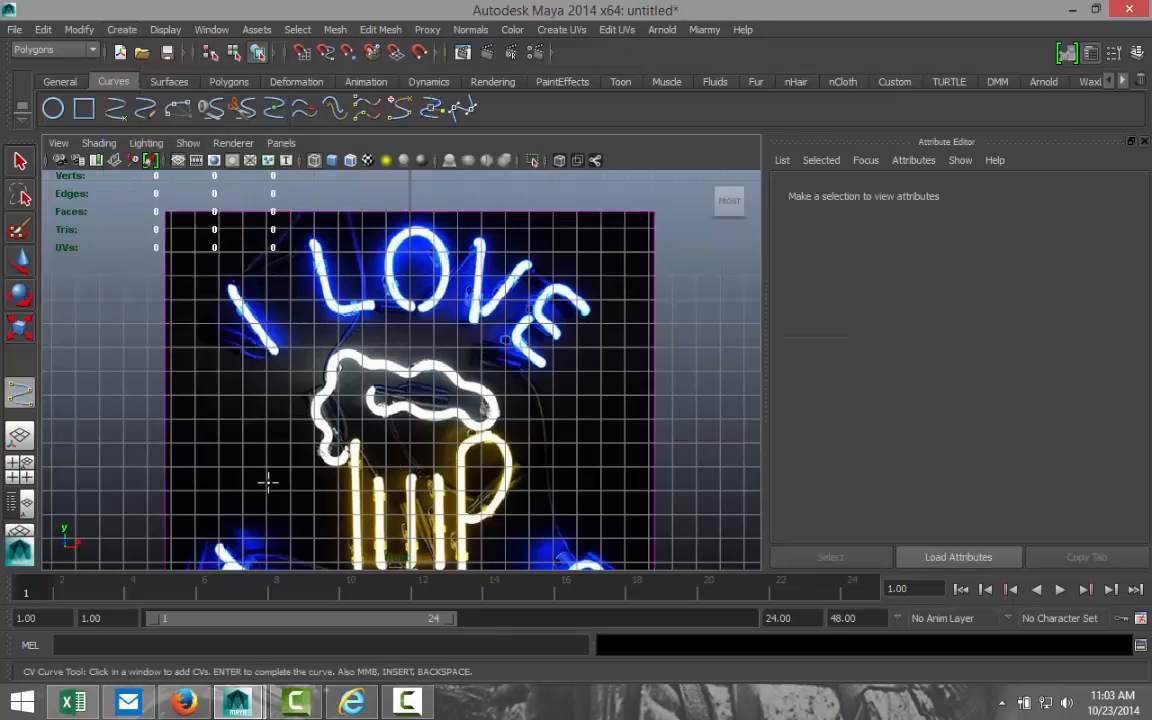
pyautogui.moveTo(228, 288)
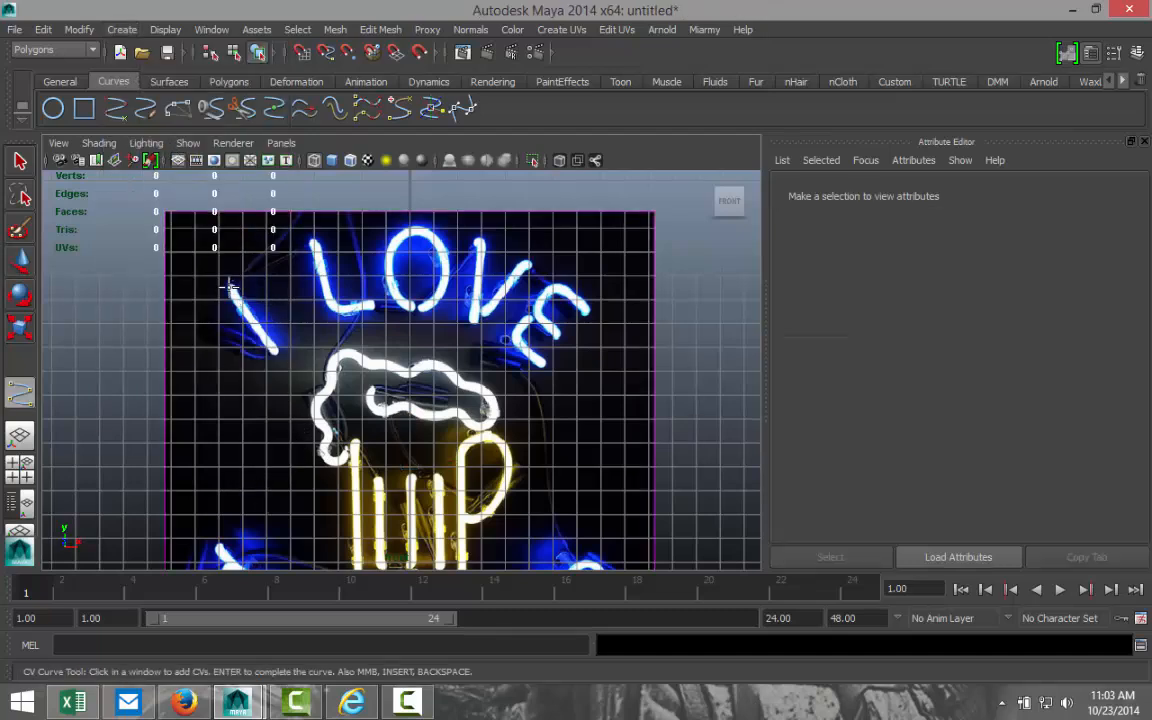
# Trace the neon letter I and the letter L, each as a three-point CV curve.
pyautogui.click(232, 290)
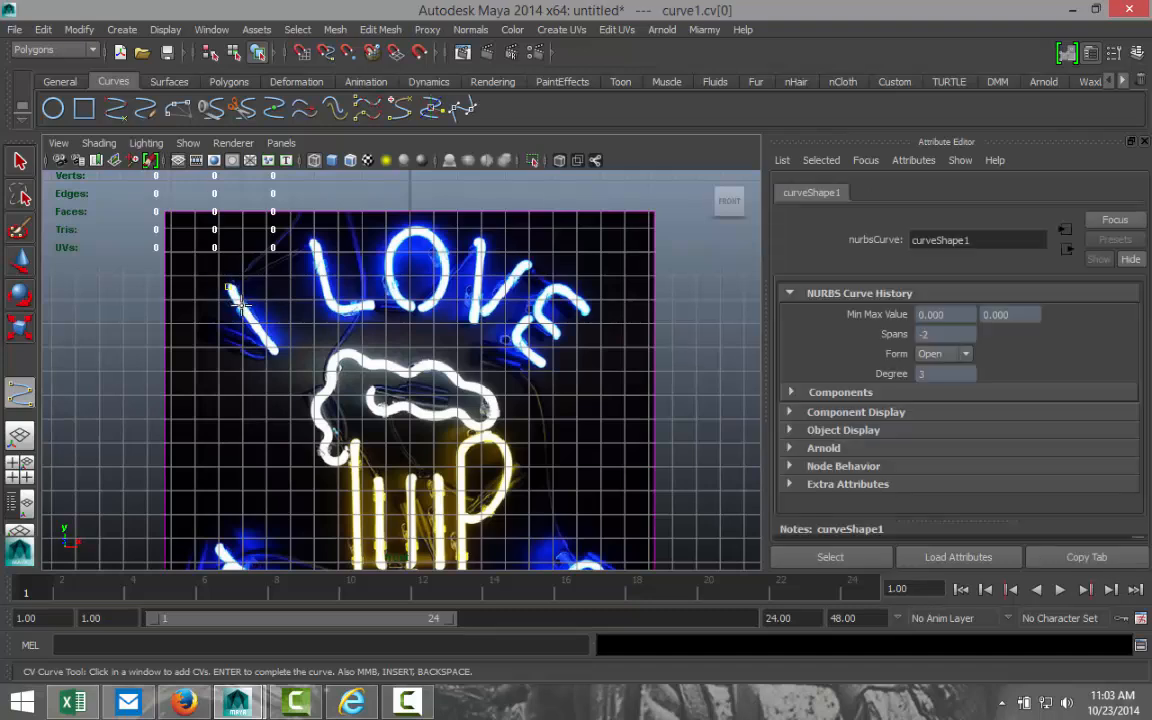
pyautogui.click(265, 340)
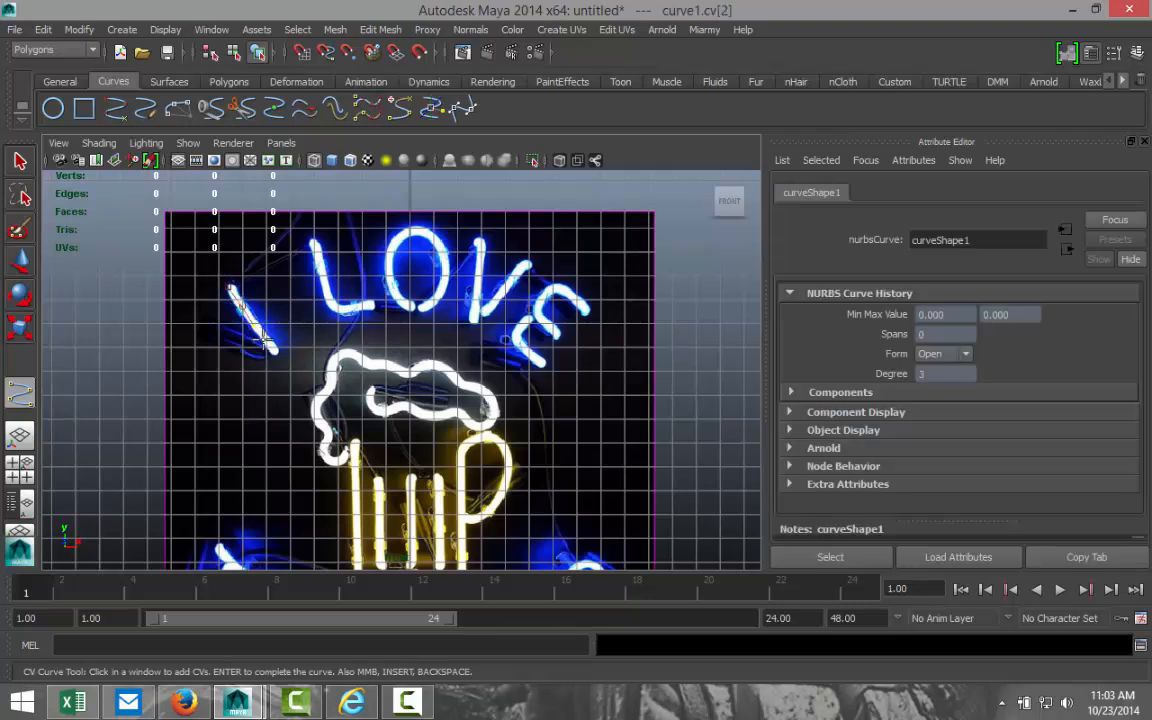
pyautogui.click(278, 358)
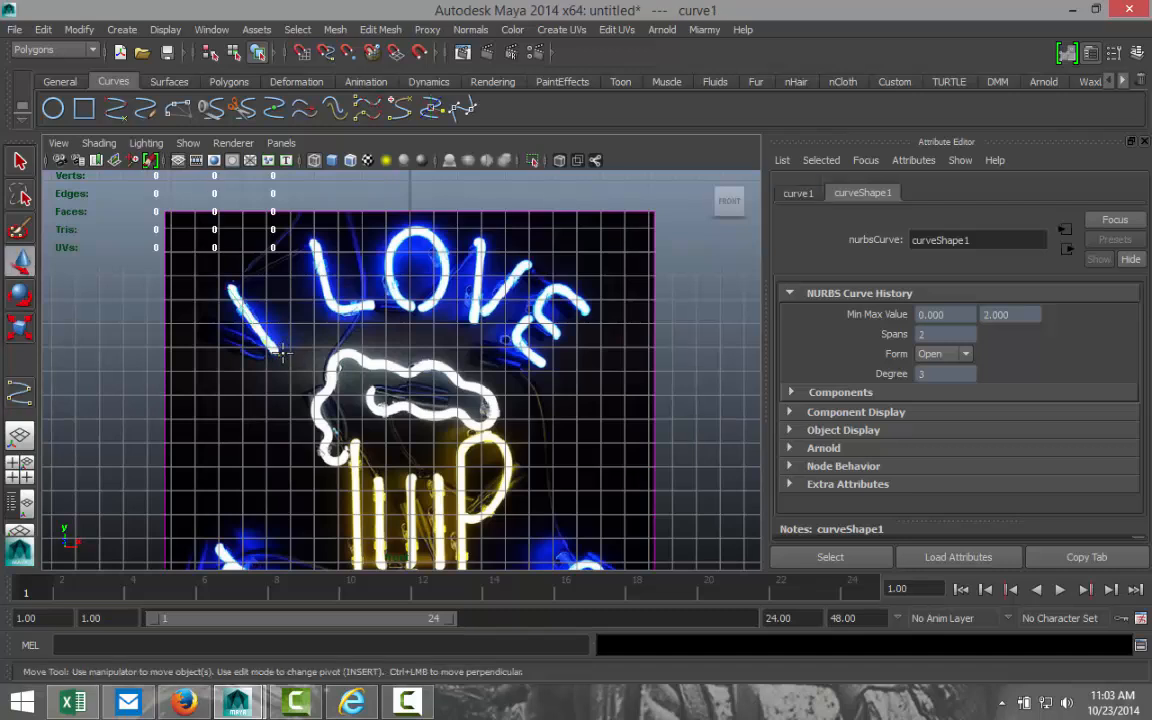
pyautogui.moveTo(248, 127)
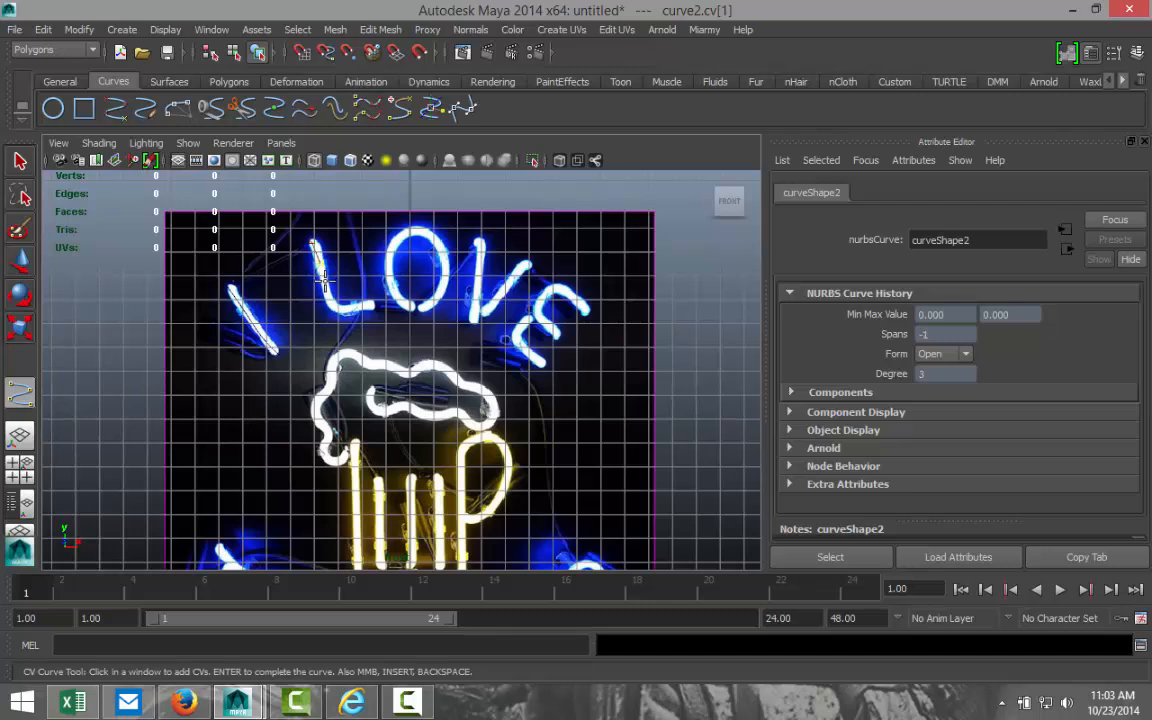
pyautogui.click(330, 312)
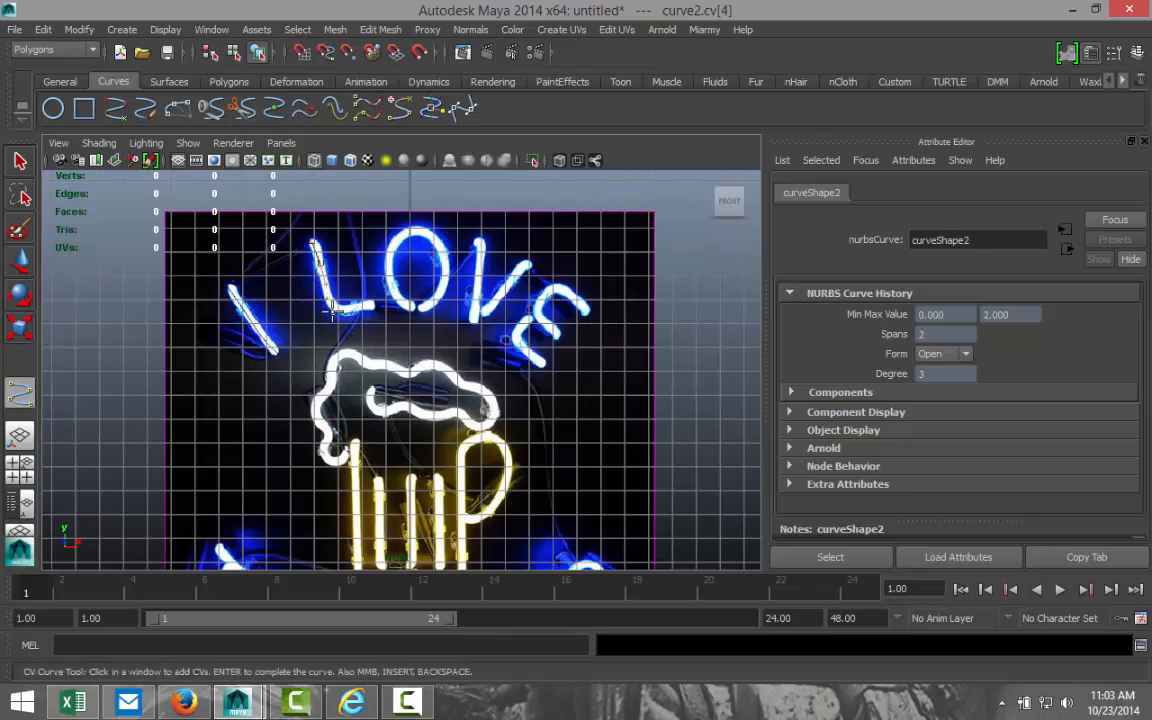
pyautogui.click(358, 307)
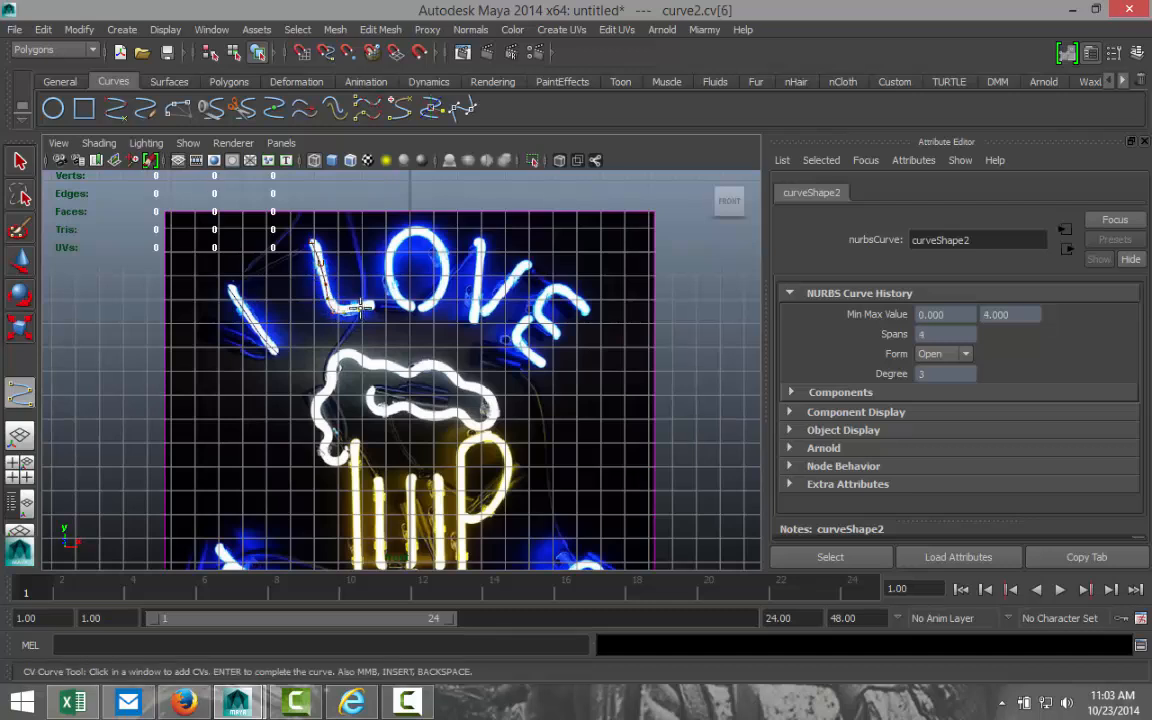
pyautogui.click(398, 316)
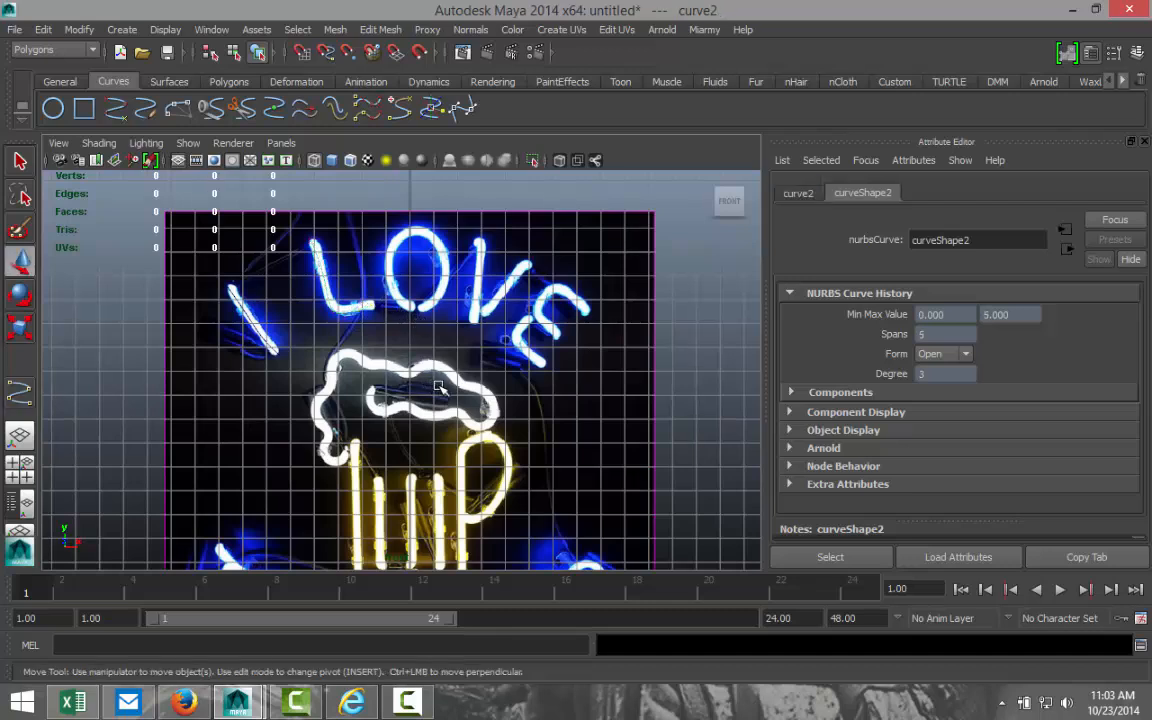
pyautogui.moveTo(205, 595)
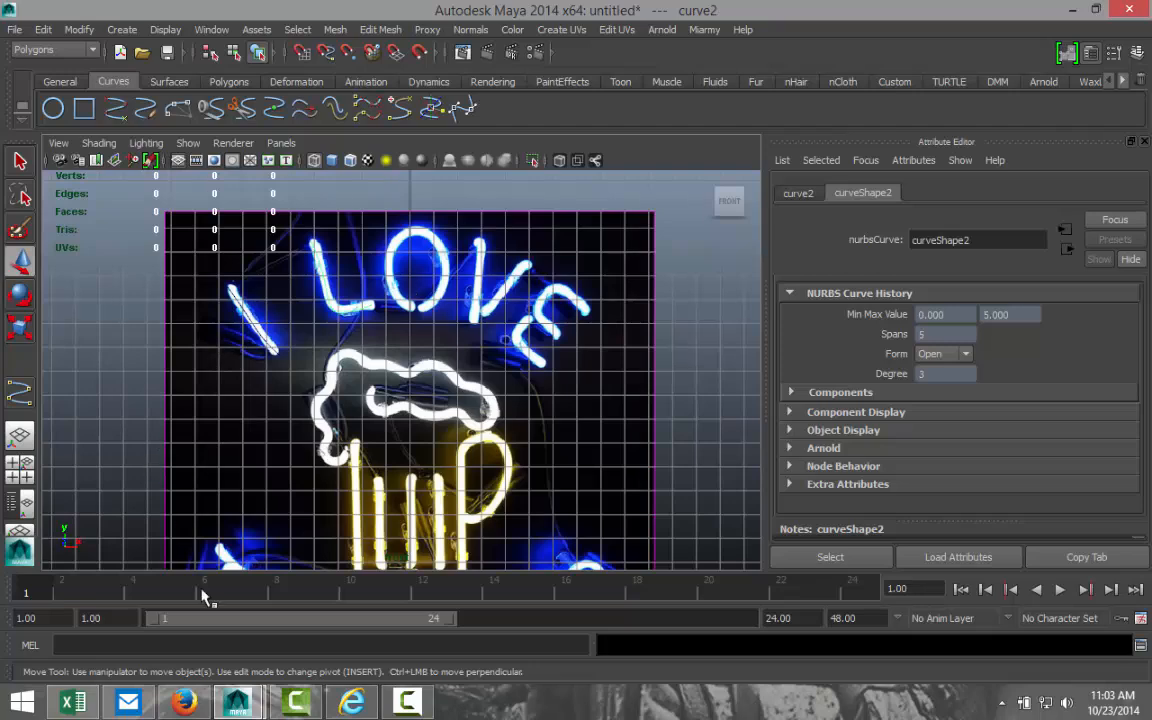
pyautogui.moveTo(480, 530)
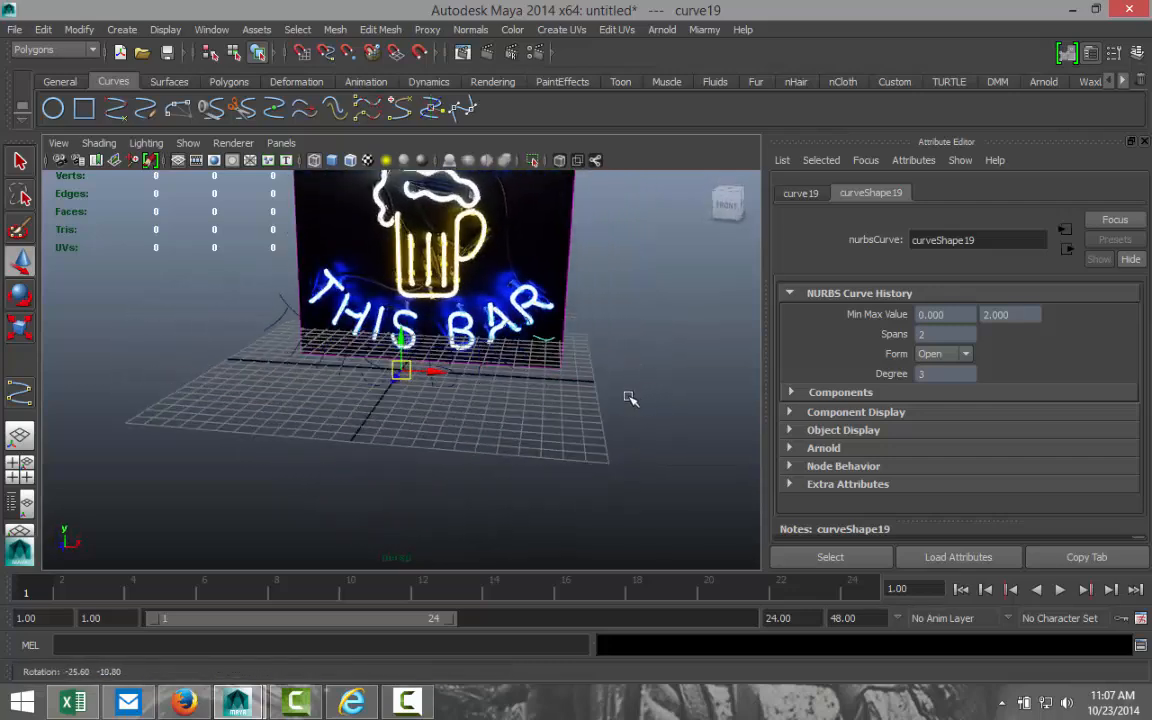
# Return to the straight-on front view of the traced lettering.
pyautogui.press('space')
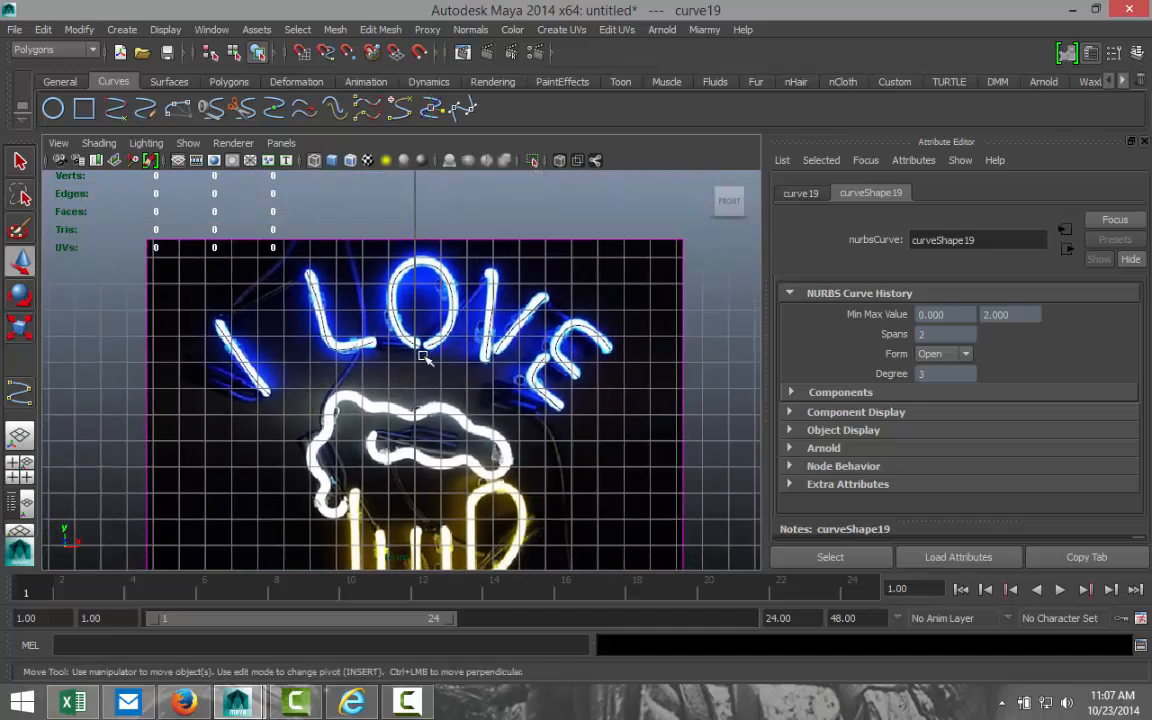
pyautogui.moveTo(420, 345)
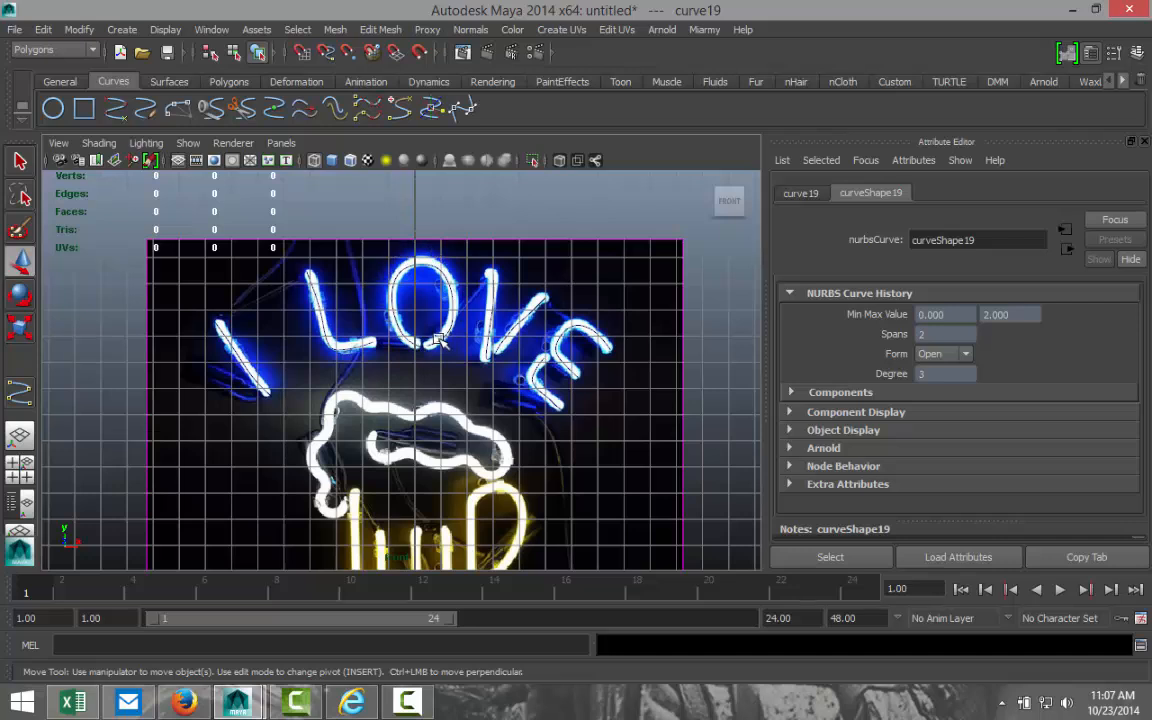
pyautogui.moveTo(488, 263)
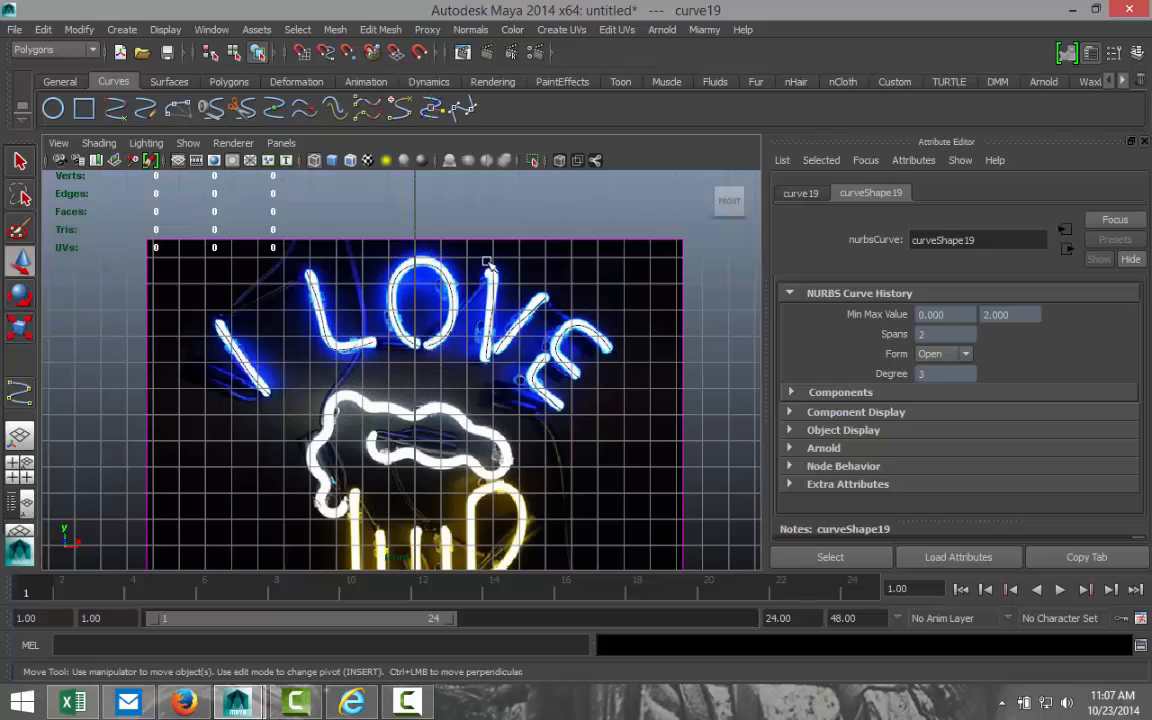
pyautogui.moveTo(485, 328)
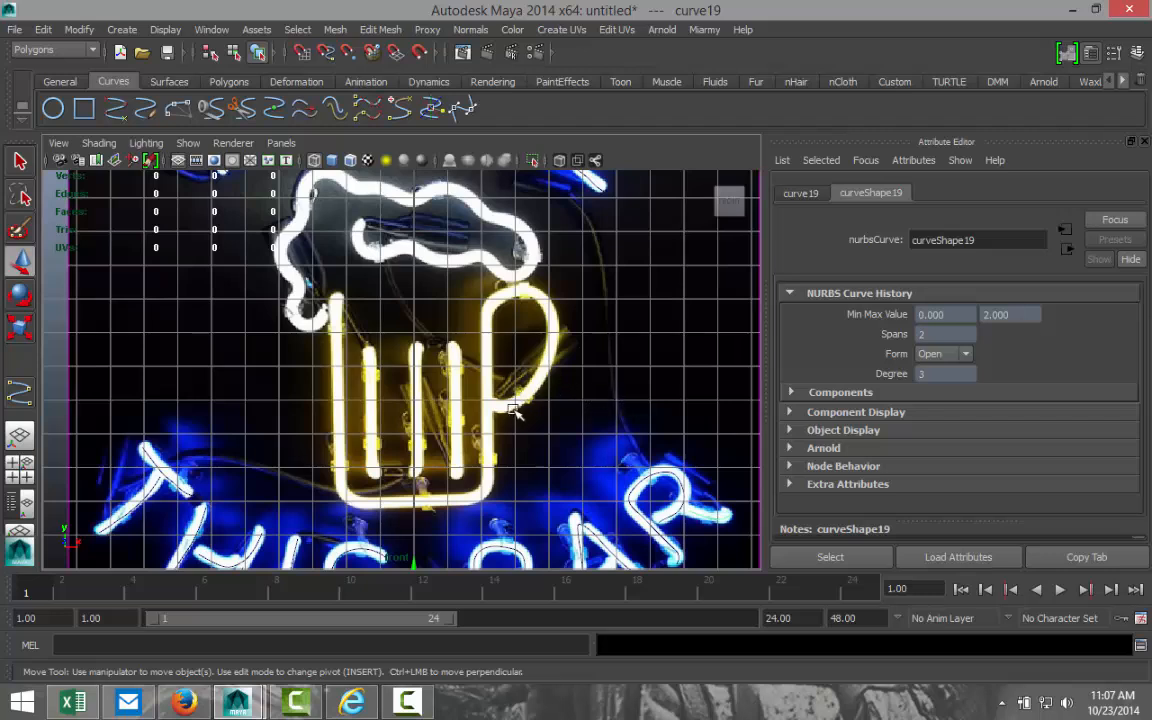
pyautogui.moveTo(483, 190)
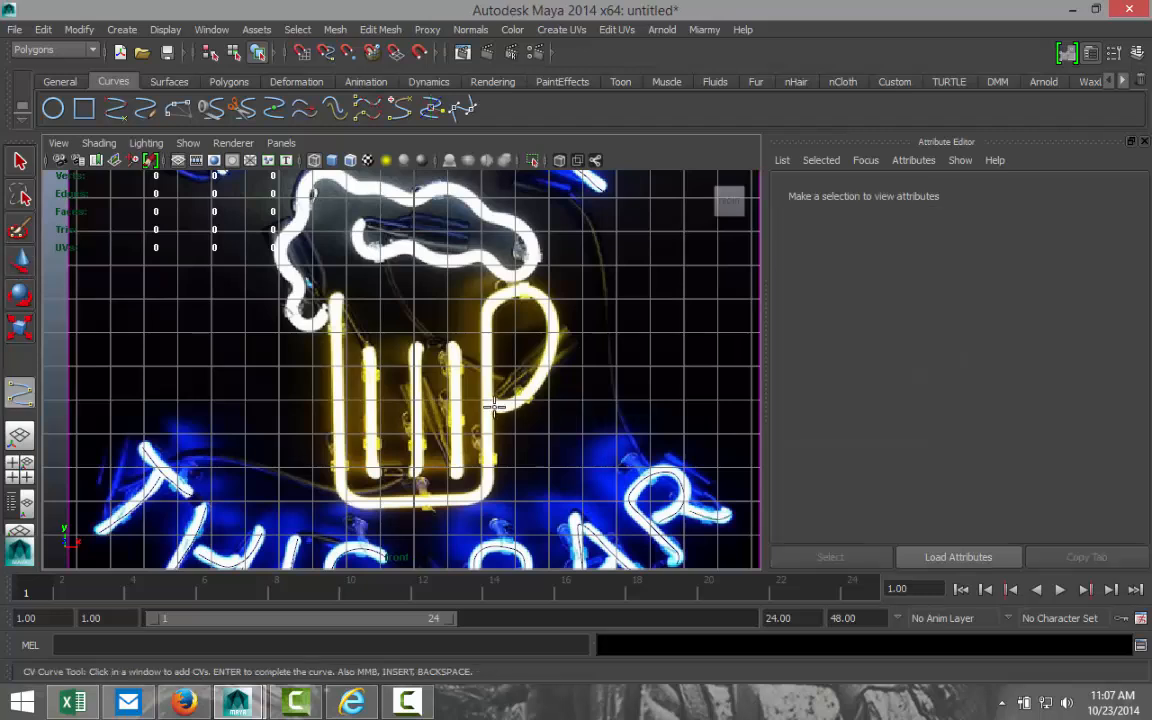
# Outline the mug handle and body with one curve, ending along the mug's bottom edge.
pyautogui.click(498, 405)
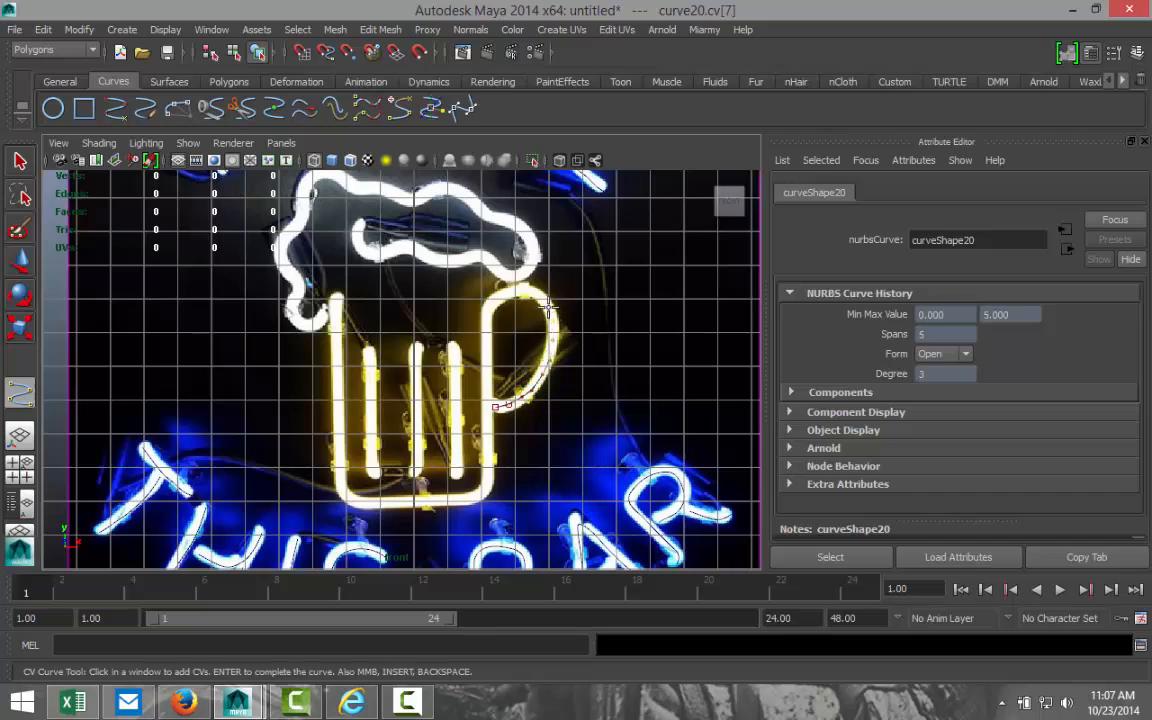
pyautogui.click(548, 288)
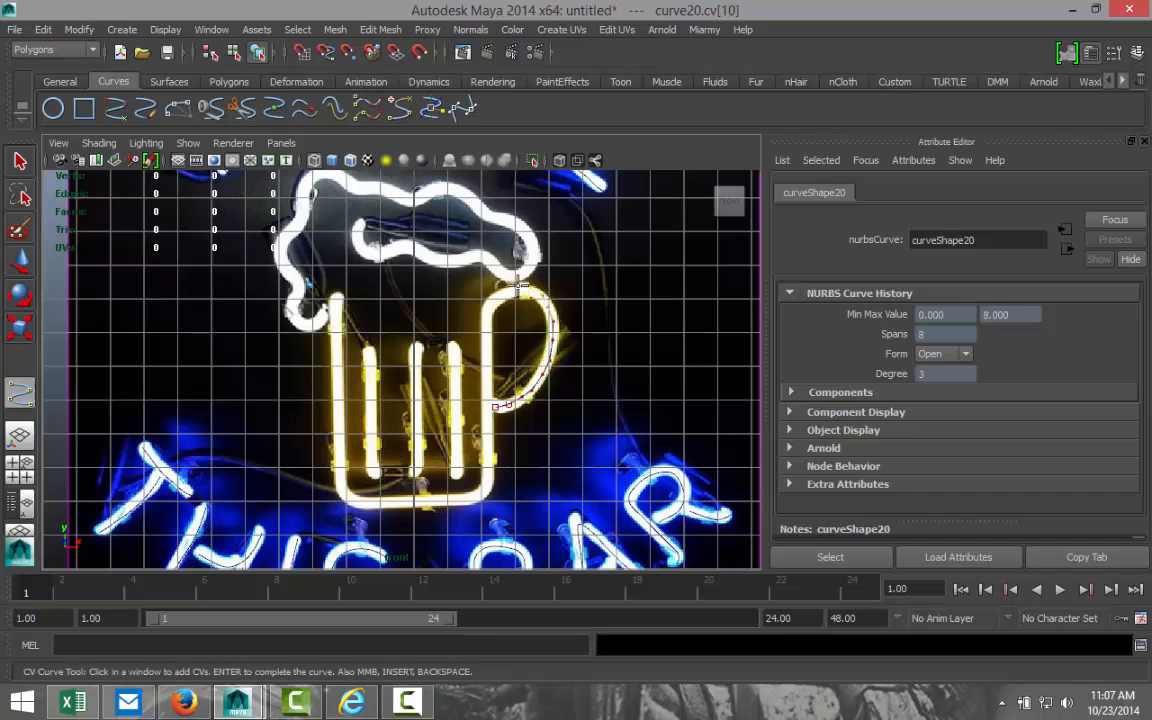
pyautogui.click(485, 318)
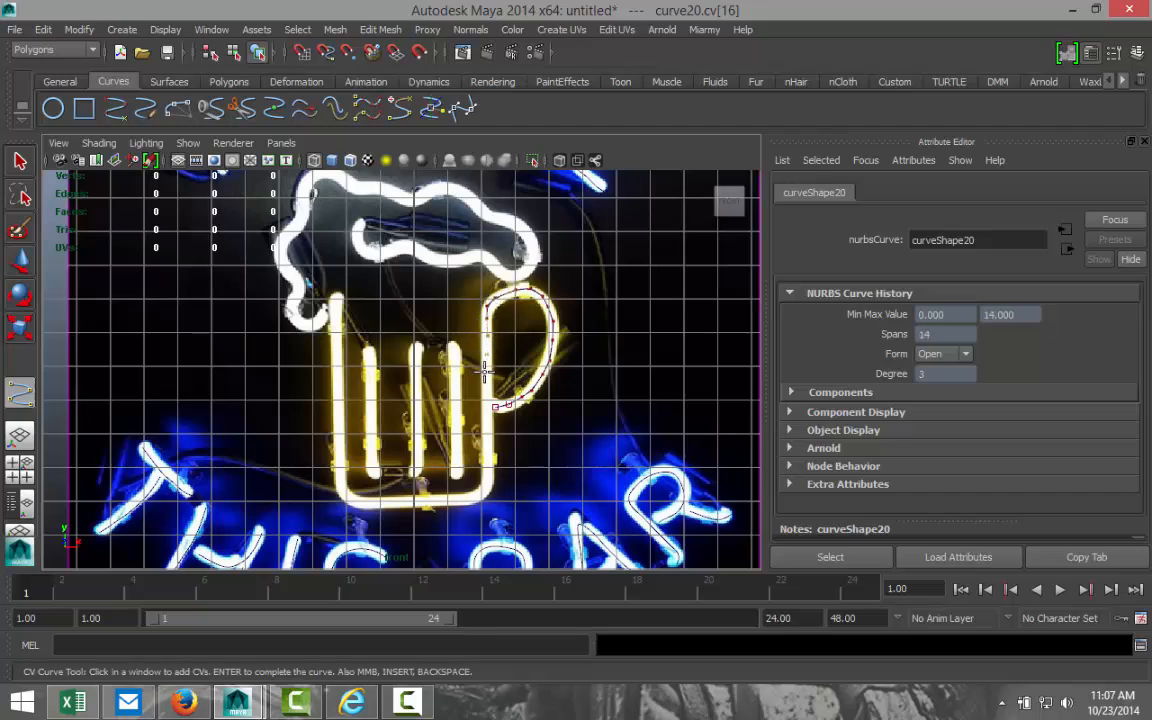
pyautogui.click(485, 445)
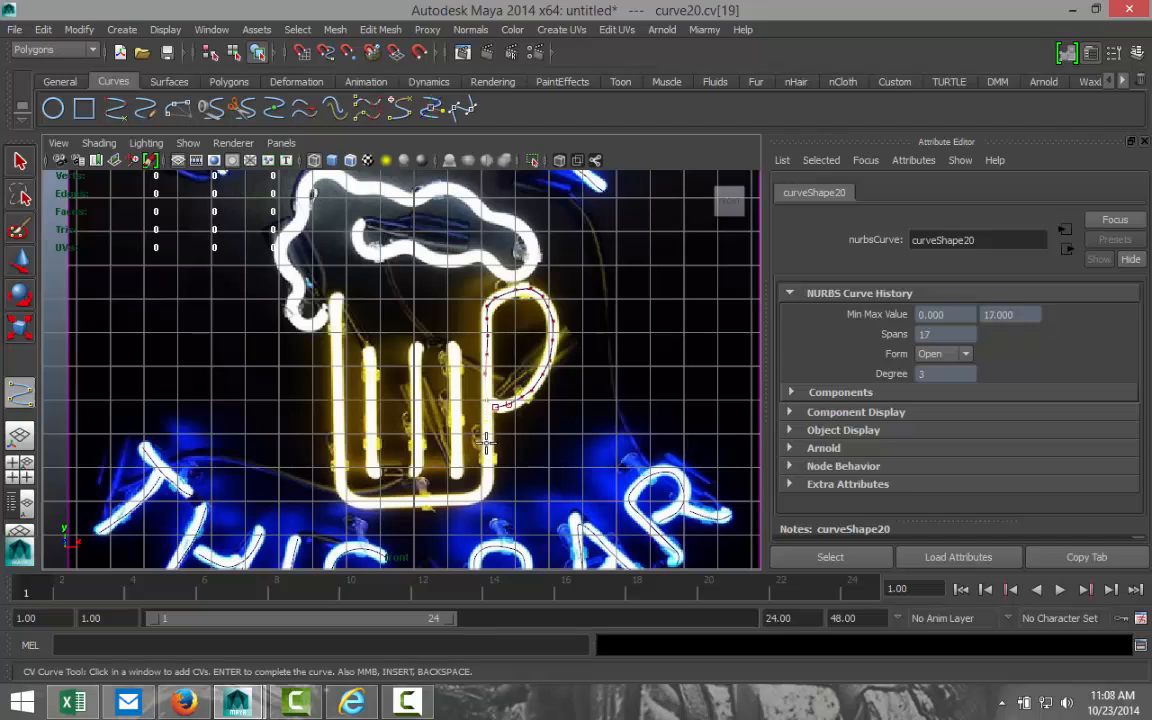
pyautogui.click(475, 498)
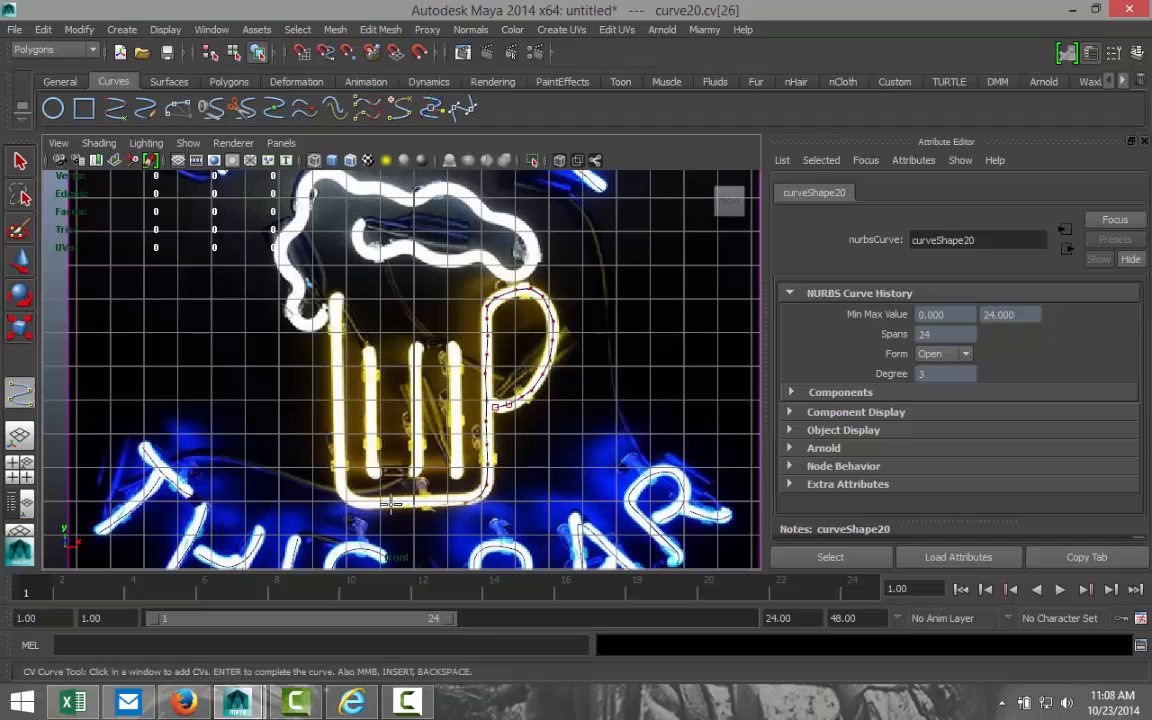
pyautogui.click(338, 485)
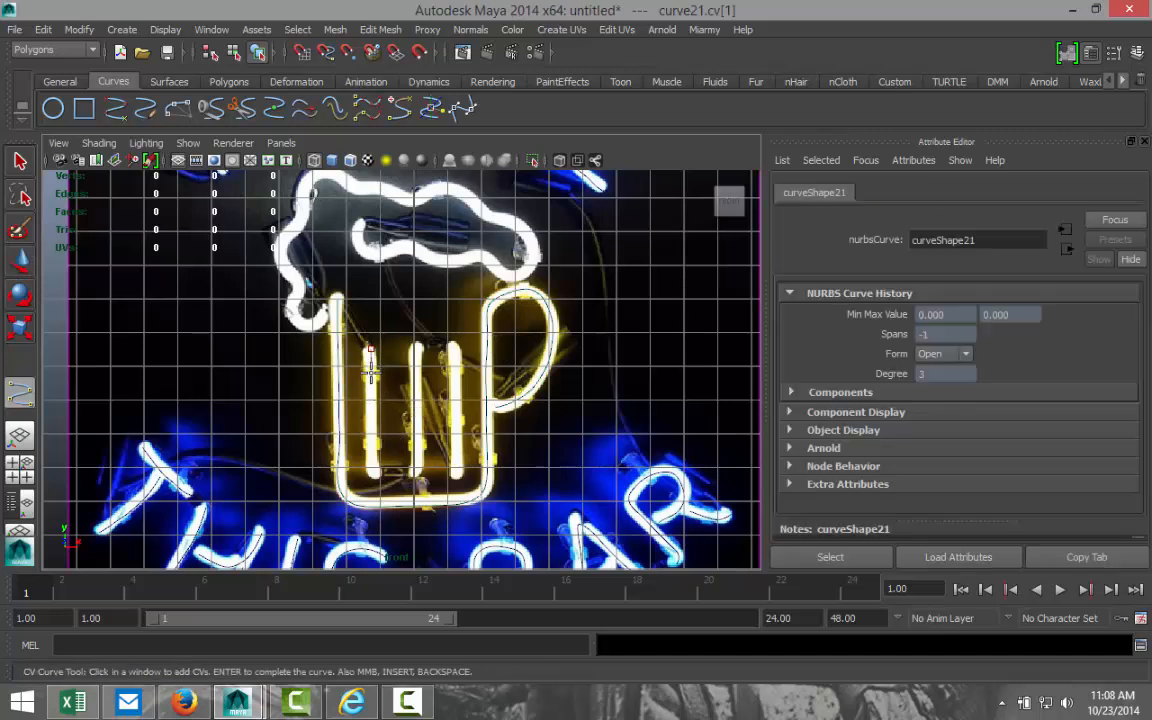
# Trace the left and other inner mug stripes as short separate curves.
pyautogui.click(370, 435)
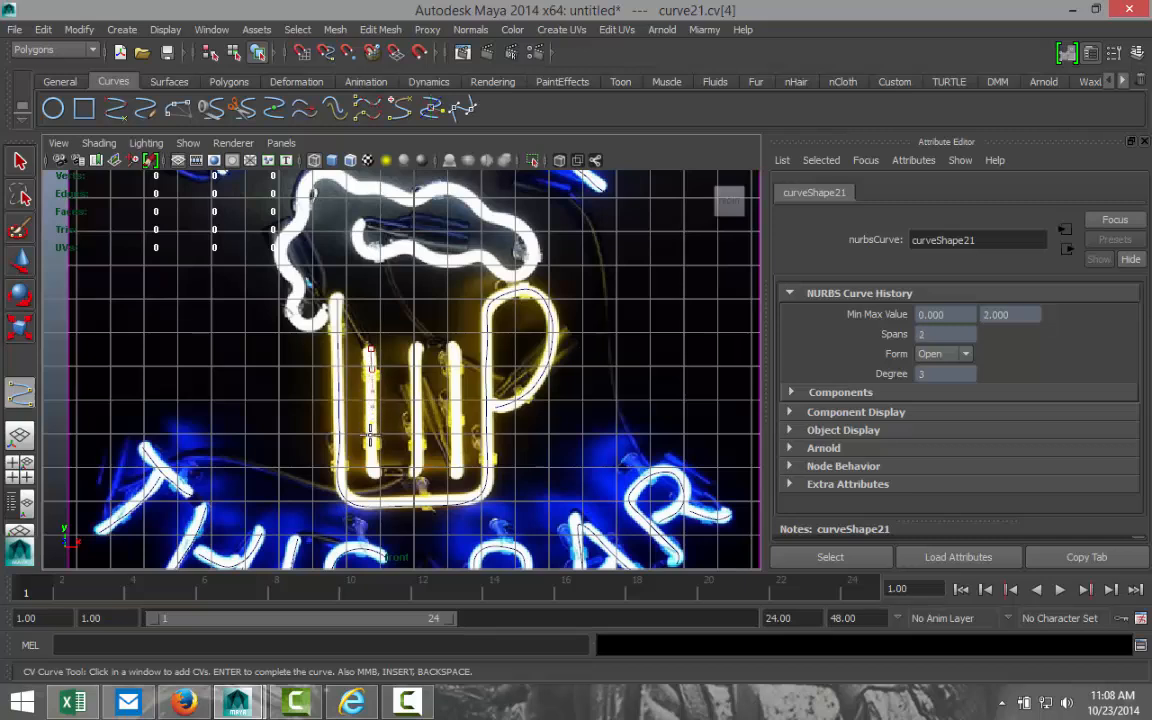
pyautogui.click(371, 477)
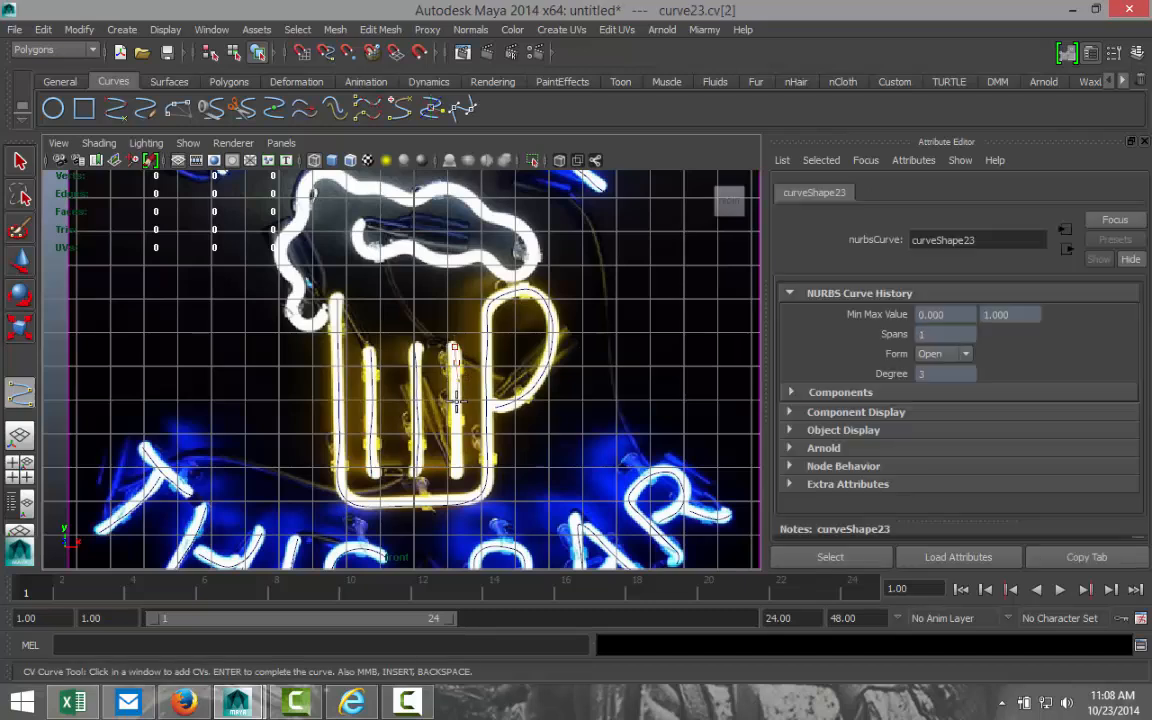
pyautogui.click(457, 460)
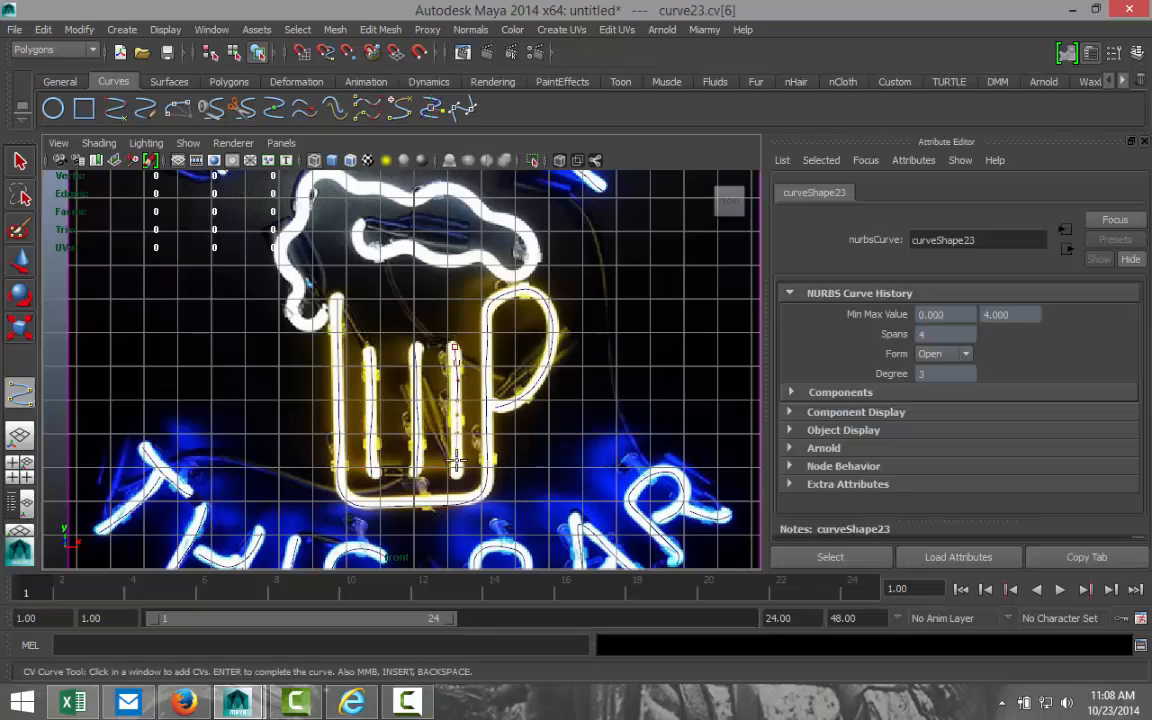
pyautogui.click(513, 502)
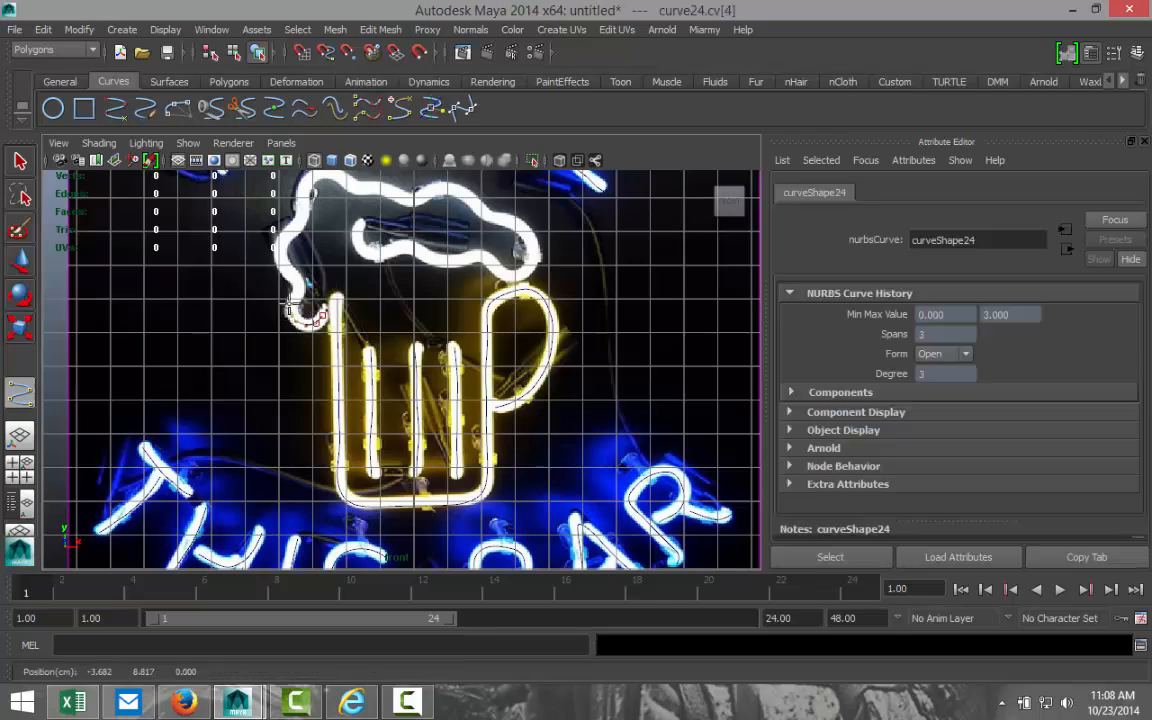
# Trace the foam from its left side over the top, right bulge and inner edge.
pyautogui.click(290, 298)
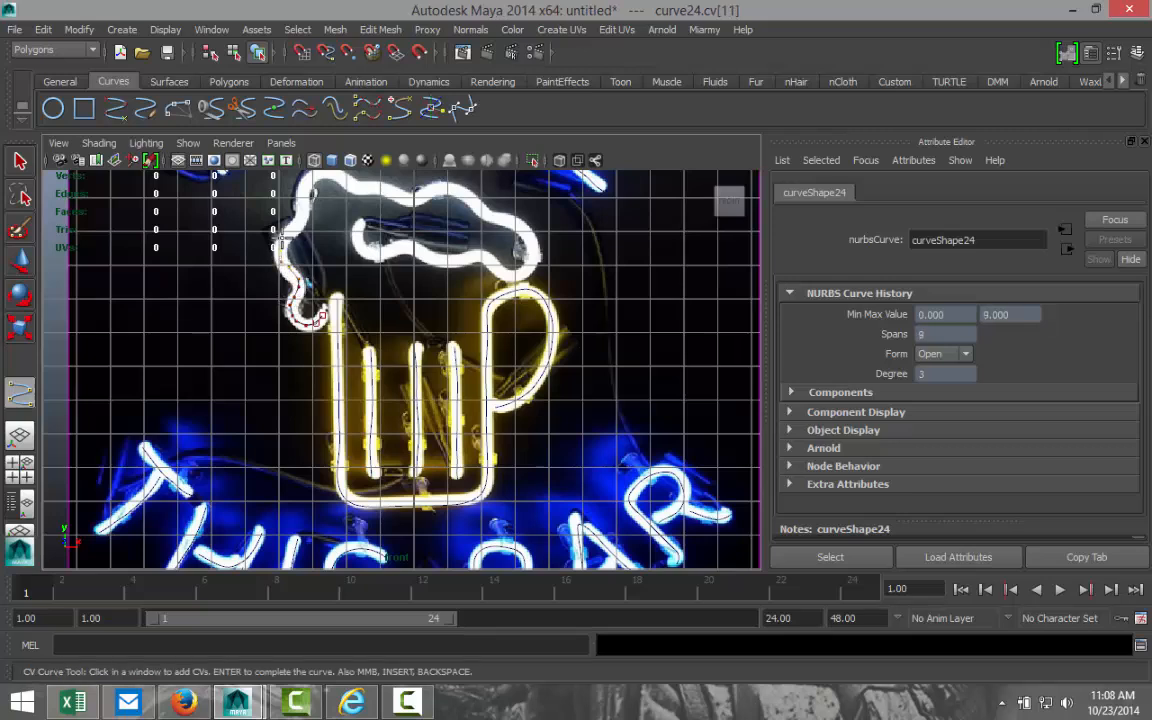
pyautogui.click(300, 198)
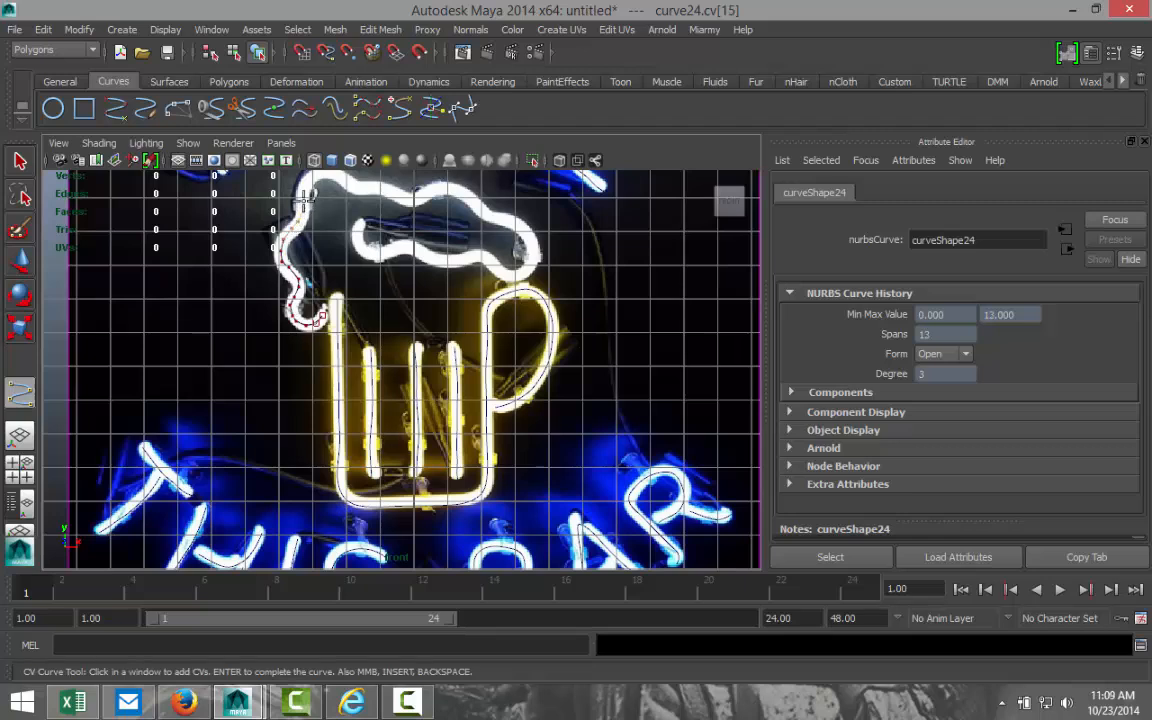
pyautogui.click(328, 170)
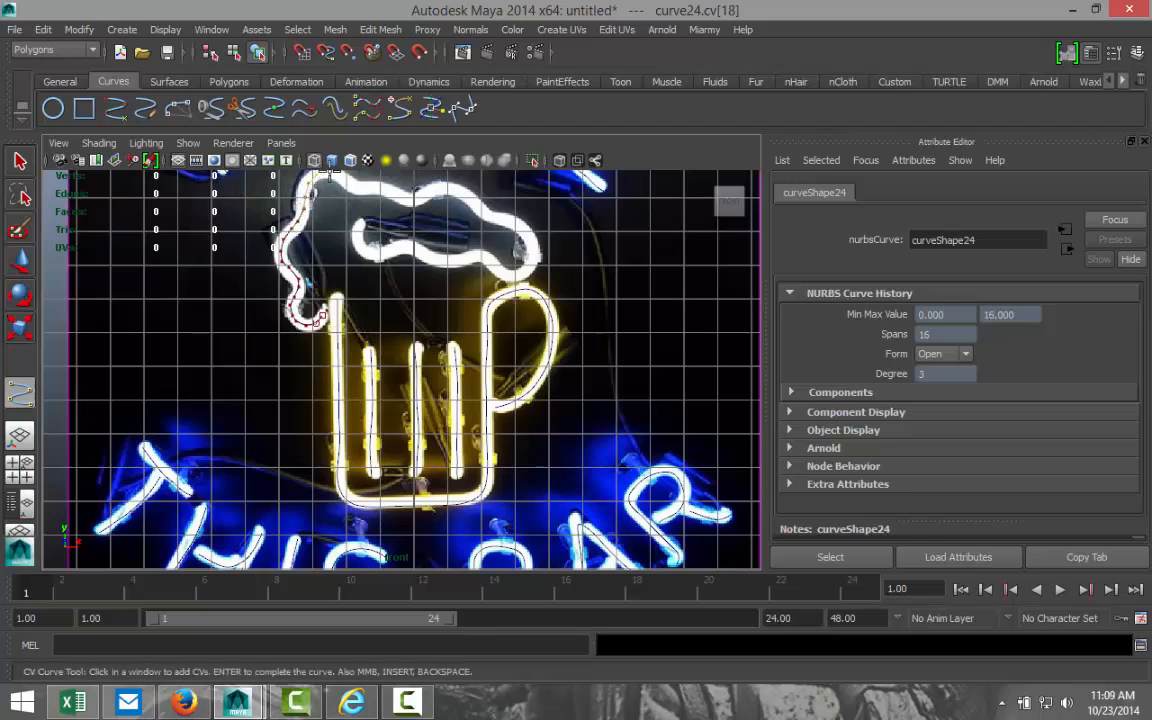
pyautogui.click(378, 187)
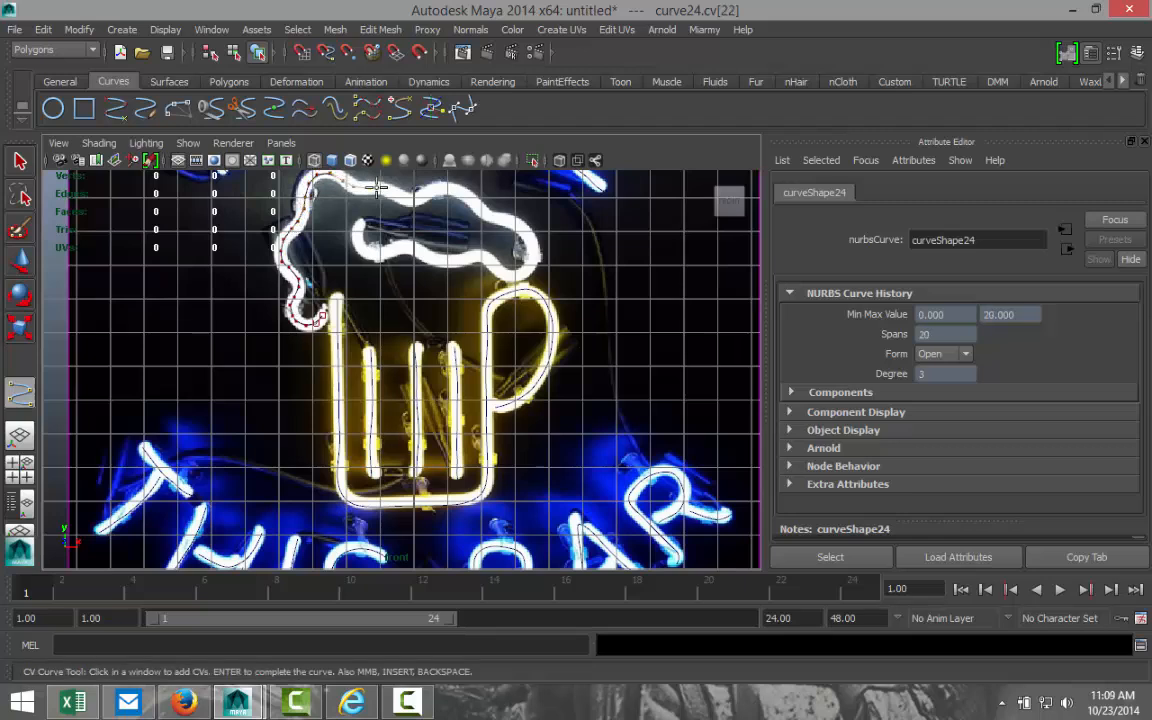
pyautogui.click(410, 195)
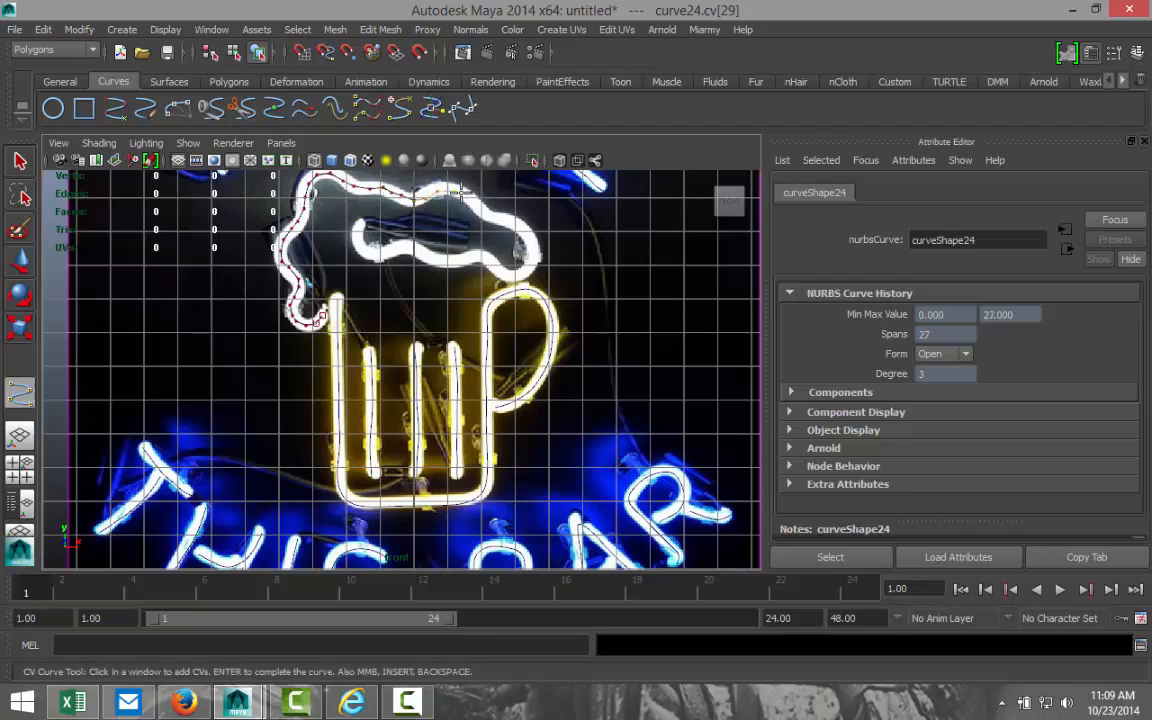
pyautogui.click(495, 215)
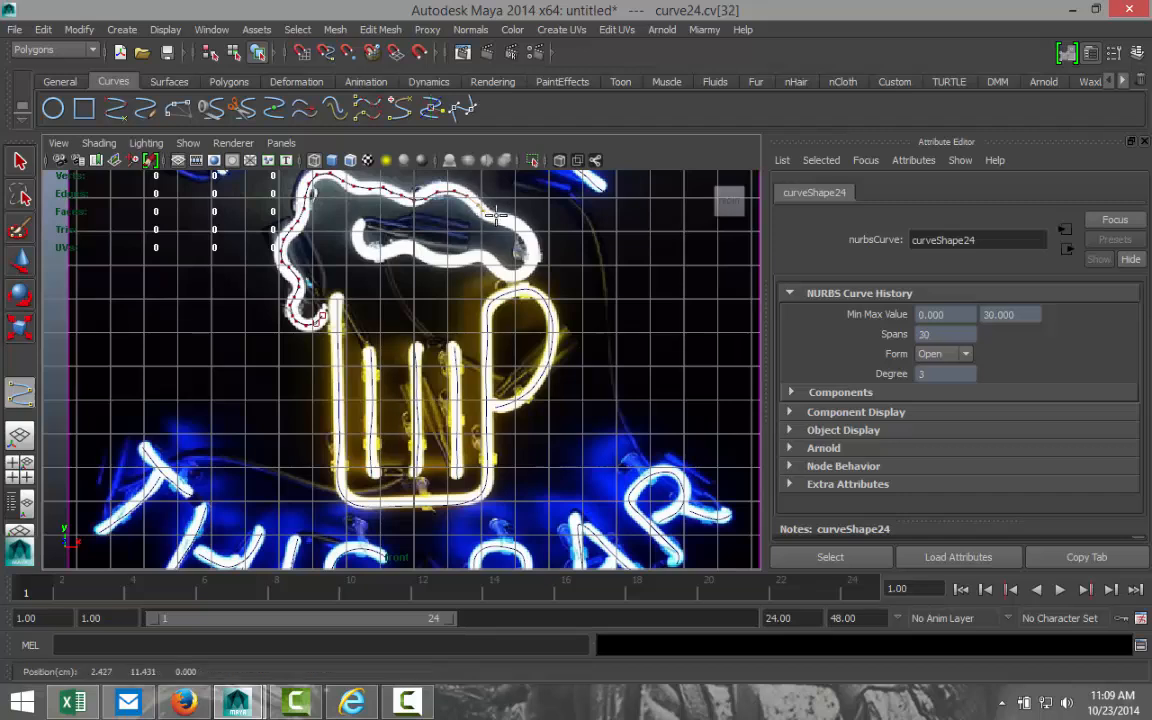
pyautogui.click(535, 260)
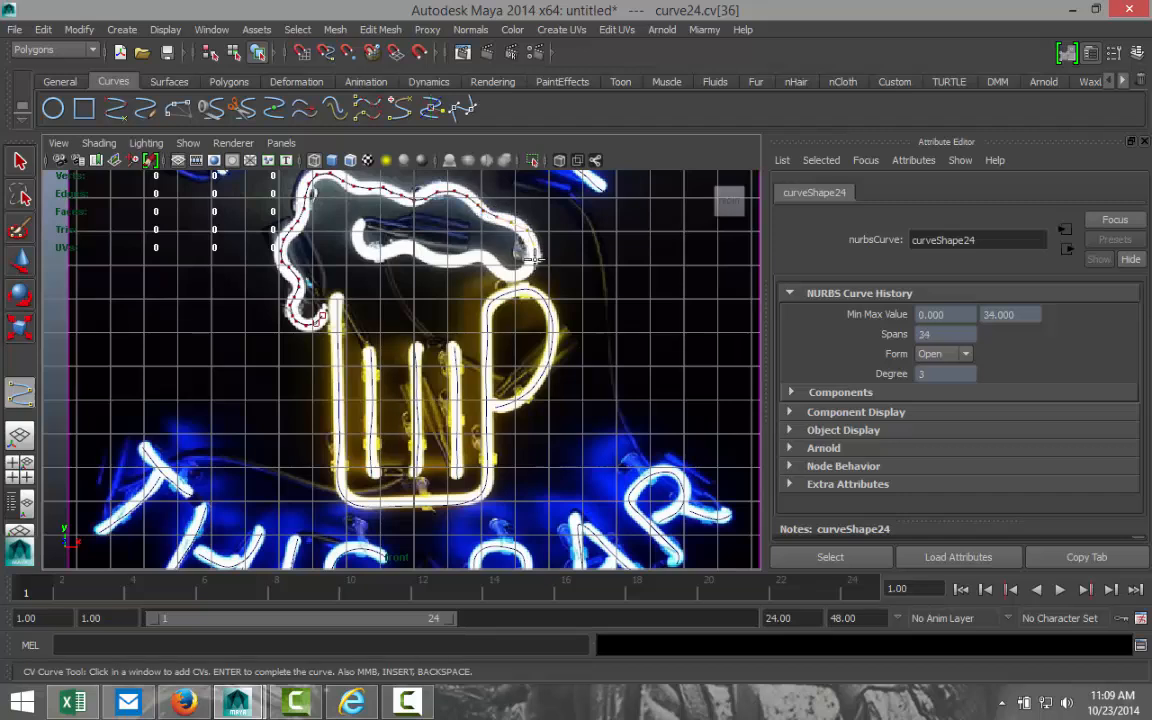
pyautogui.click(515, 280)
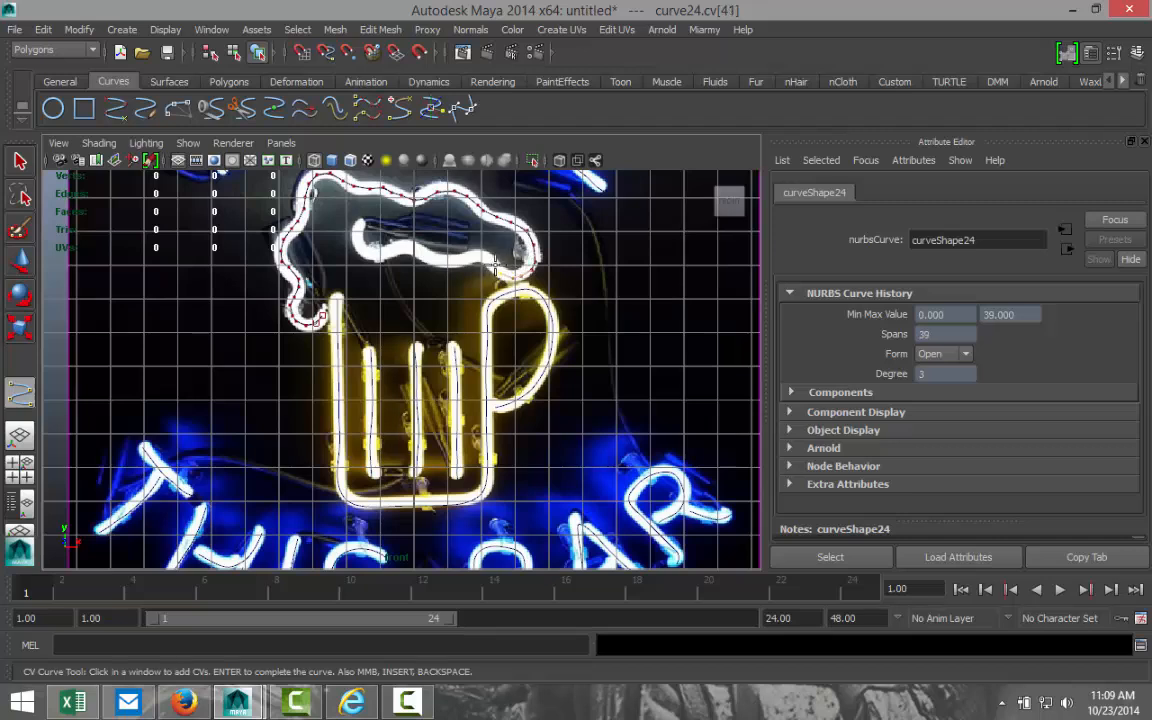
pyautogui.click(490, 260)
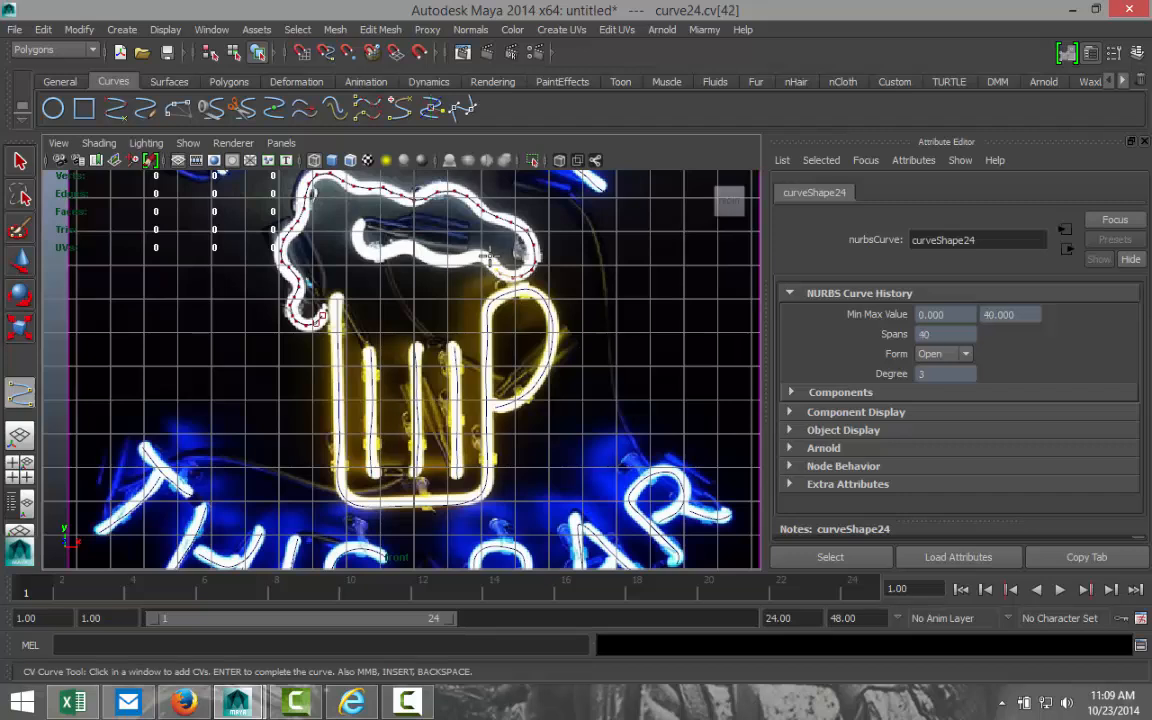
pyautogui.click(460, 260)
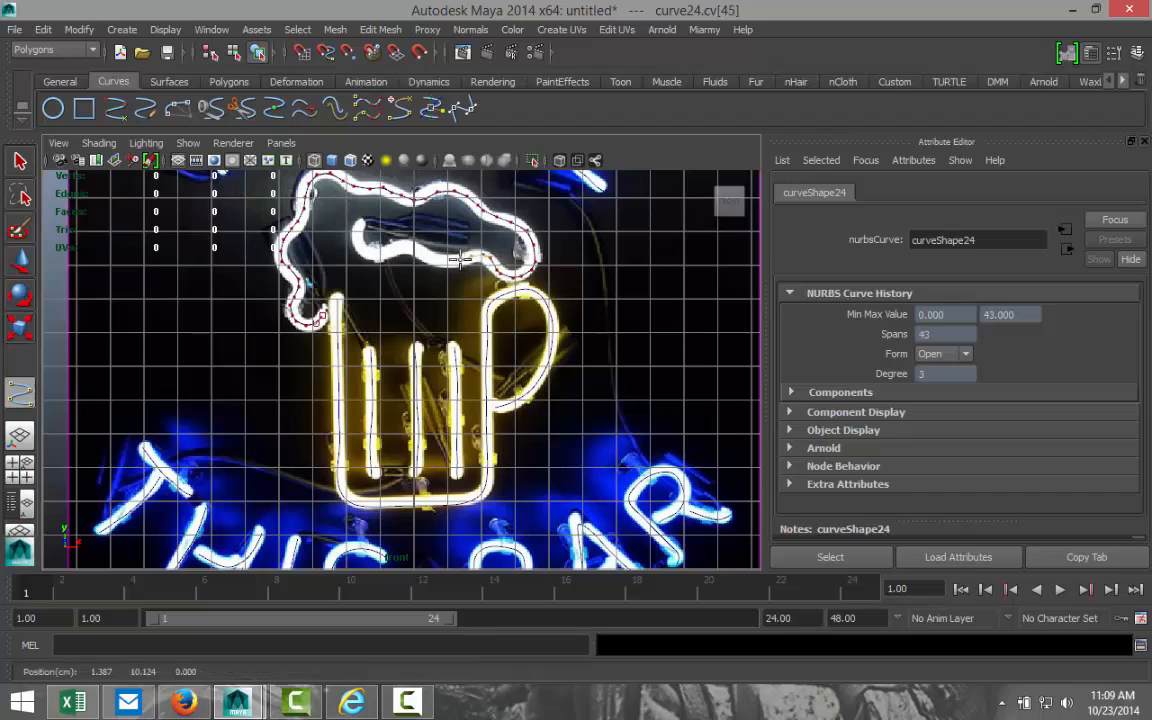
pyautogui.click(460, 258)
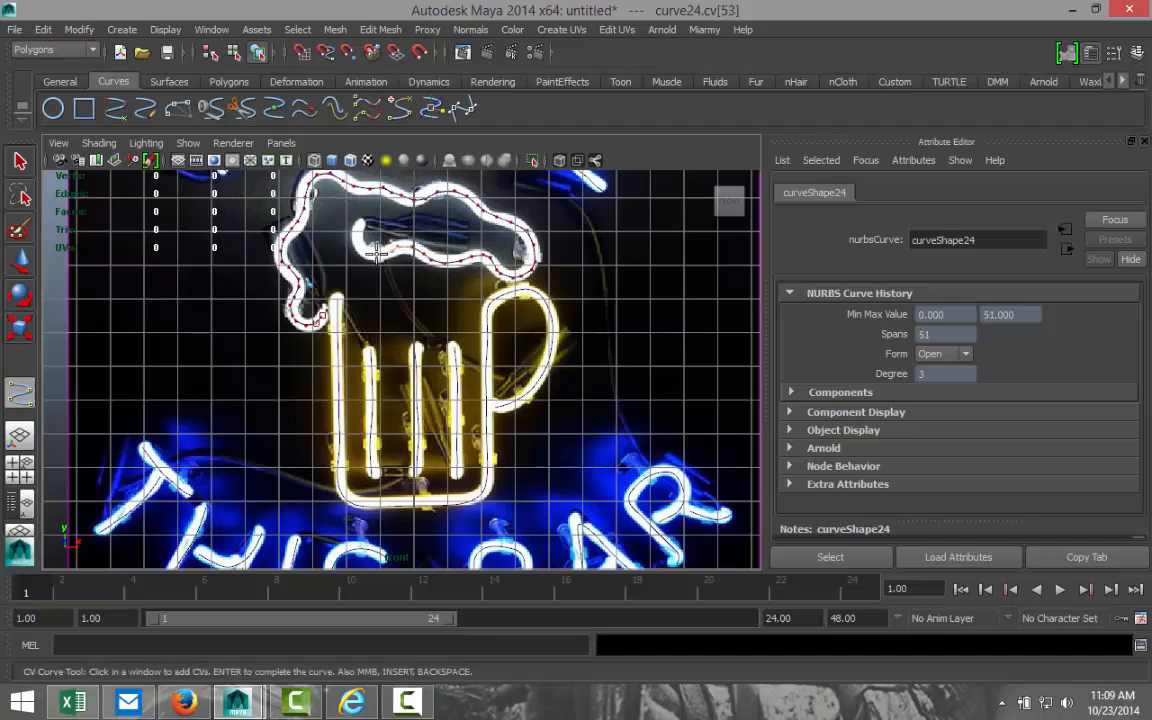
pyautogui.click(358, 235)
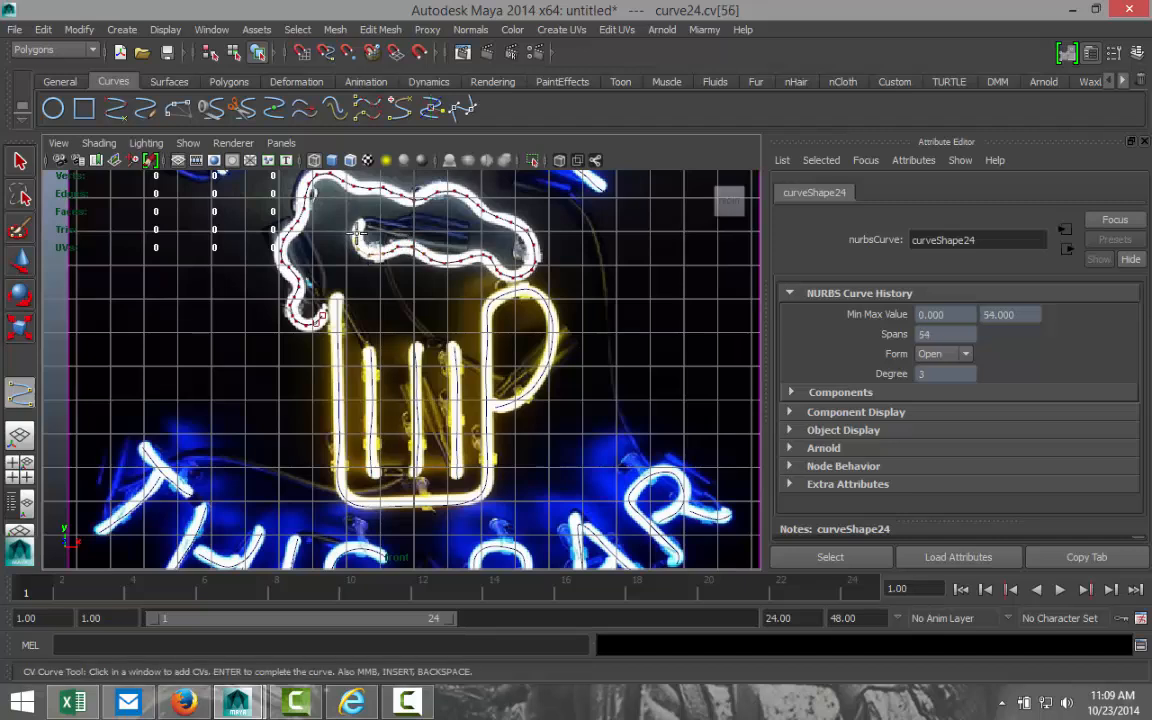
pyautogui.click(490, 260)
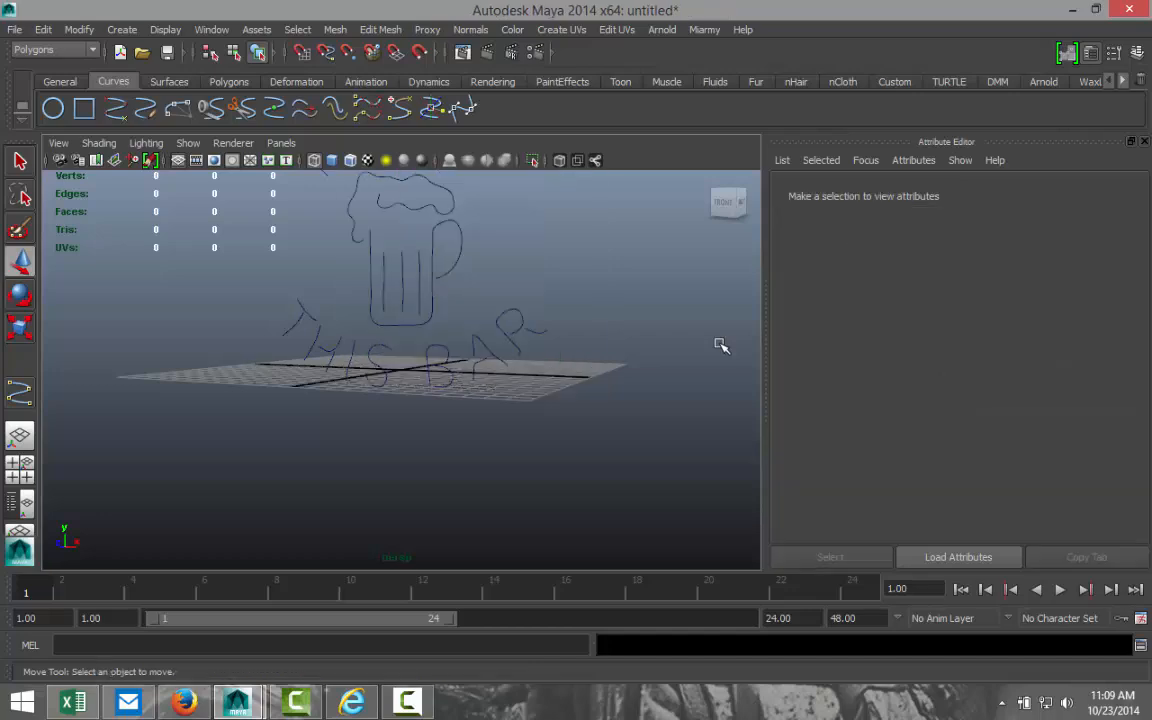
# Orbit the view to check the traced sign curves.
pyautogui.moveTo(720, 346); pyautogui.dragTo(639, 400)
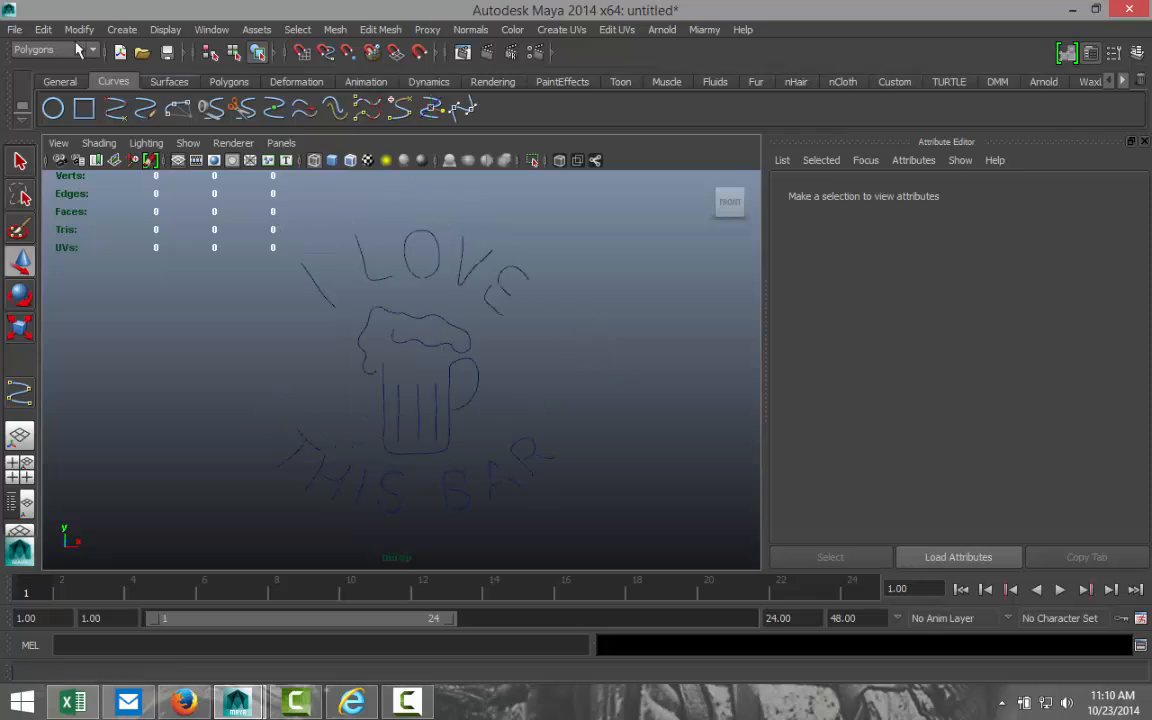
# Create a small NURBS circle beside the sign and attempt to extrude it along a curve.
pyautogui.click(122, 28)
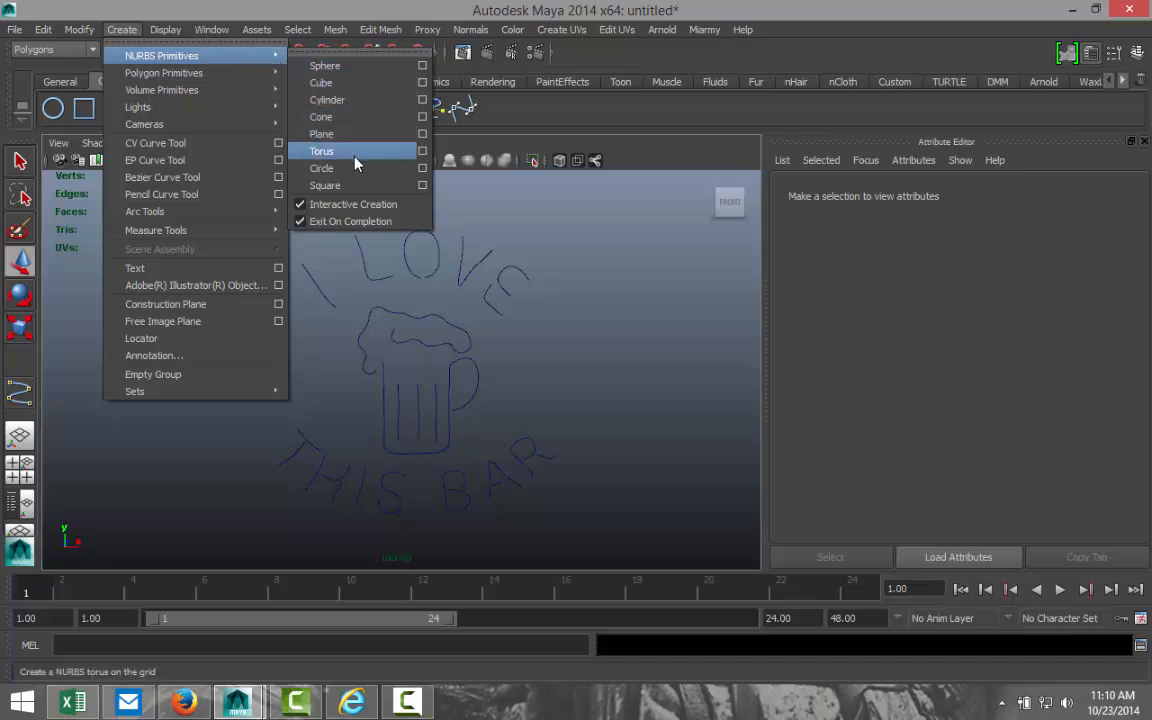
pyautogui.click(321, 167)
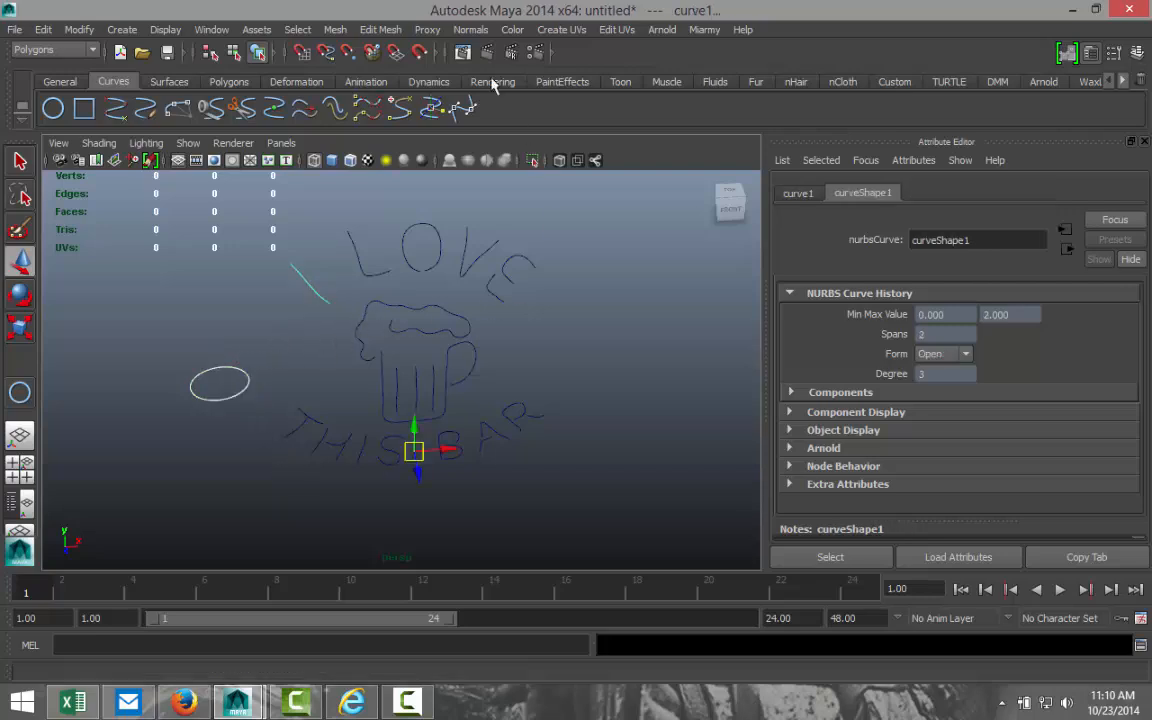
pyautogui.click(380, 28)
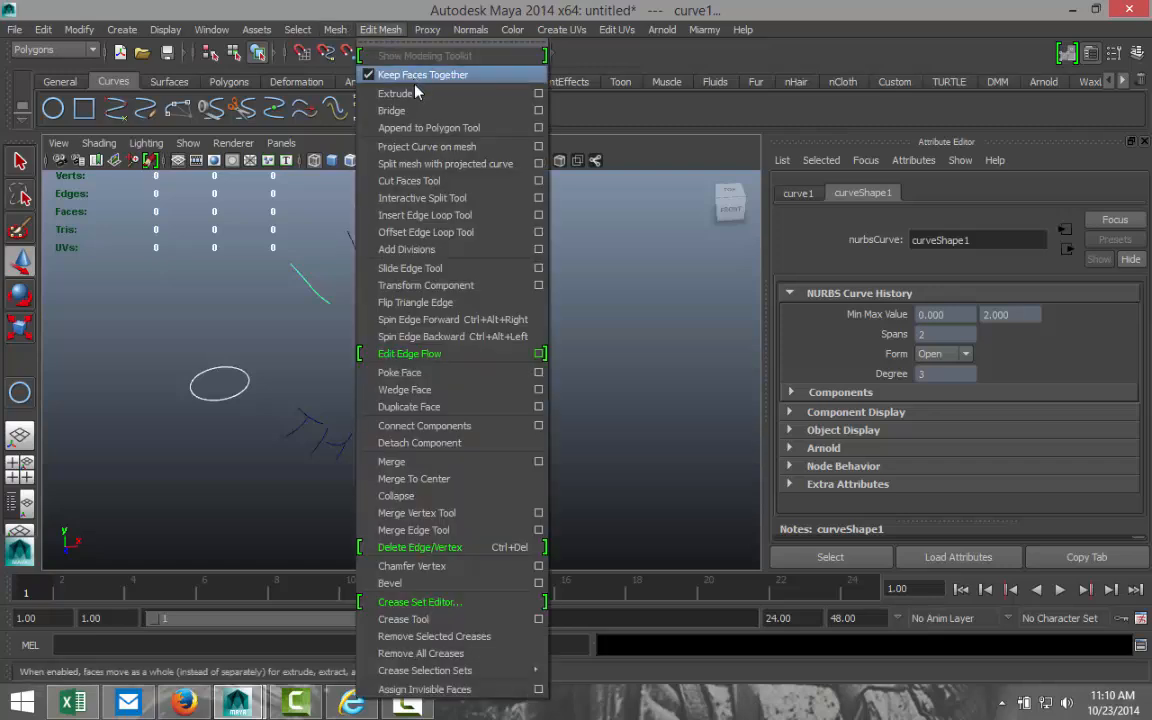
pyautogui.click(394, 93)
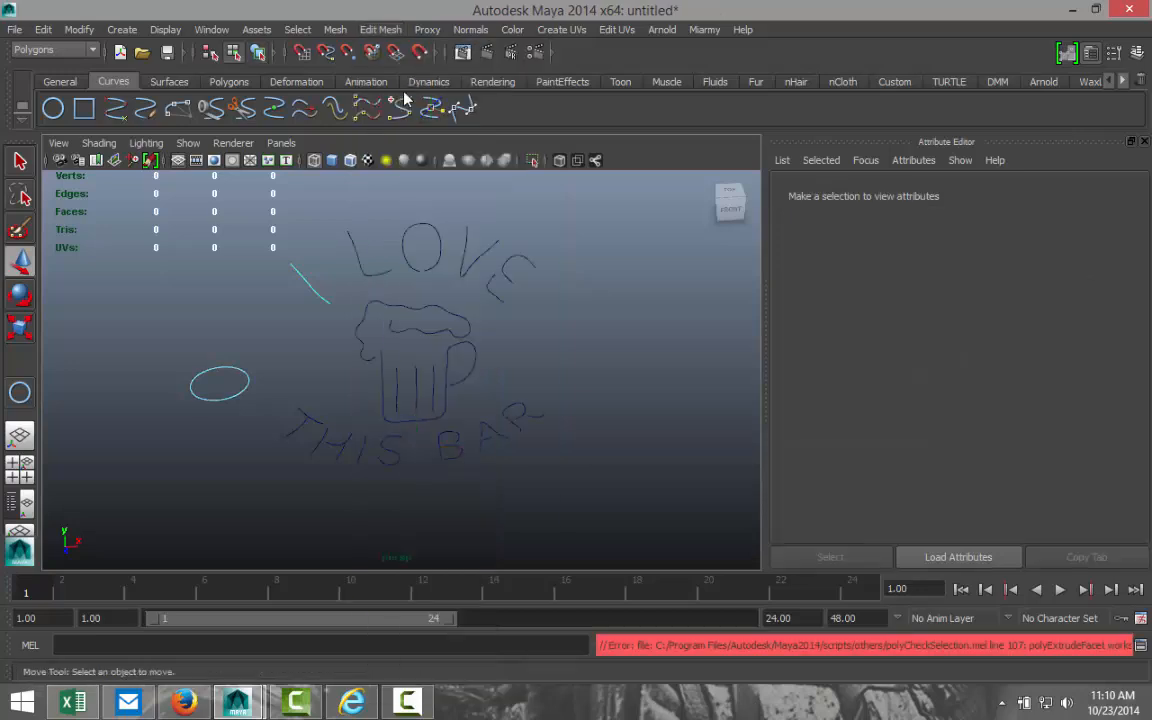
pyautogui.moveTo(580, 442)
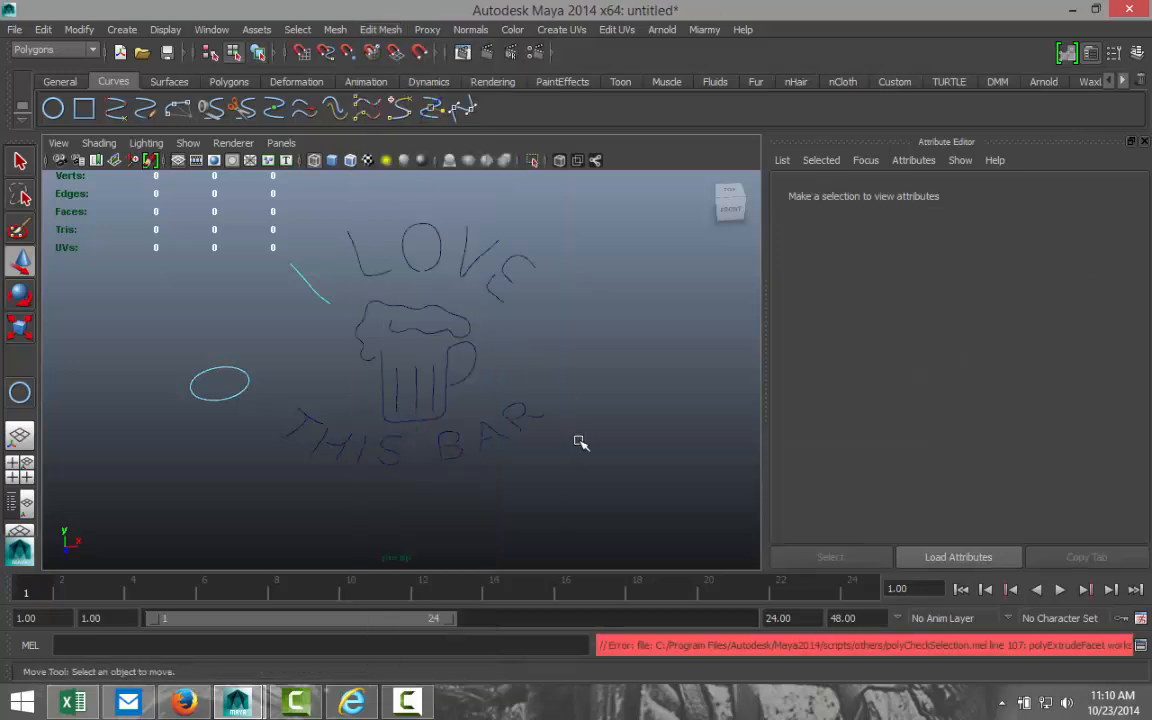
pyautogui.moveTo(600, 445)
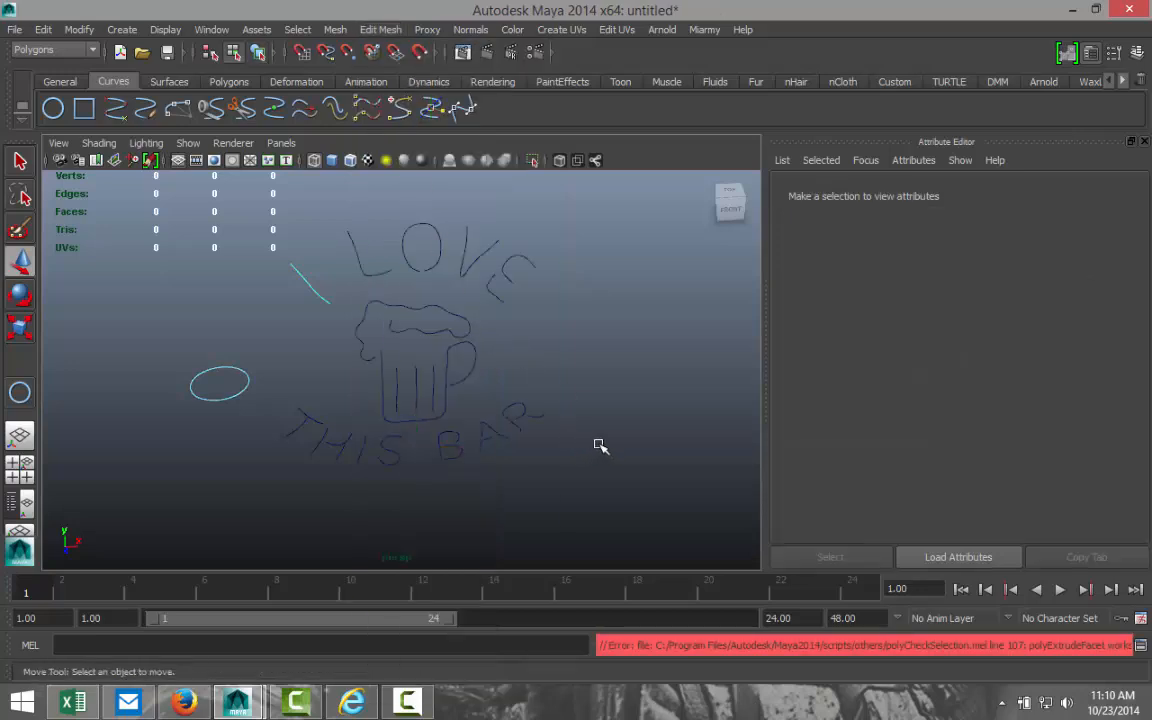
pyautogui.moveTo(548, 258)
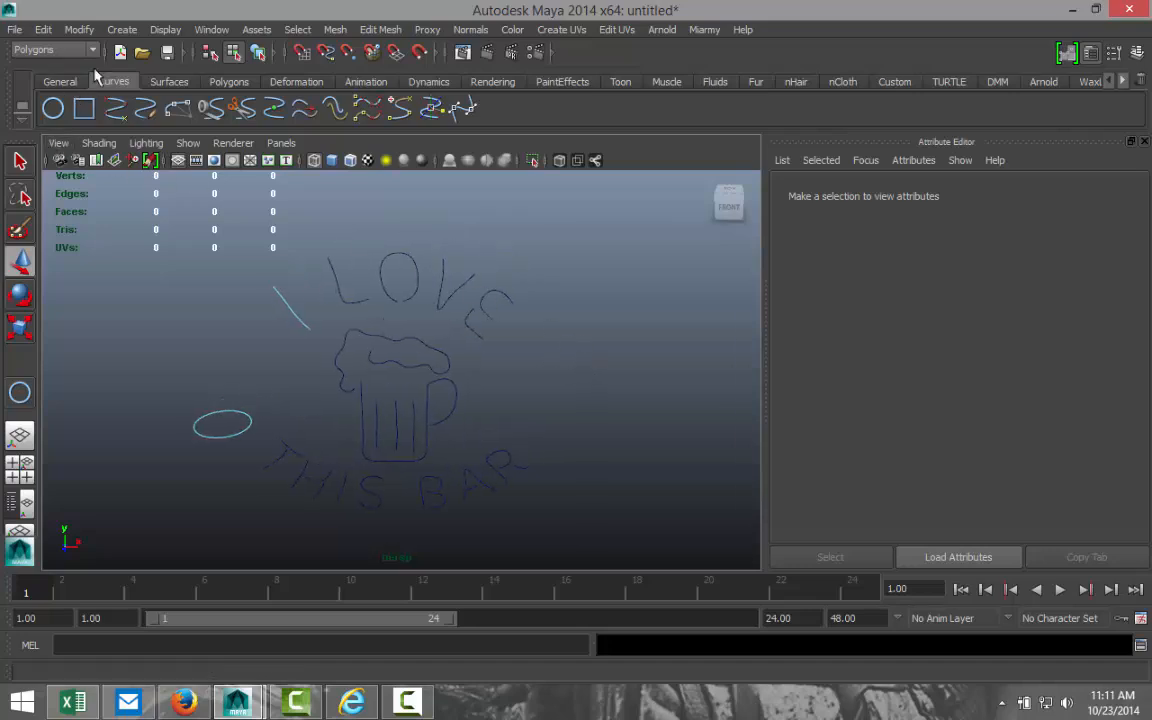
# Switch to the Surfaces menu set and select the profile circle plus a letter path curve.
pyautogui.click(113, 81)
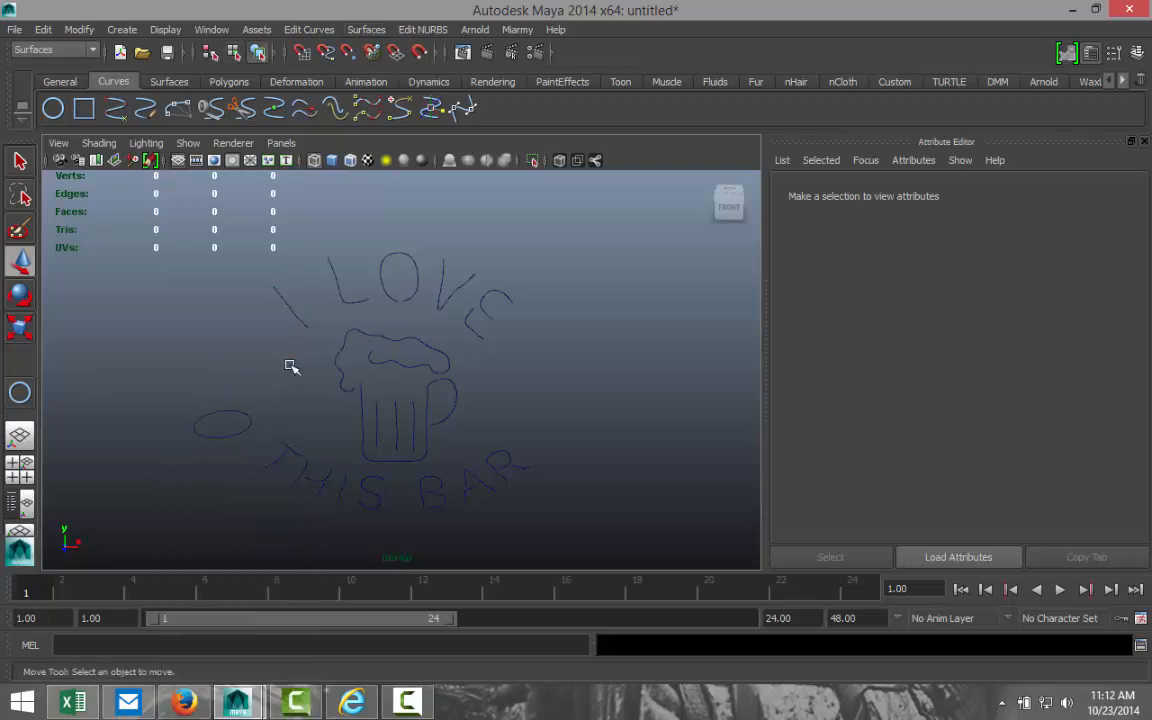
pyautogui.click(221, 422)
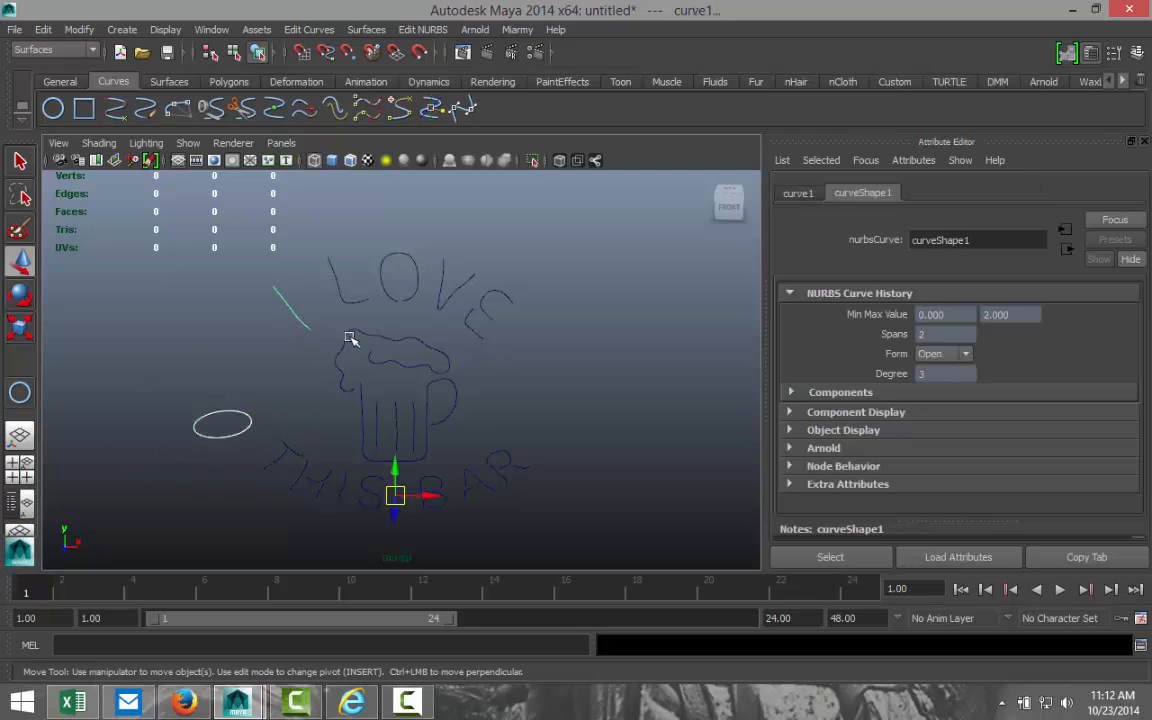
pyautogui.click(366, 29)
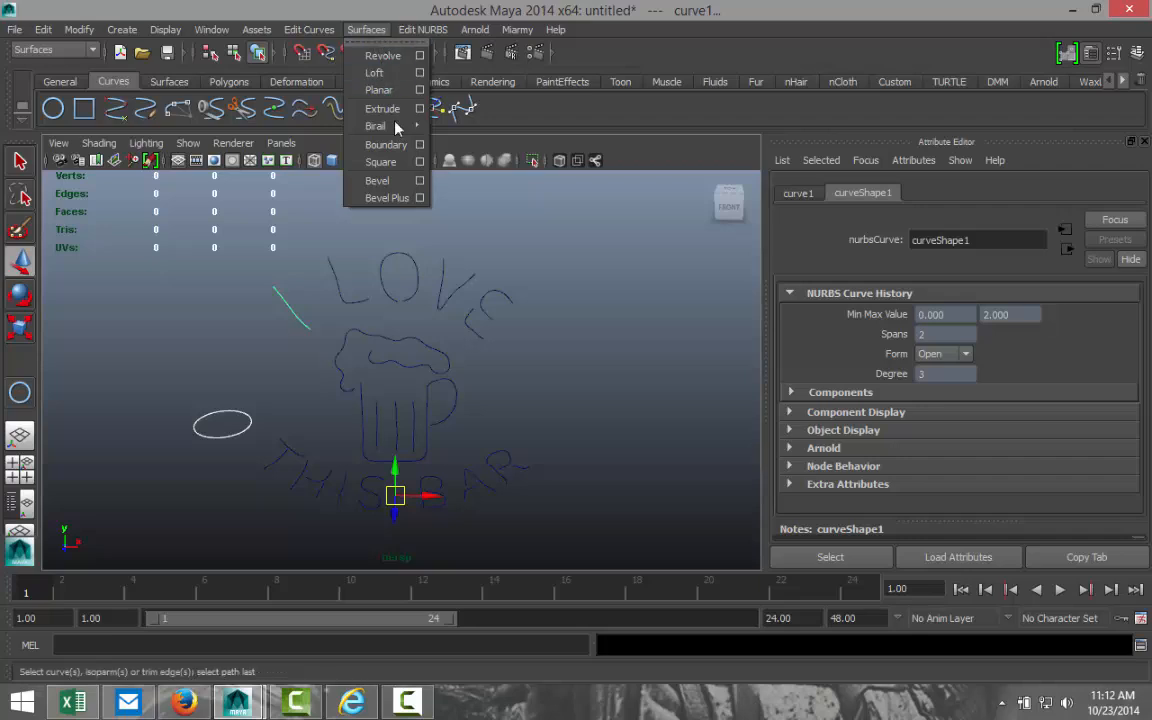
# Set Extrude options to Tube, Result position At path, and Pivot Component.
pyautogui.click(420, 108)
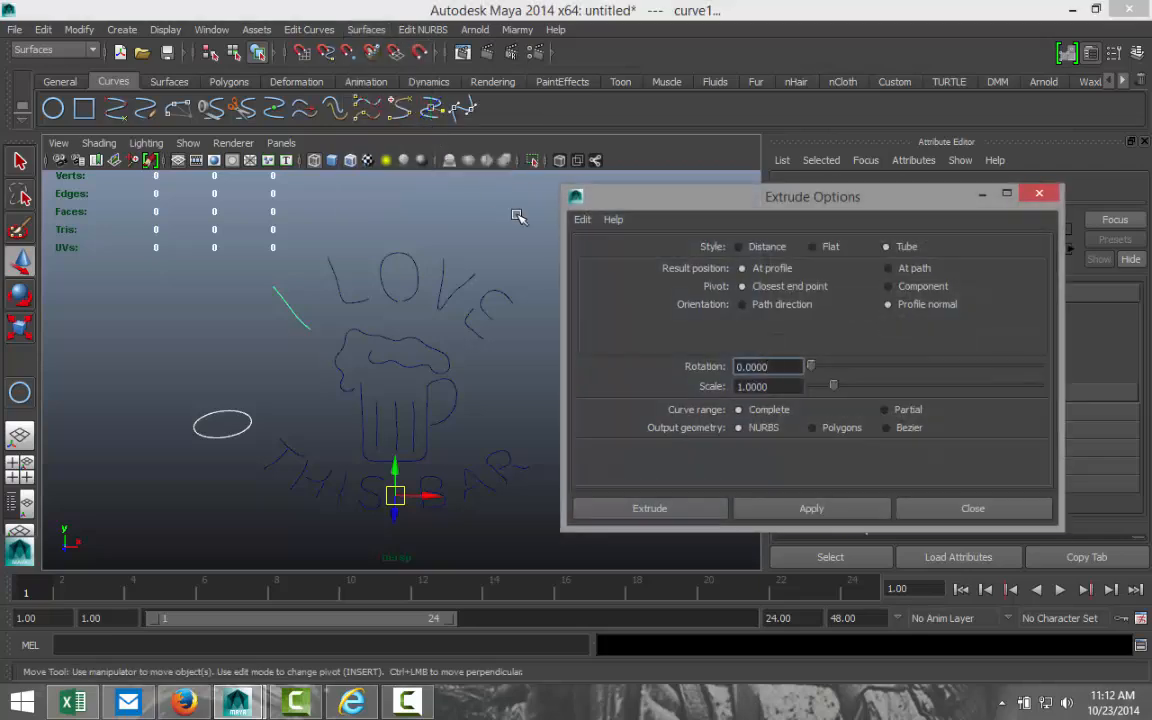
pyautogui.click(582, 219)
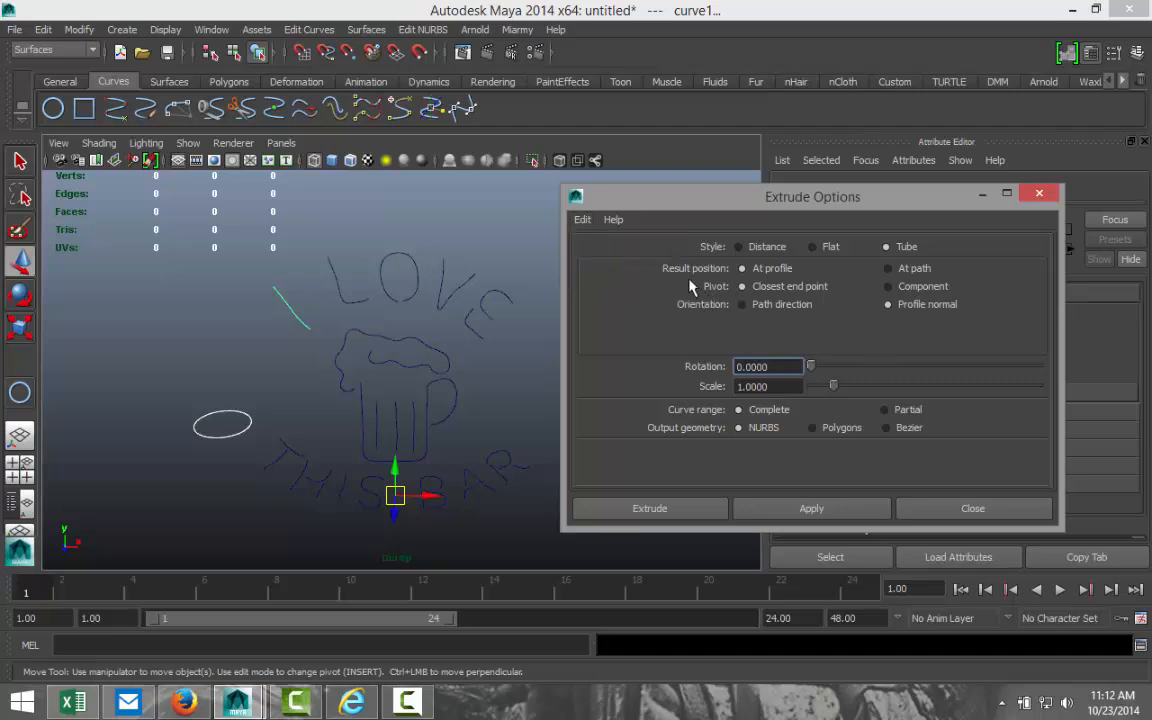
pyautogui.moveTo(770, 285)
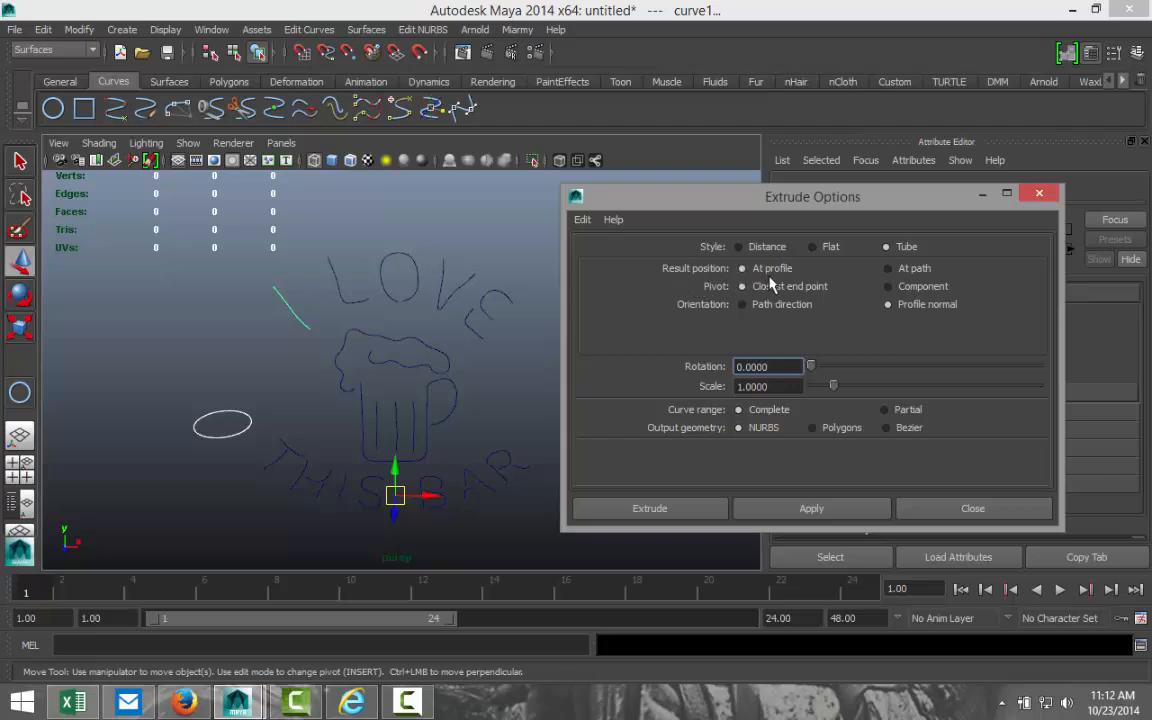
pyautogui.click(888, 268)
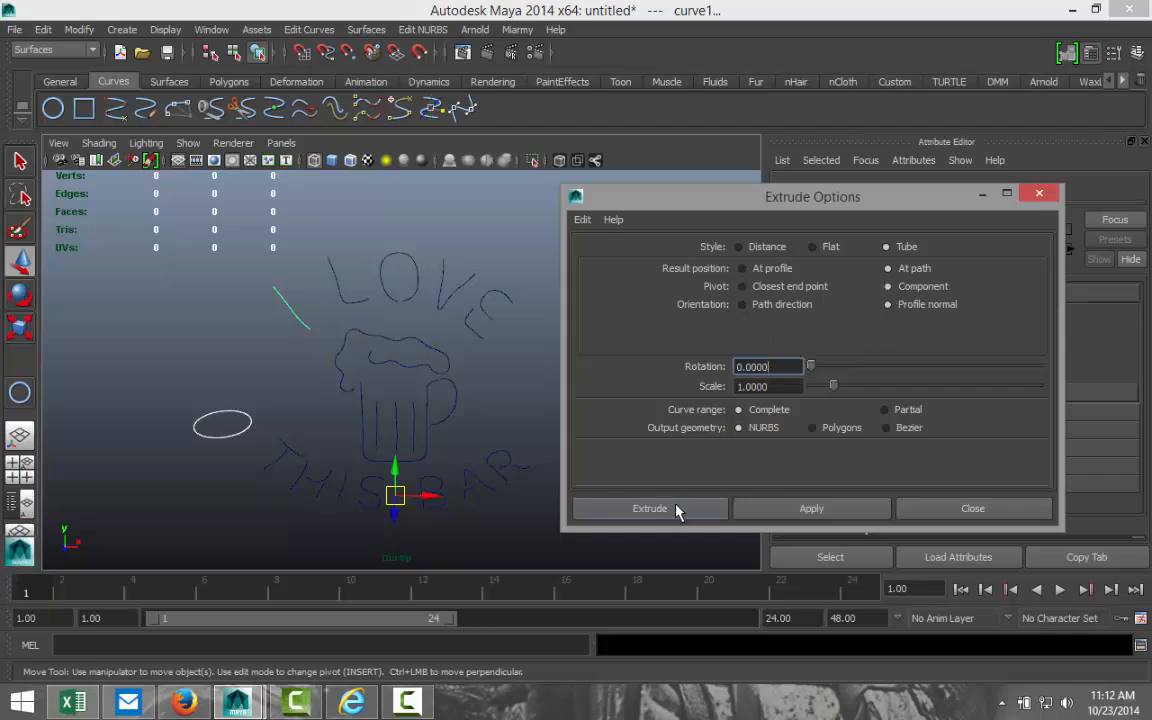
# Extrude tubes along the I LOVE letter curves and scale the profile circle down.
pyautogui.click(649, 508)
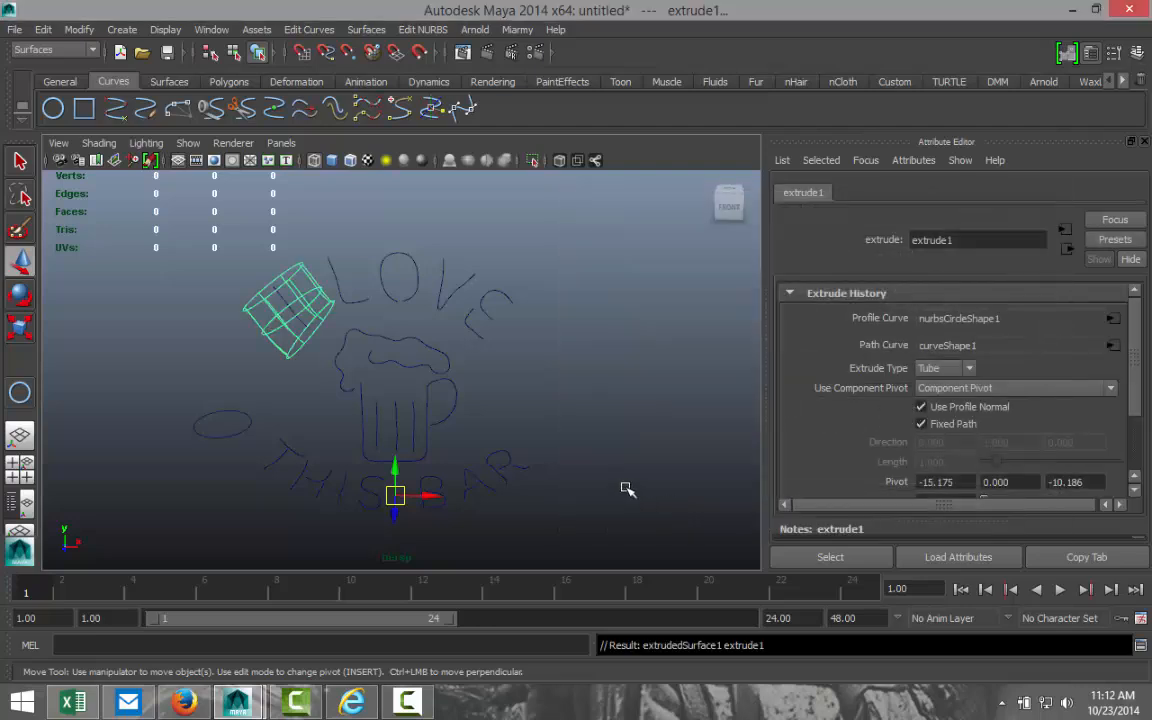
pyautogui.moveTo(244, 433)
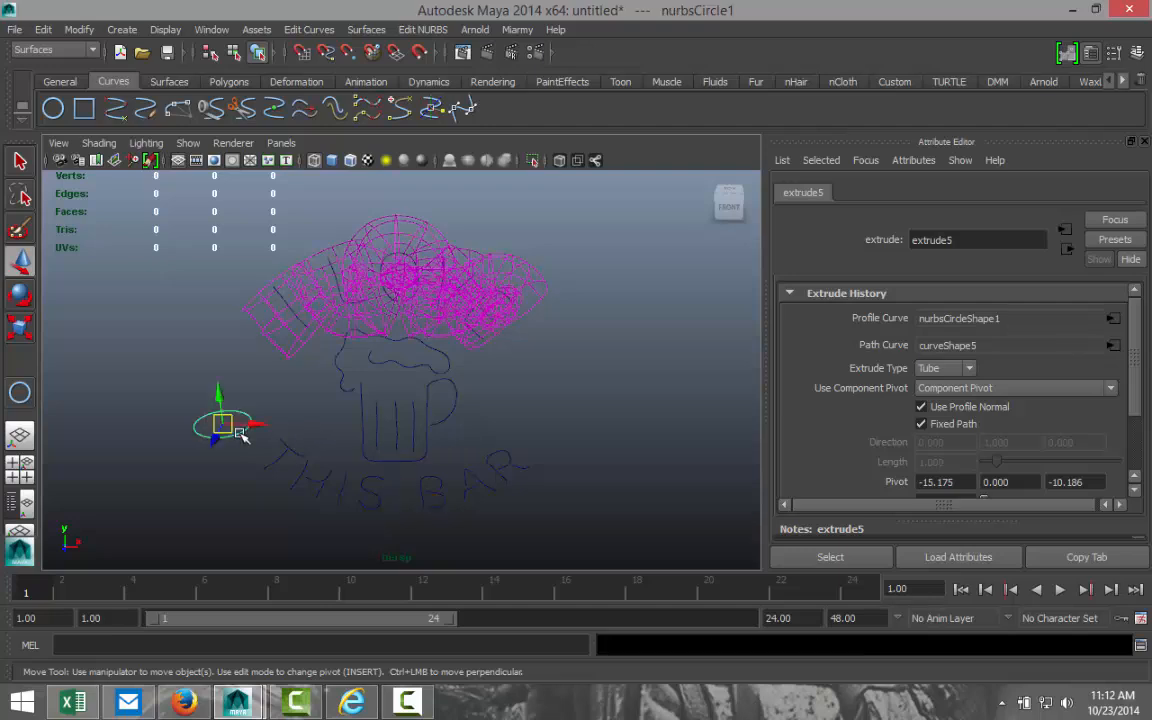
pyautogui.click(897, 193)
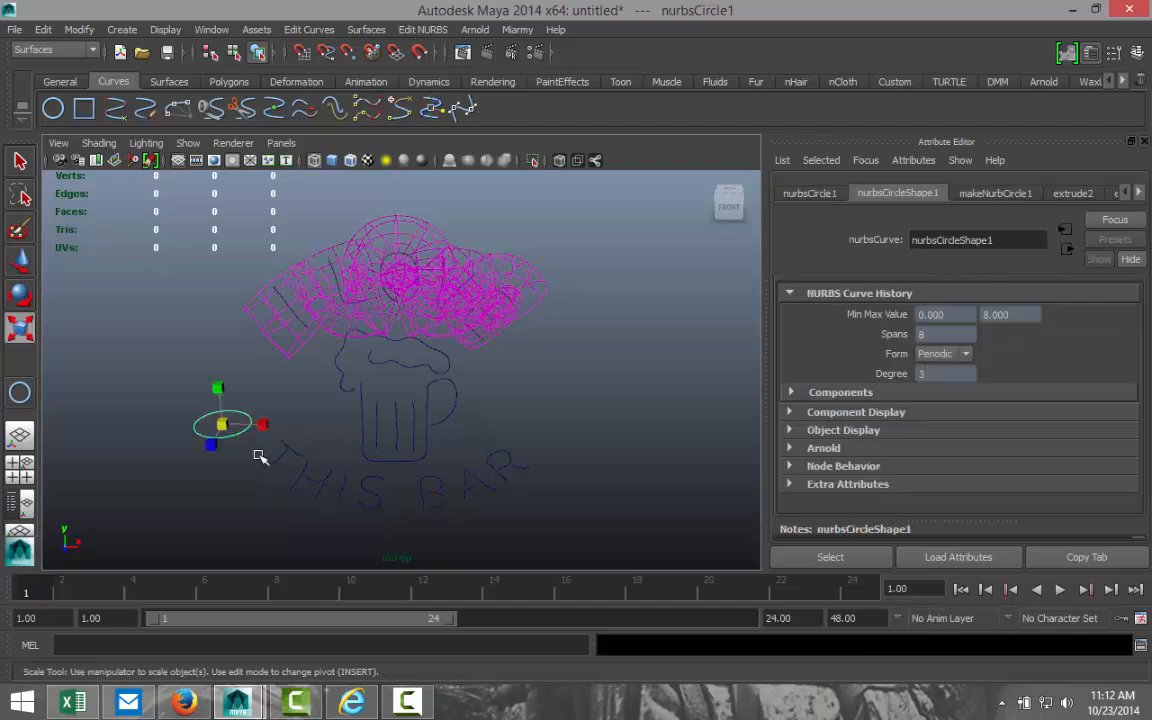
pyautogui.moveTo(262, 424); pyautogui.dragTo(210, 430)
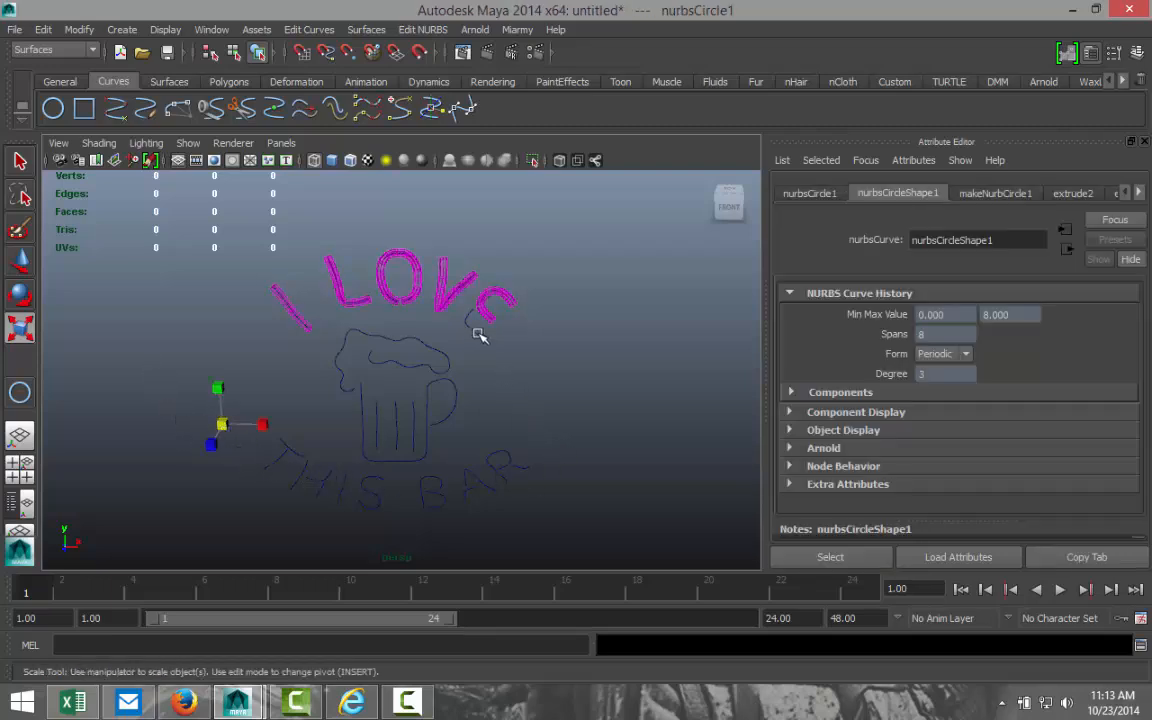
# Extrude the circle along the mug, foam and THIS BAR curves with the same settings.
pyautogui.click(366, 29)
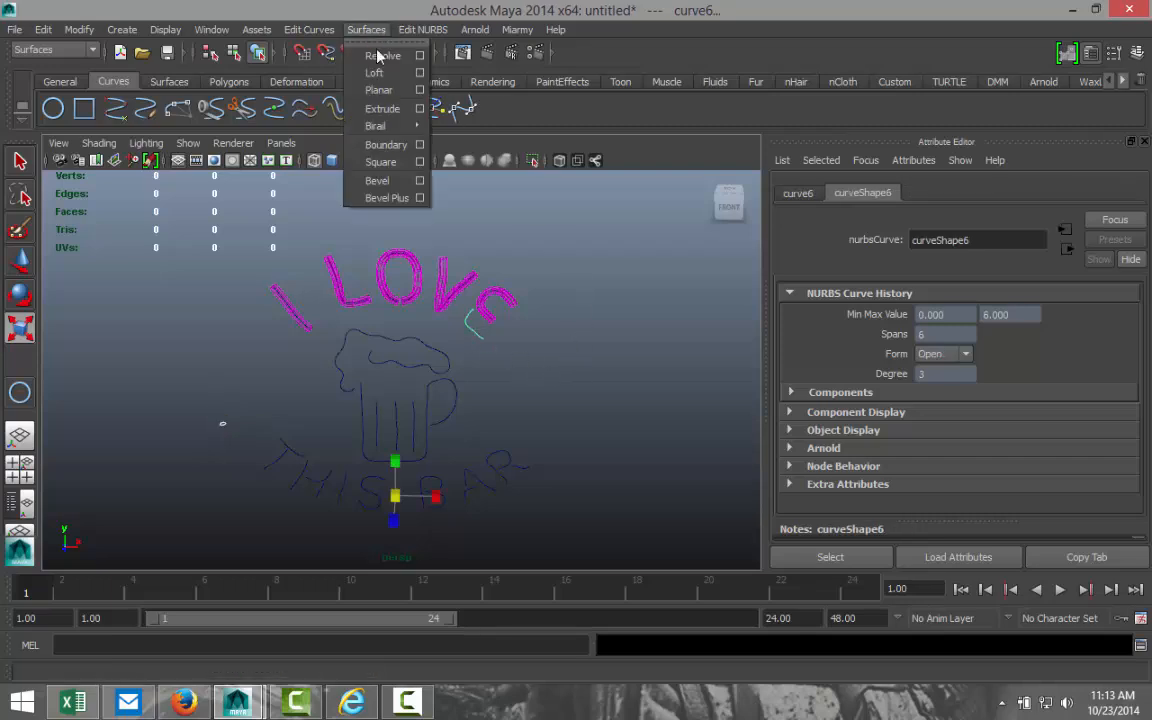
pyautogui.click(382, 108)
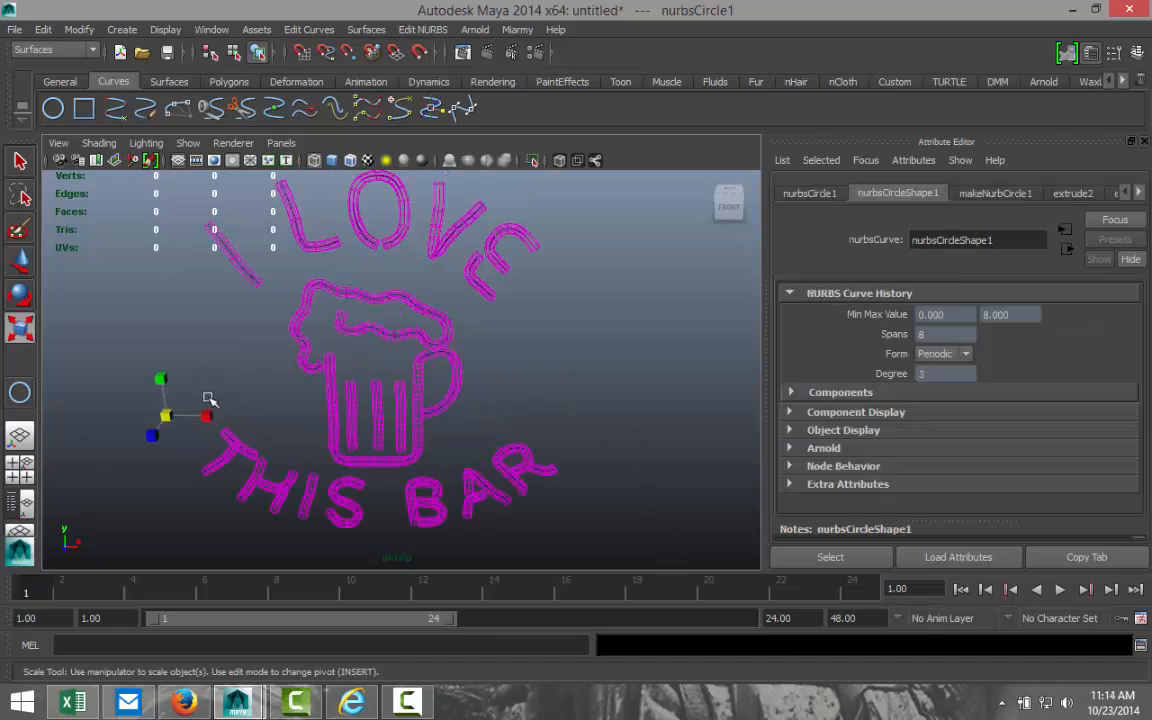
# Rescale the profile circle to adjust tube thickness, then deselect.
pyautogui.moveTo(208, 400); pyautogui.dragTo(178, 417)
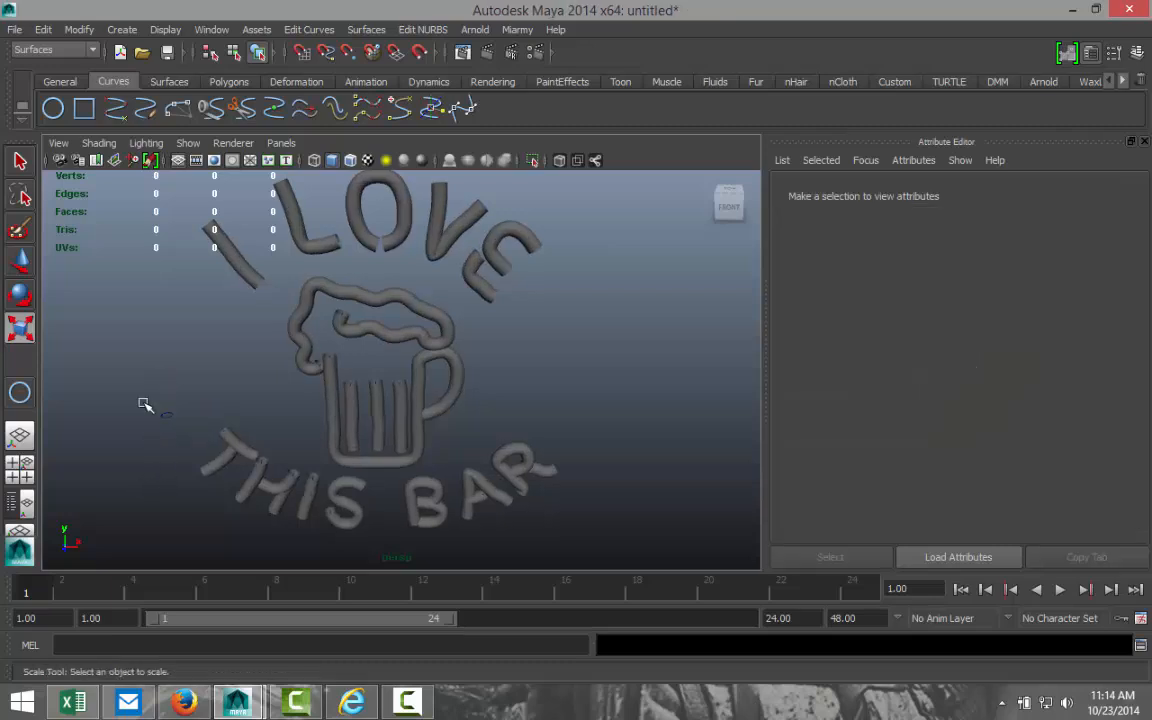
pyautogui.click(160, 415)
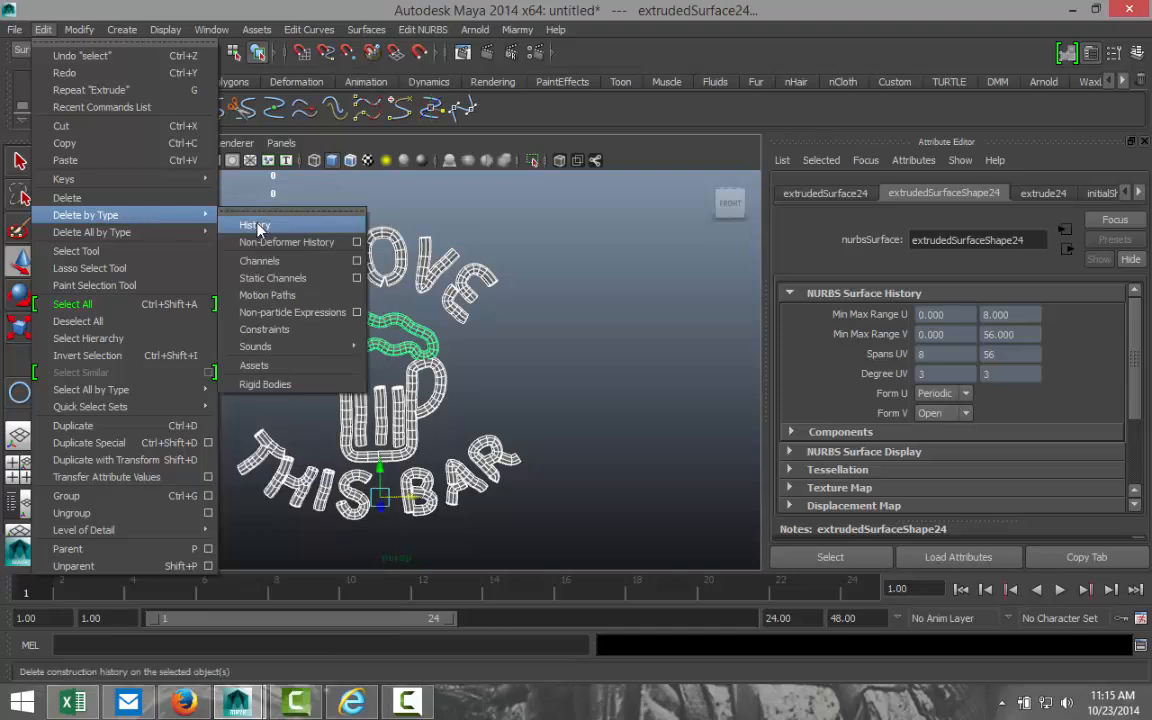
# Delete history on all tube surfaces and recentre the sign in the view.
pyautogui.click(255, 224)
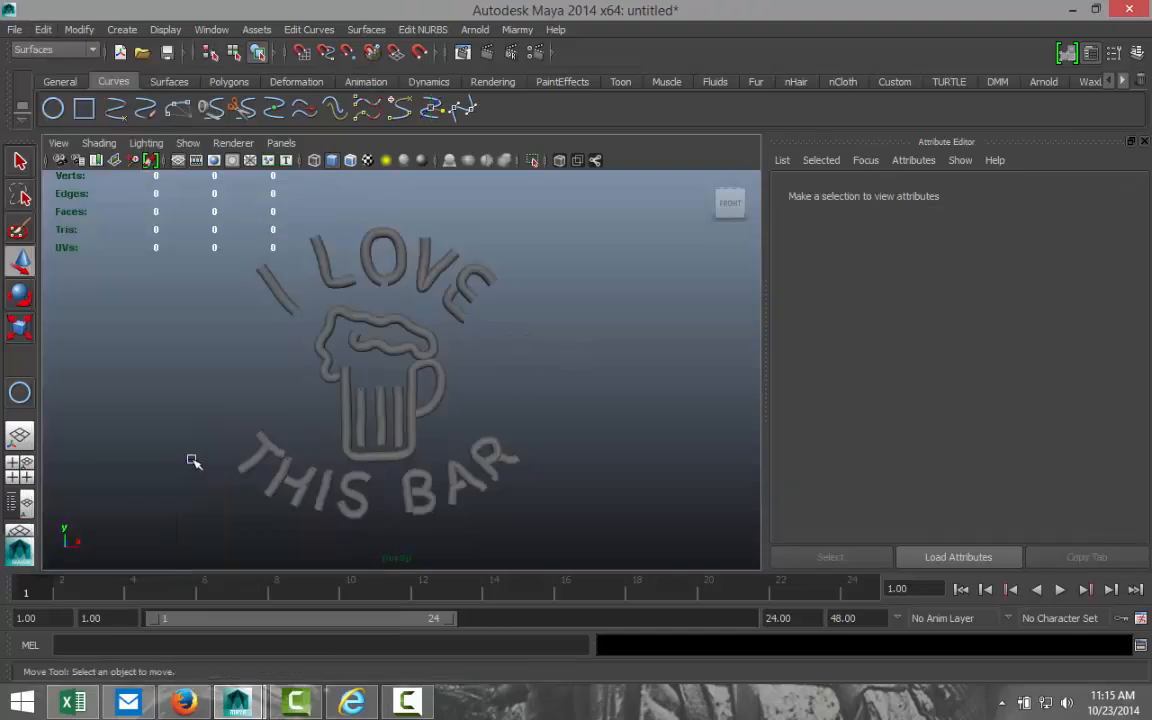
pyautogui.moveTo(251, 507)
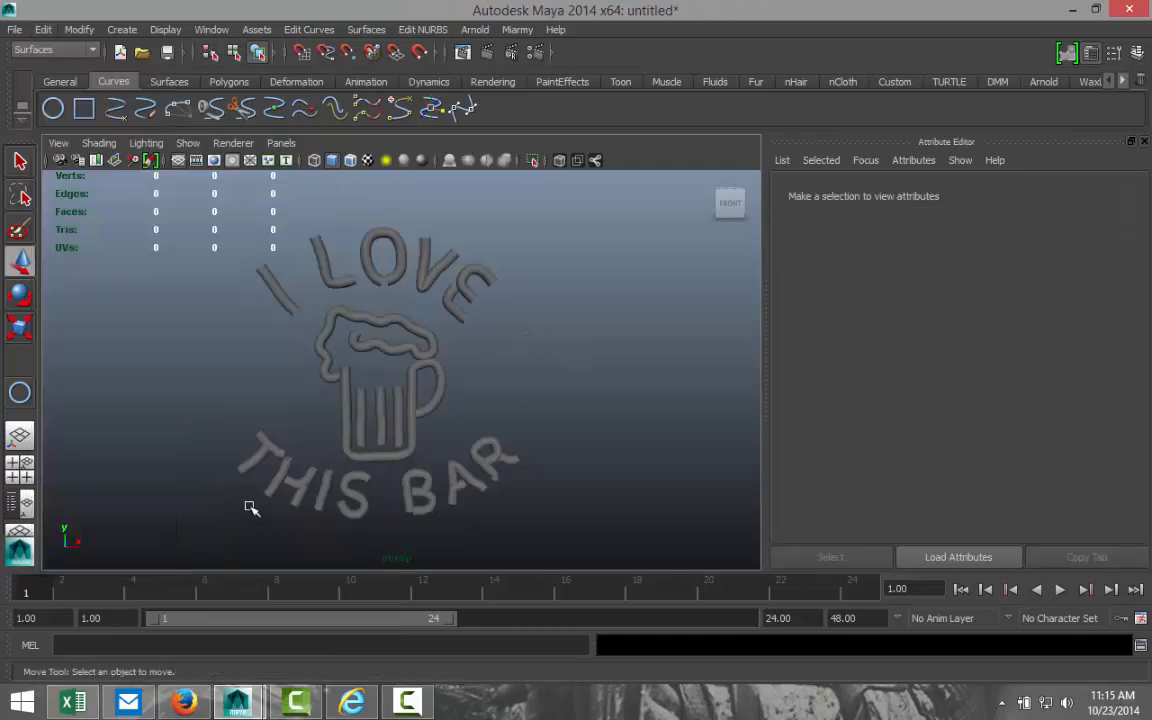
pyautogui.moveTo(597, 398)
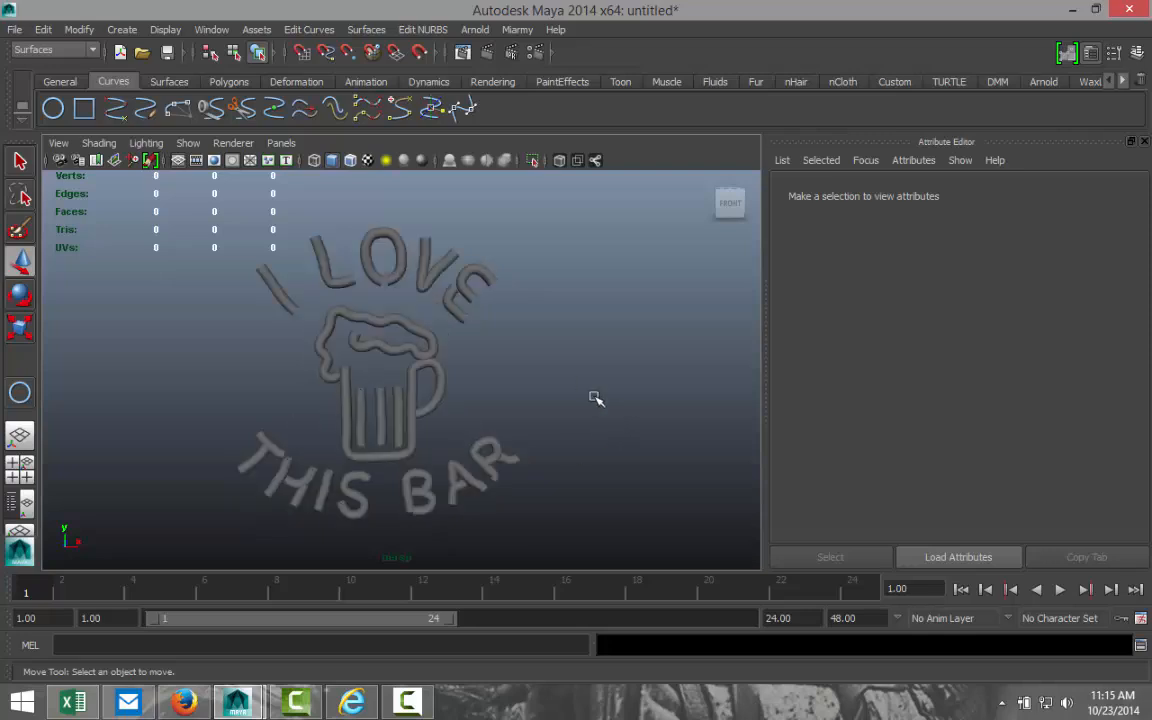
pyautogui.scroll(-3)
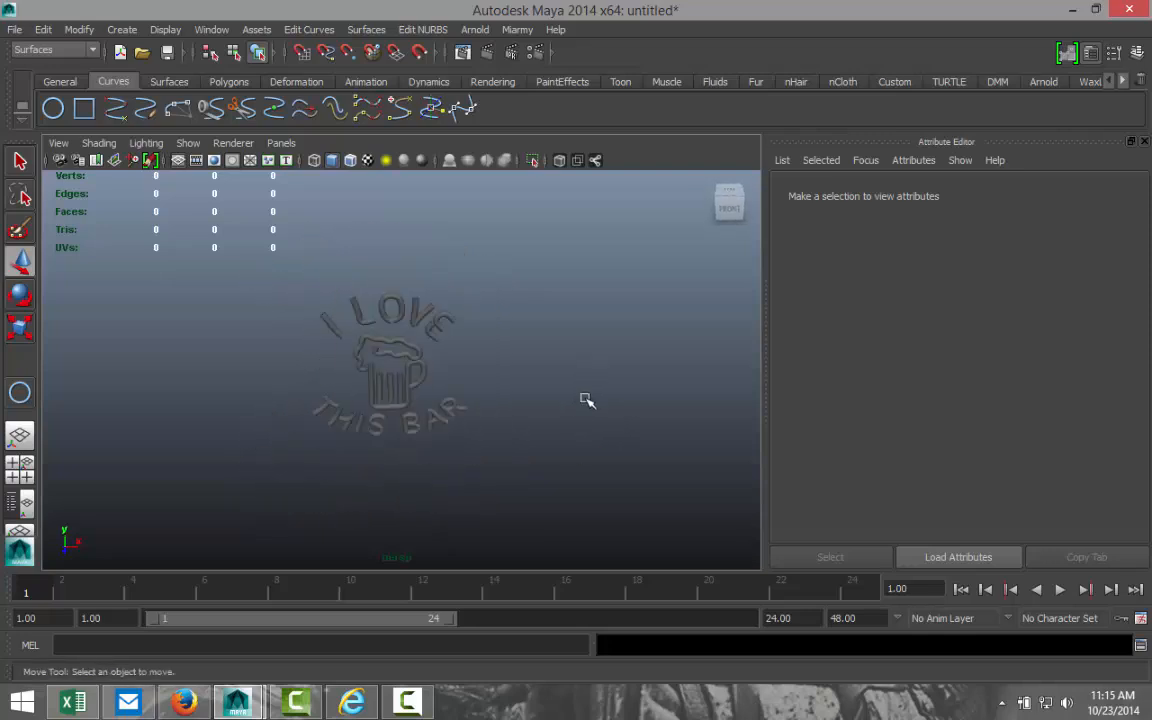
pyautogui.moveTo(587, 400); pyautogui.dragTo(589, 388)
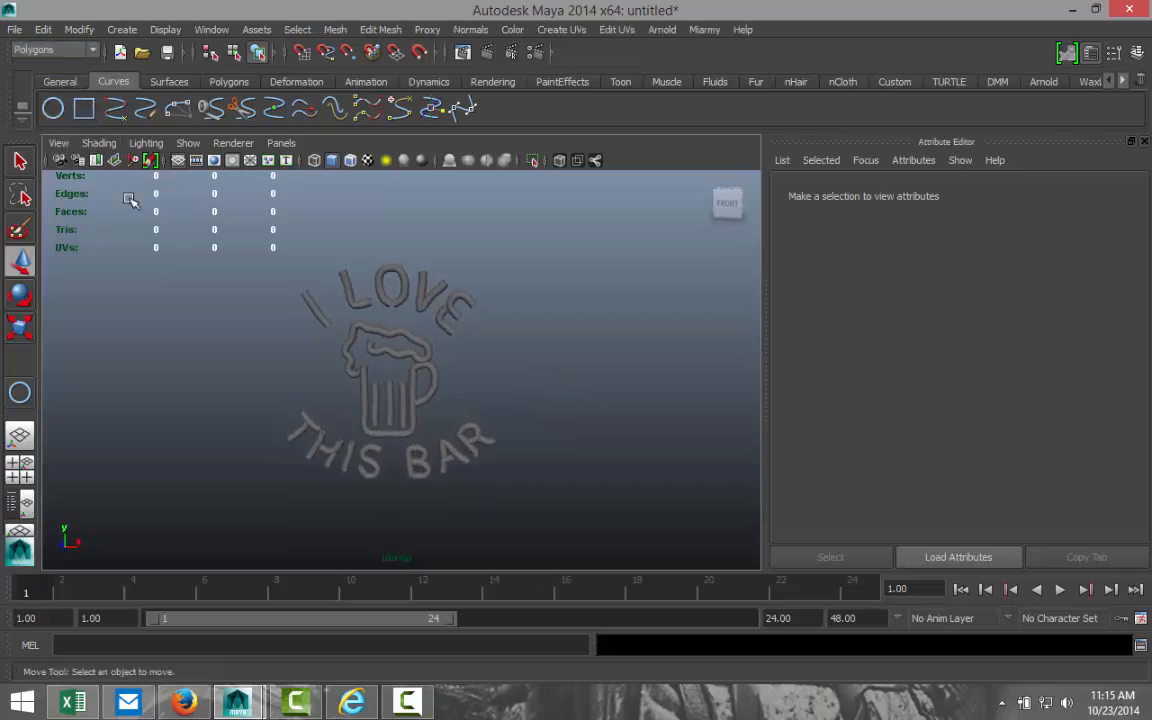
# Create a polygon cube and shape it into a thin backing slab behind the sign.
pyautogui.click(228, 81)
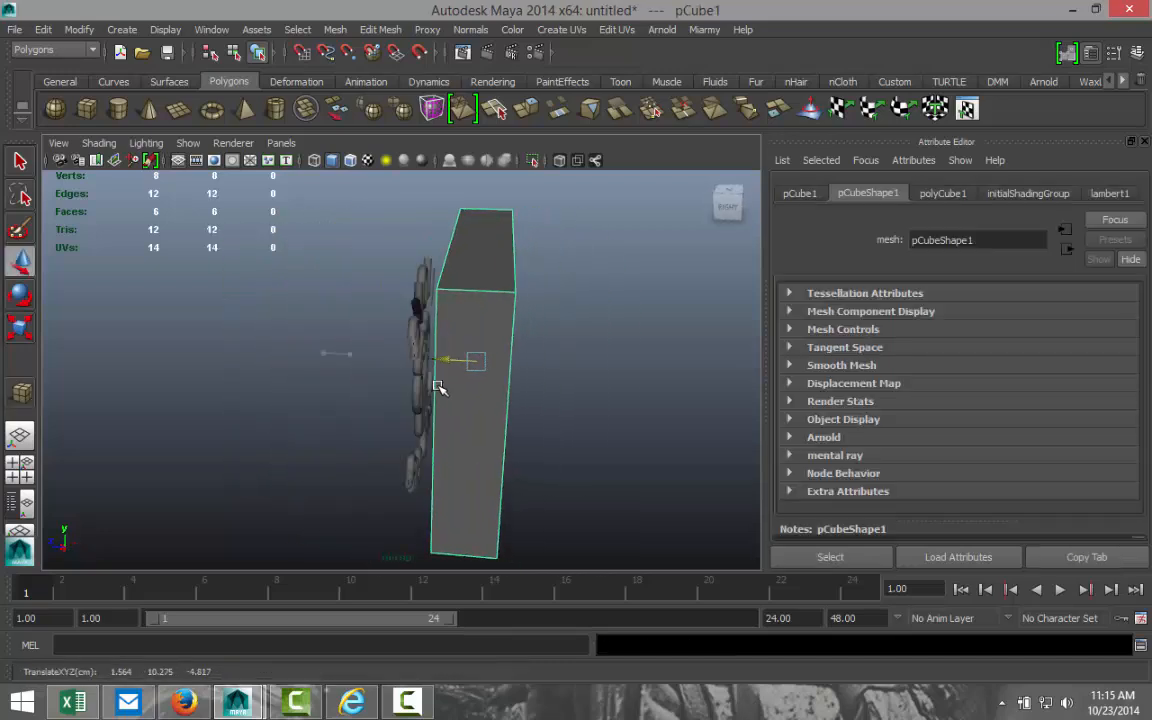
pyautogui.press('space')
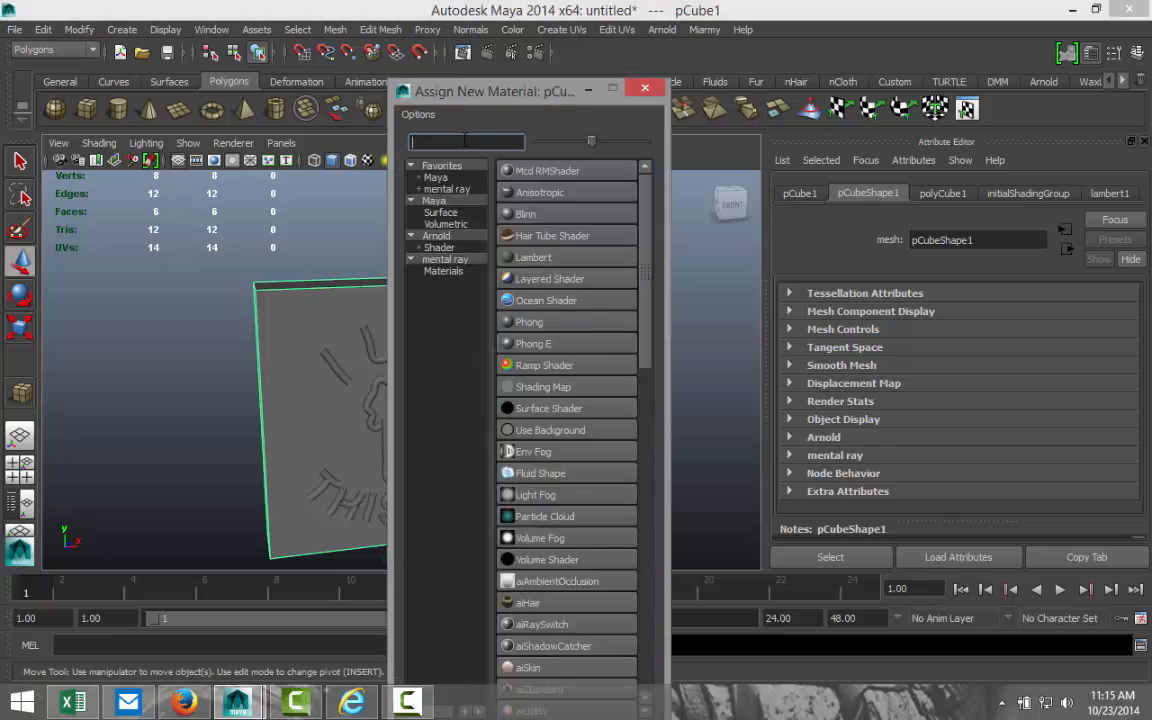
# Give the board a Phong E material with its colour Value set to 0 (black).
pyautogui.write('ph')
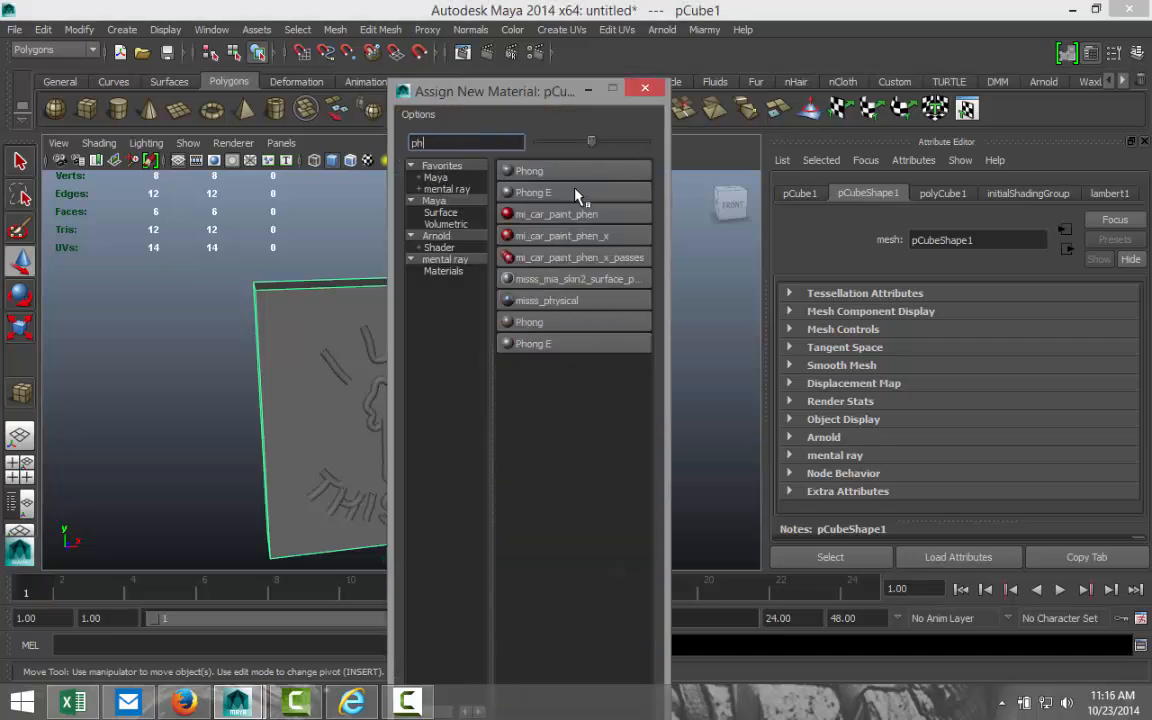
pyautogui.click(533, 343)
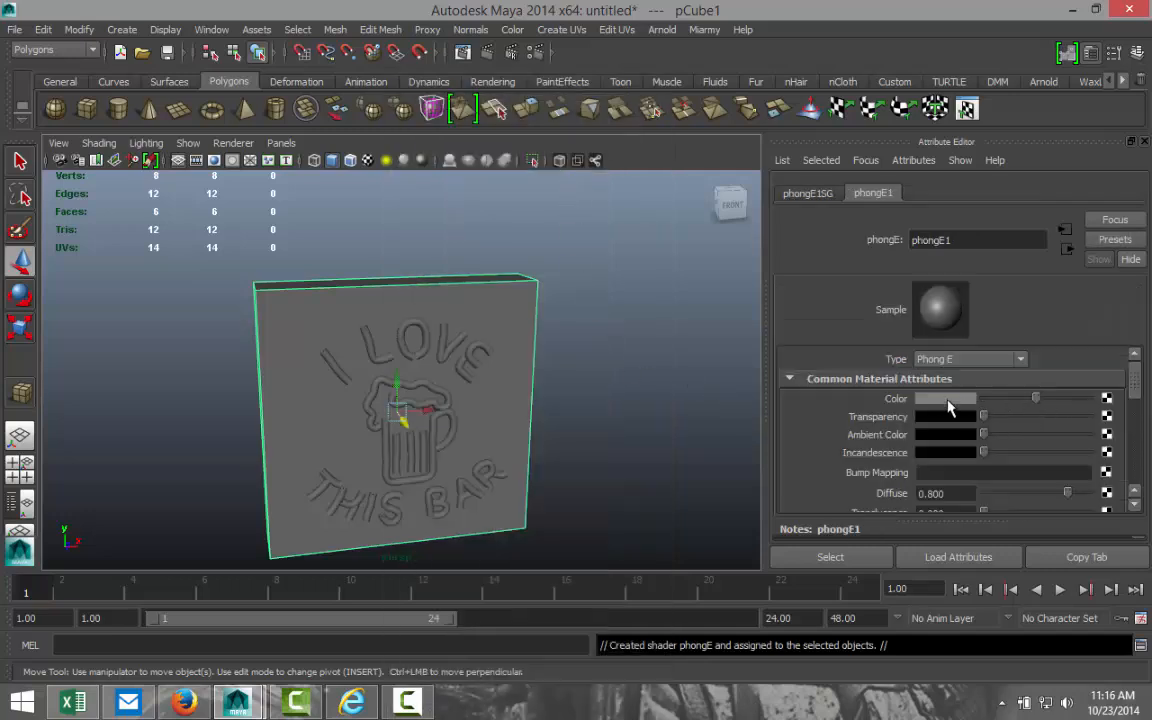
pyautogui.click(945, 398)
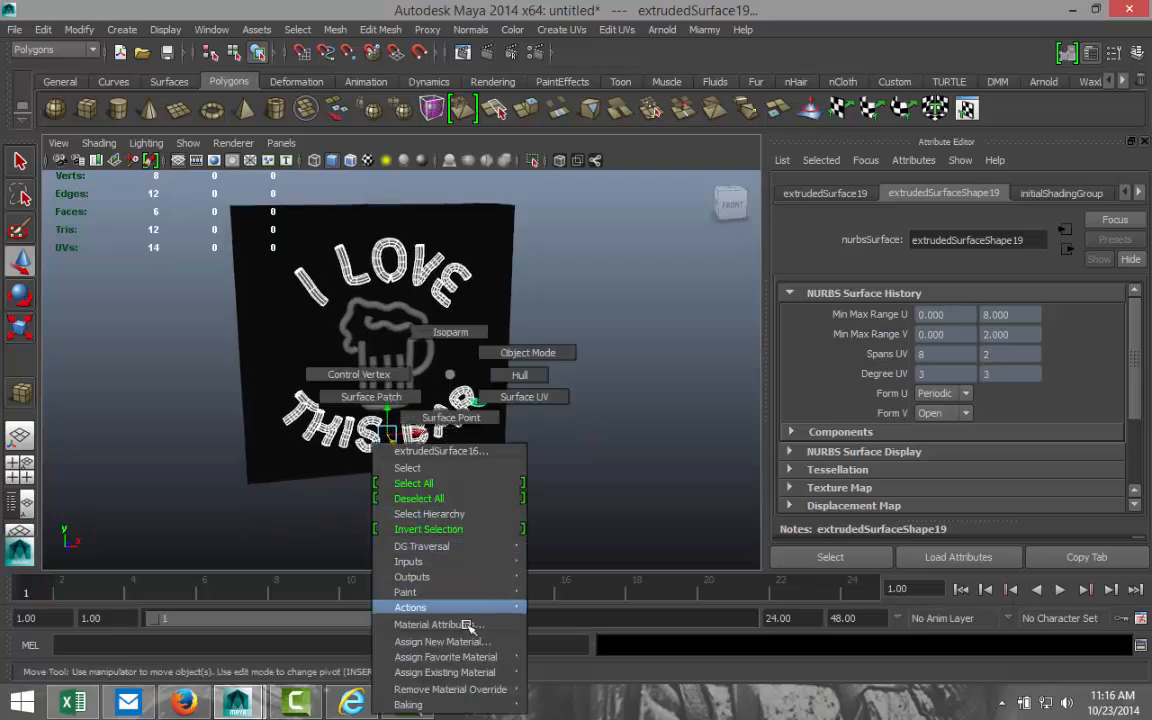
# Assign a new Lambert material to the I LOVE THIS BAR letter tubes.
pyautogui.click(443, 641)
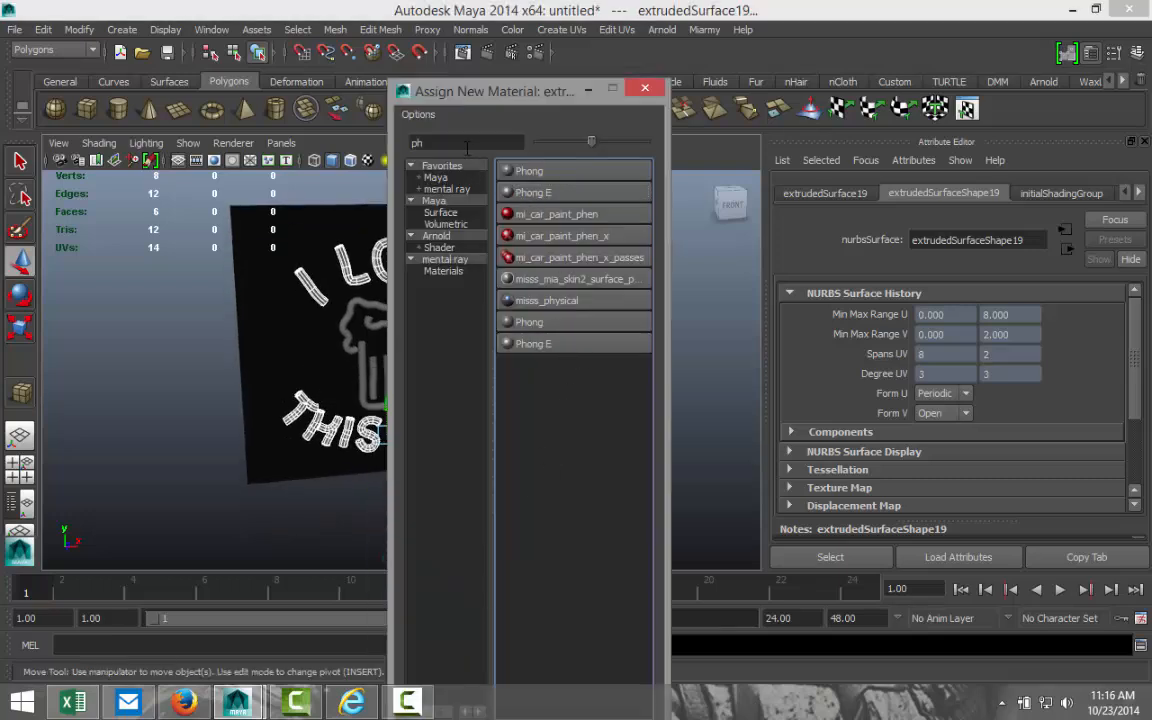
pyautogui.write('la')
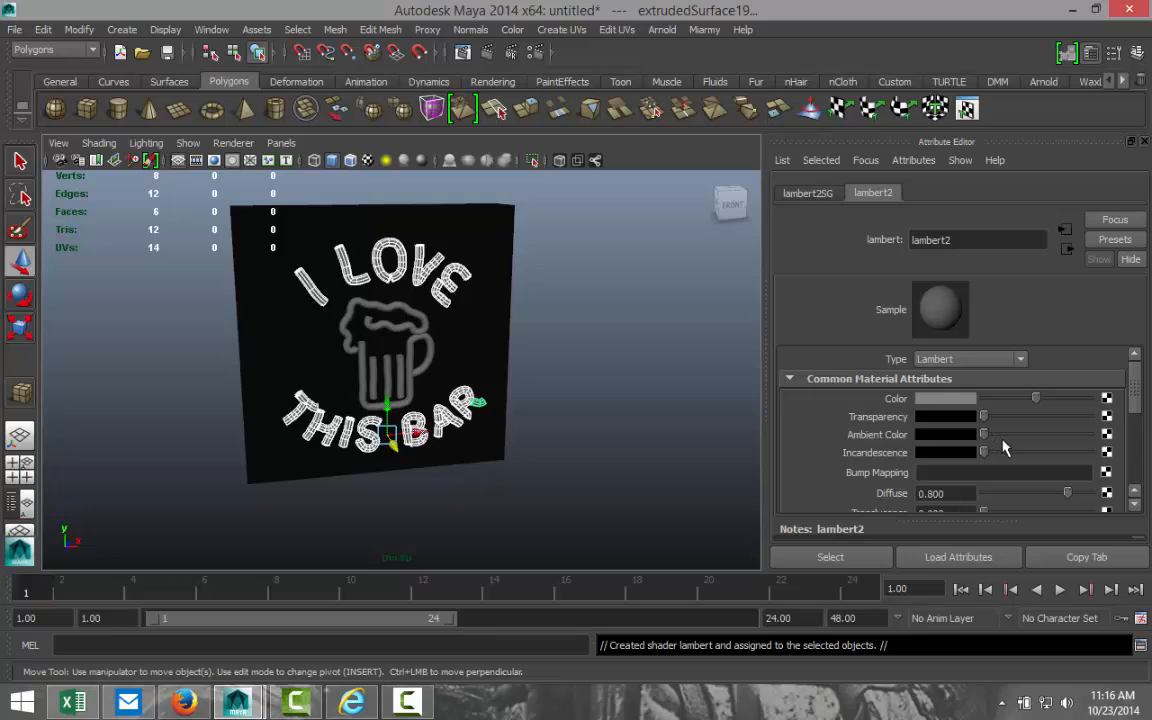
pyautogui.scroll(-3)
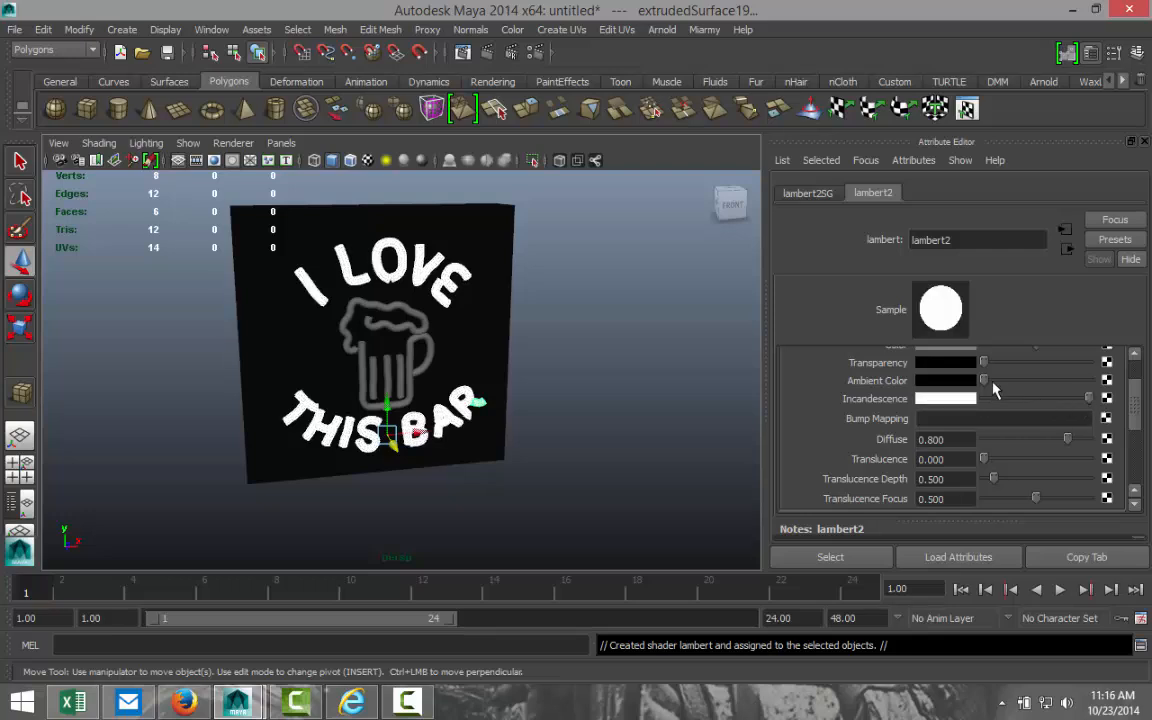
pyautogui.moveTo(985, 388)
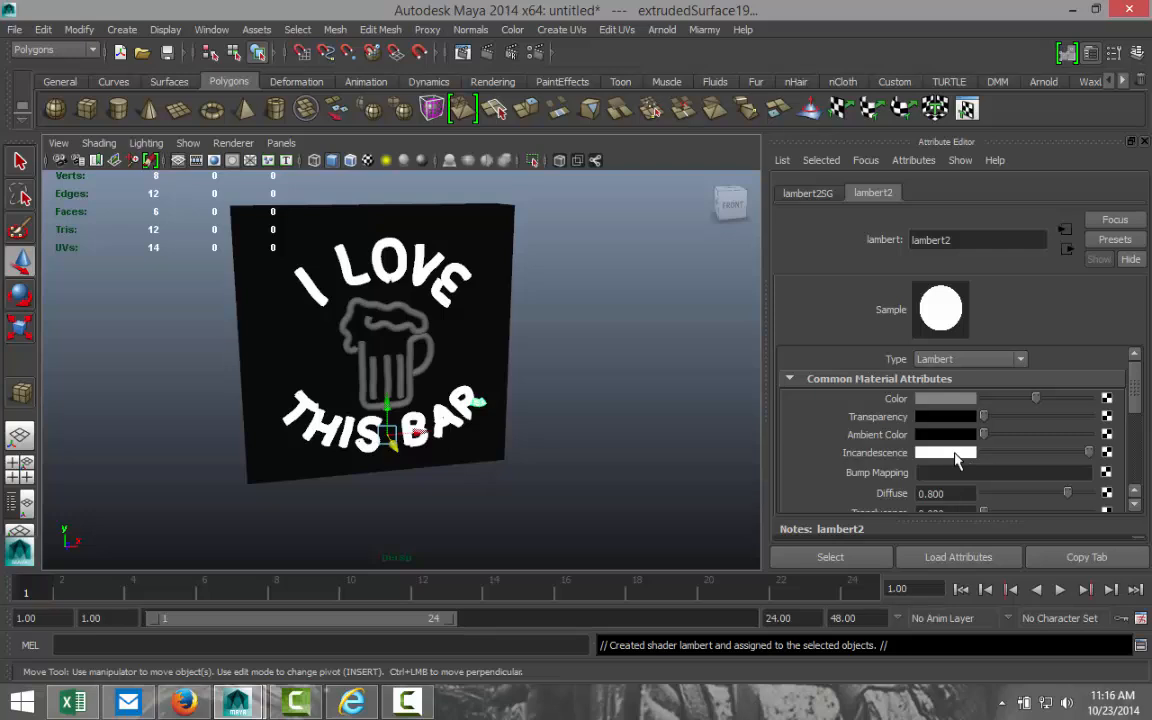
# Set the Lambert's incandescence to a pale blue (H 240, S about 0.7).
pyautogui.click(945, 398)
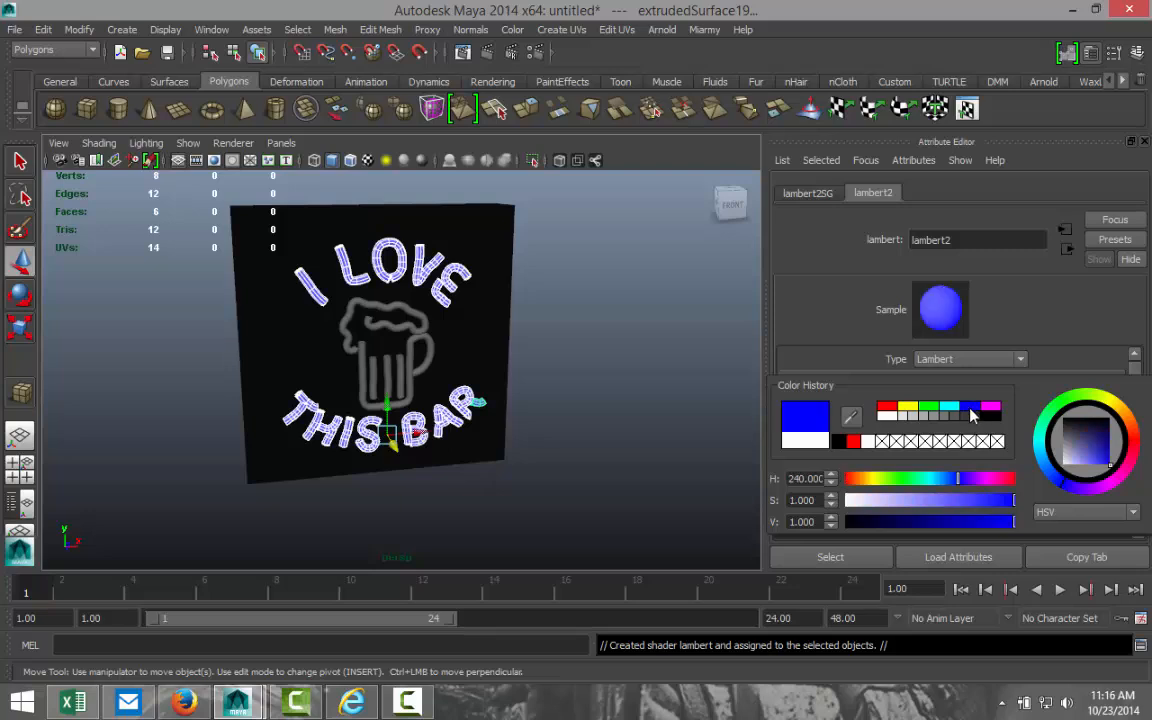
pyautogui.moveTo(1013, 500); pyautogui.dragTo(990, 500)
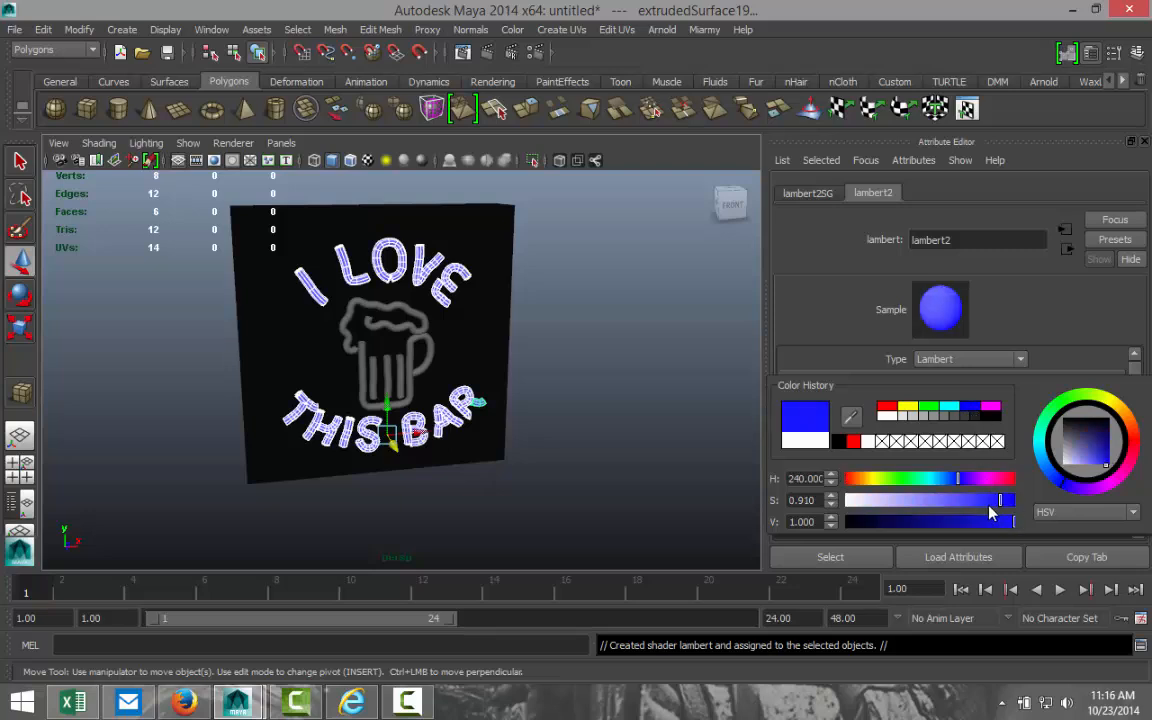
pyautogui.moveTo(1000, 500); pyautogui.dragTo(965, 500)
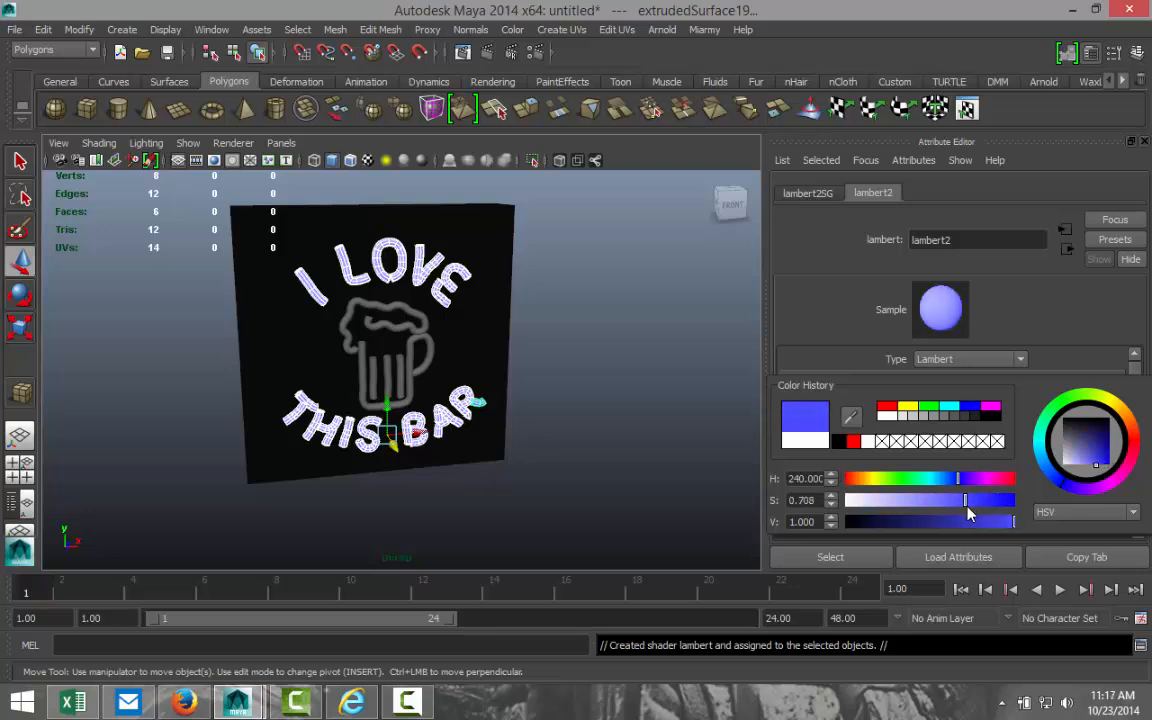
pyautogui.moveTo(966, 500); pyautogui.dragTo(963, 500)
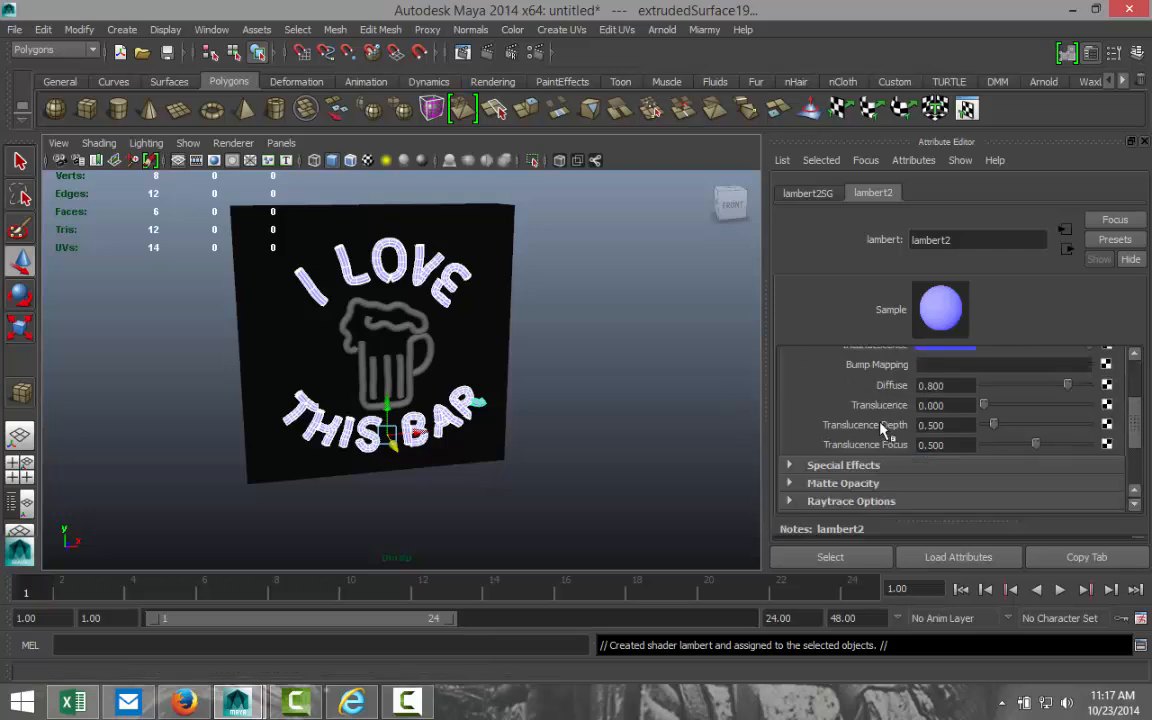
# Adjust the material's Glow Intensity under Special Effects.
pyautogui.click(843, 464)
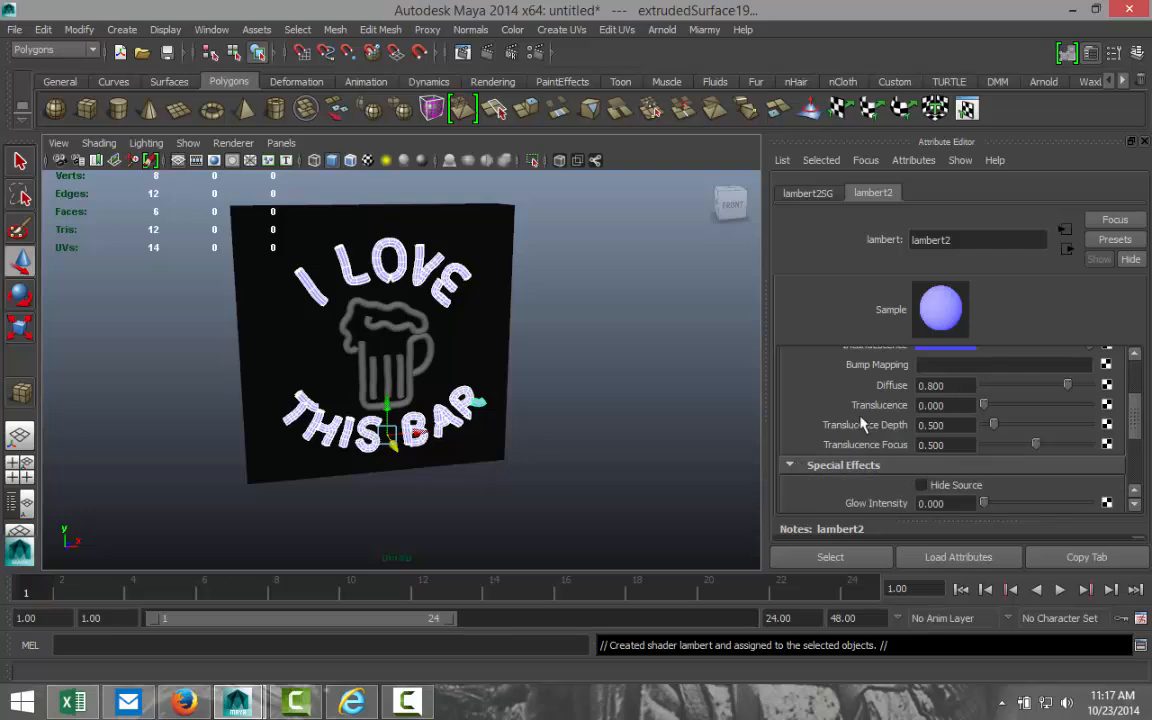
pyautogui.scroll(-3)
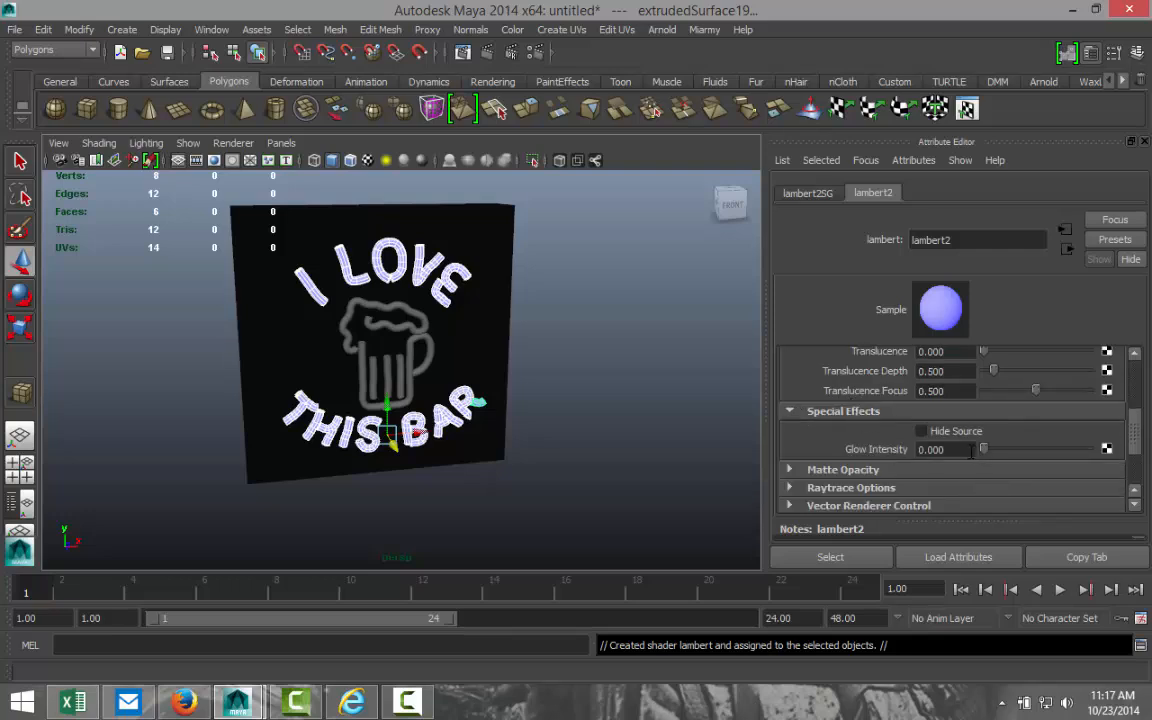
pyautogui.click(945, 449)
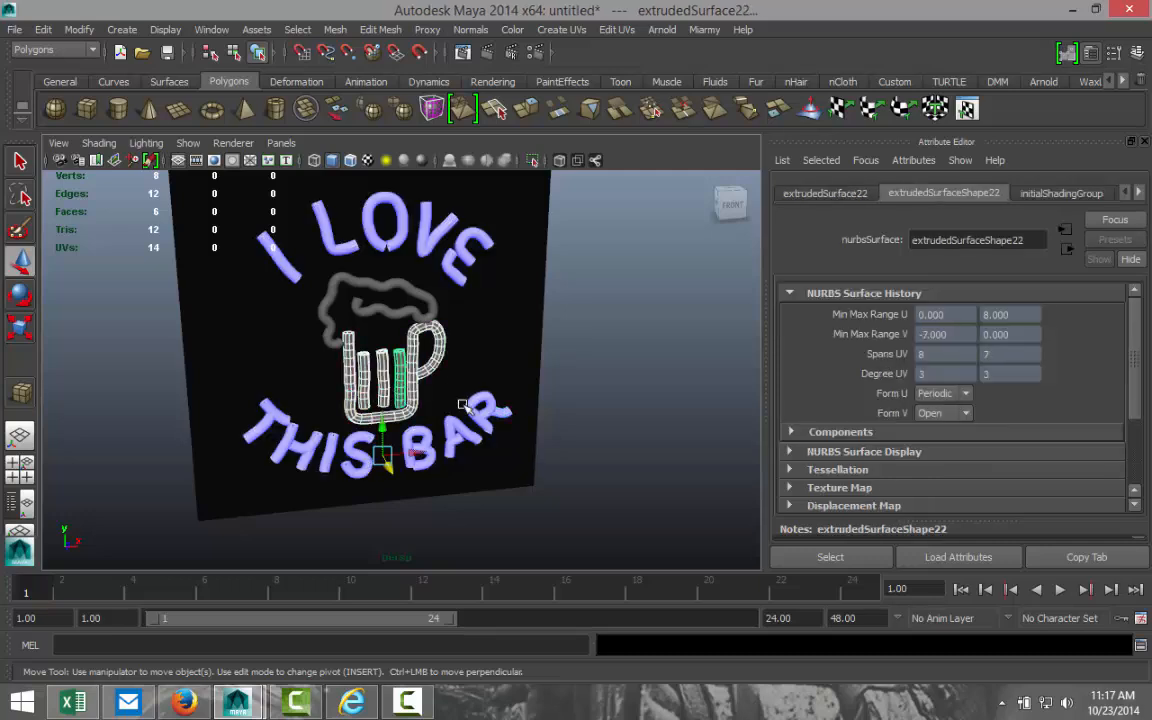
# Assign the mug a new Lambert with bright yellow incandescence (H 60, S 1, V 1).
pyautogui.rightClick(400, 410)
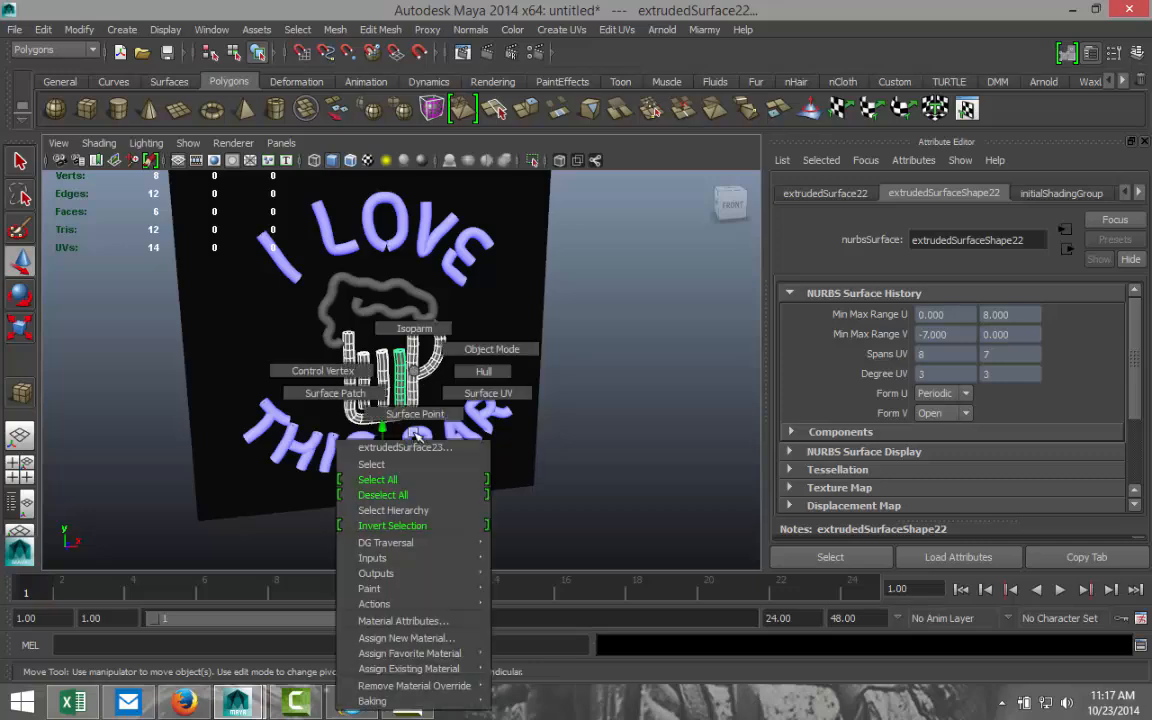
pyautogui.click(405, 638)
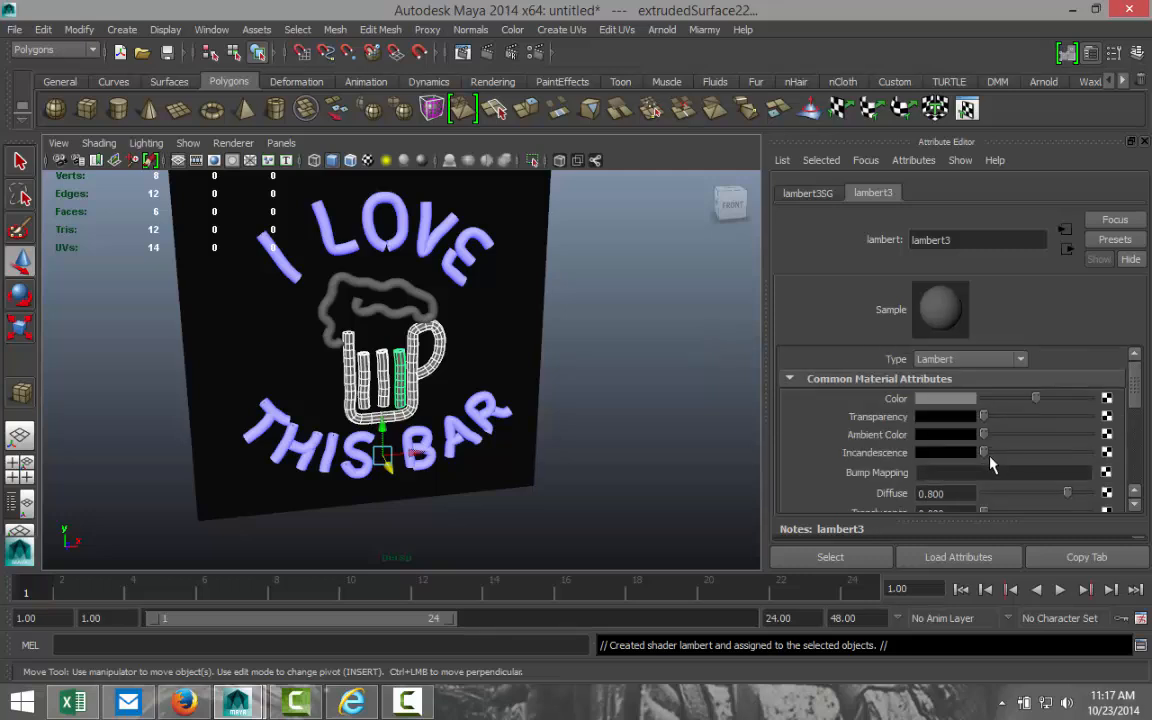
pyautogui.moveTo(984, 458)
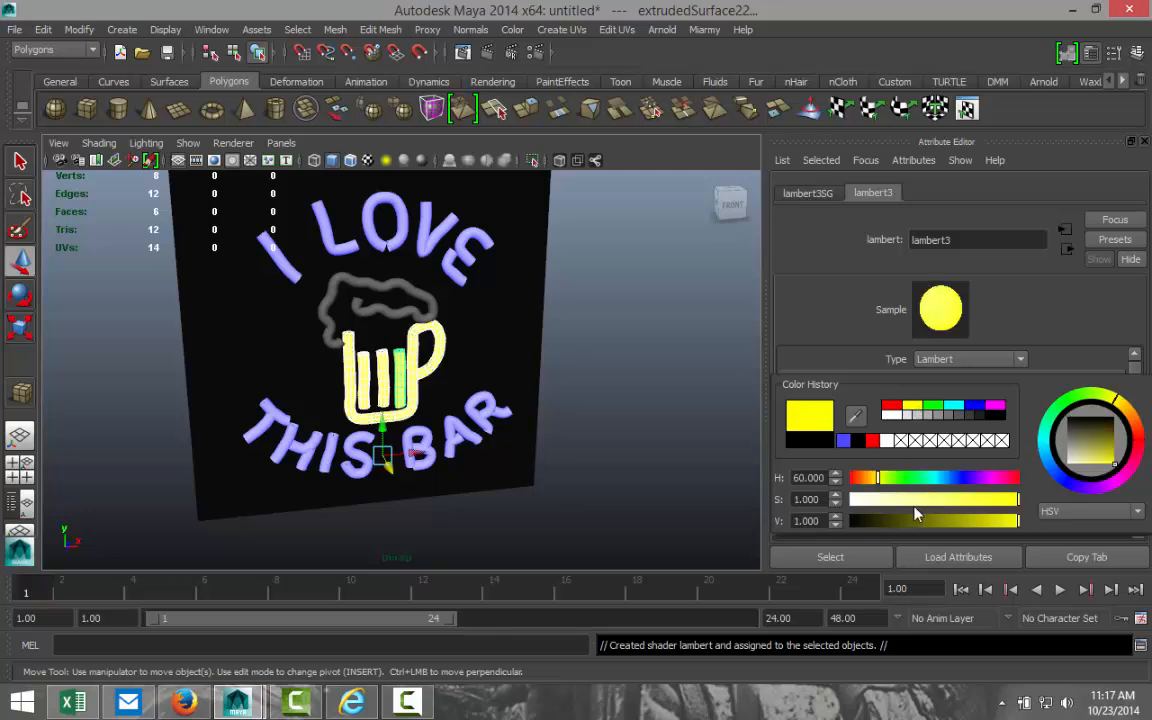
pyautogui.moveTo(1018, 499); pyautogui.dragTo(985, 499)
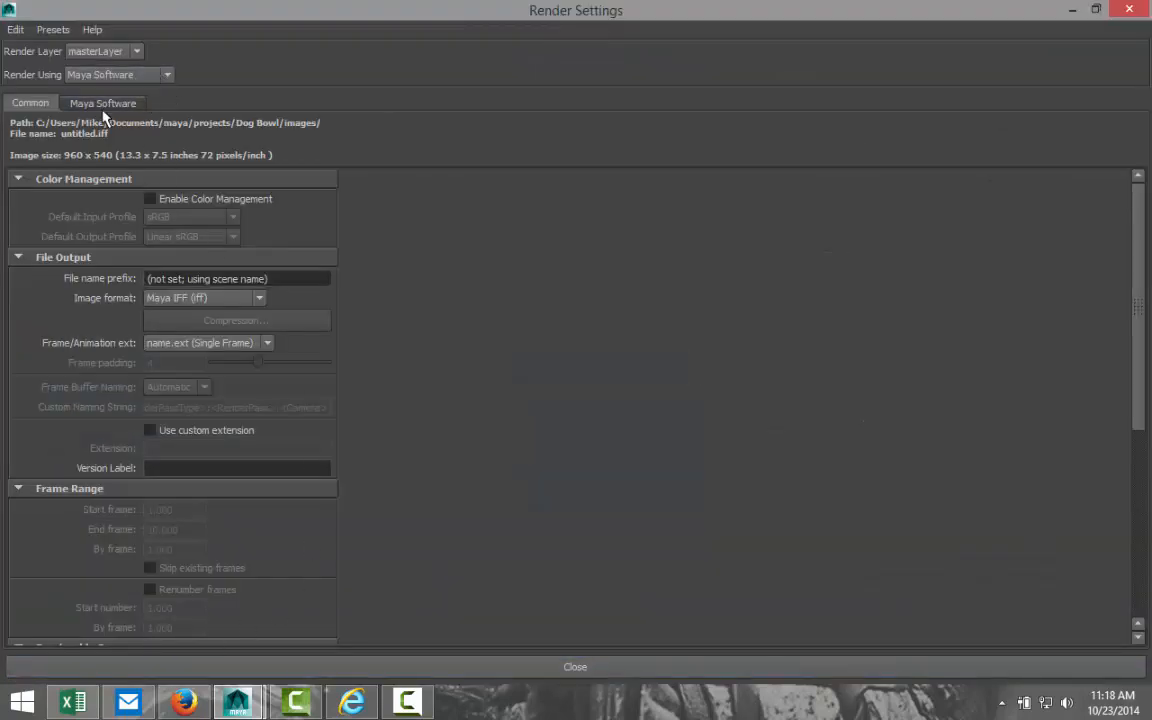
# Set the output resolution to the HD 1080 preset and raise mental ray Quality to about 1.48.
pyautogui.scroll(-3)
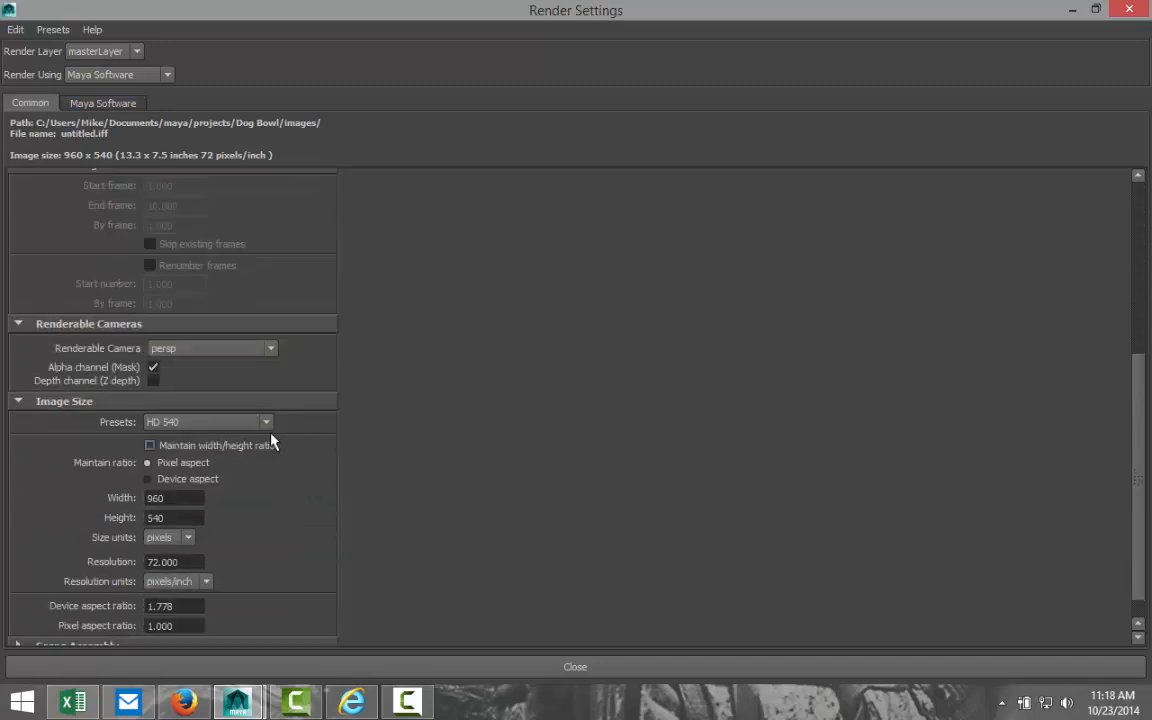
pyautogui.click(265, 421)
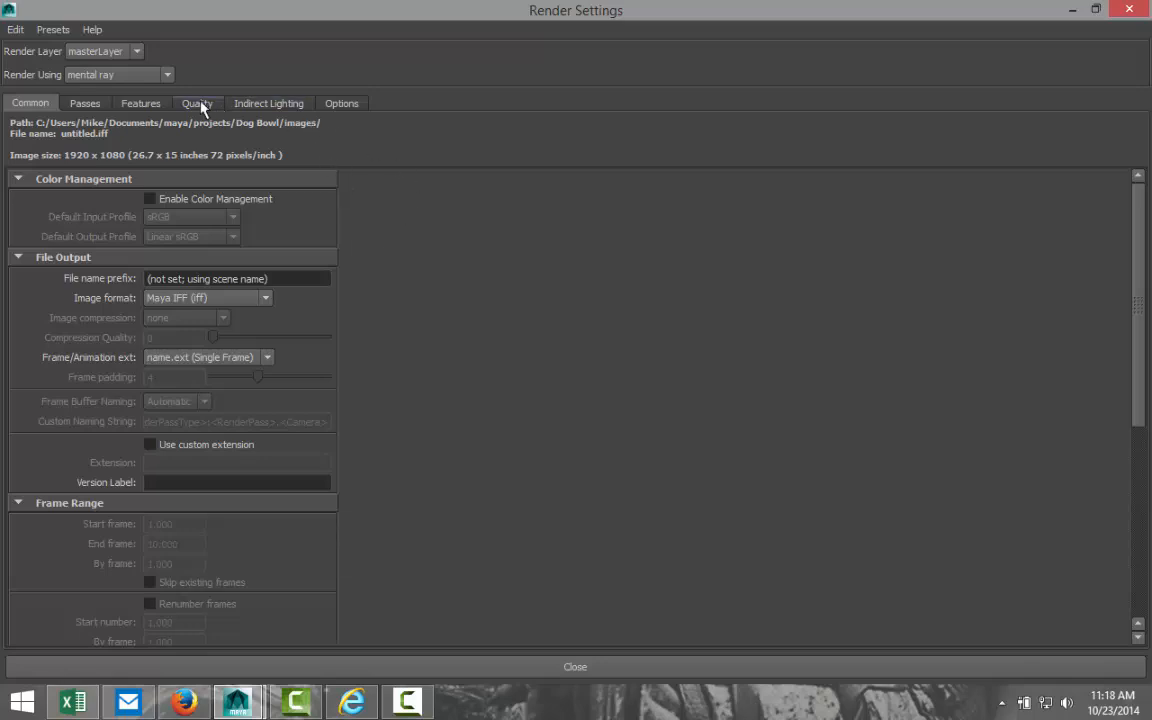
pyautogui.click(197, 103)
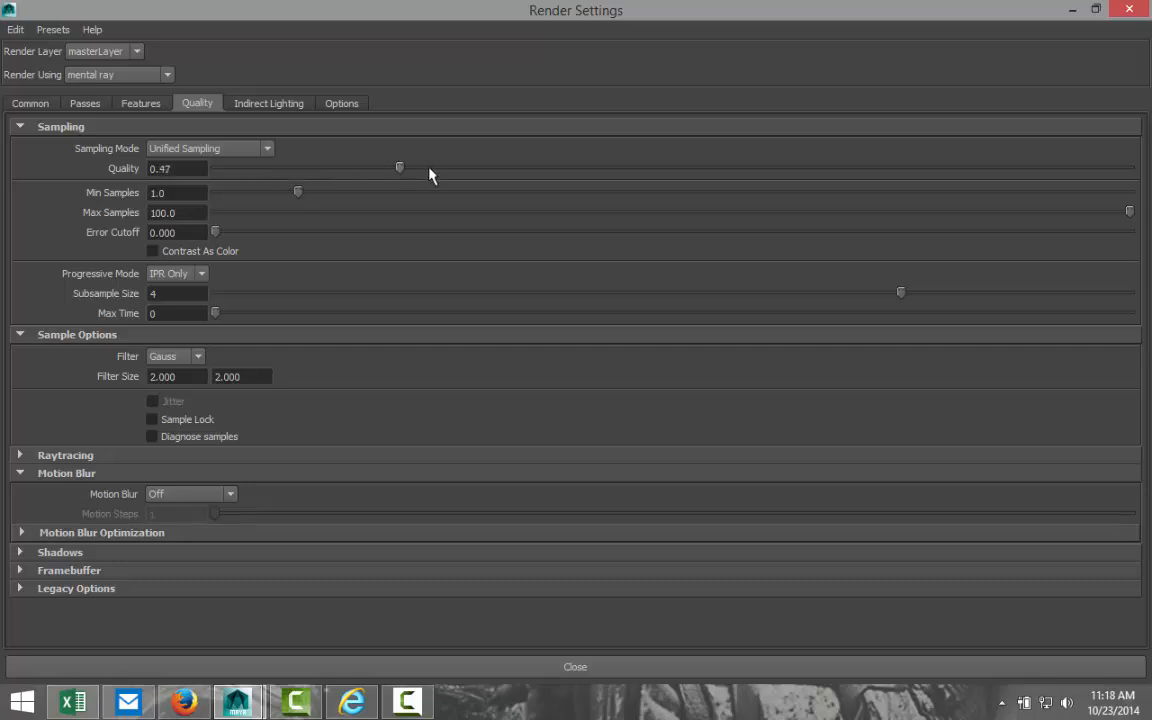
pyautogui.moveTo(399, 167); pyautogui.dragTo(813, 167)
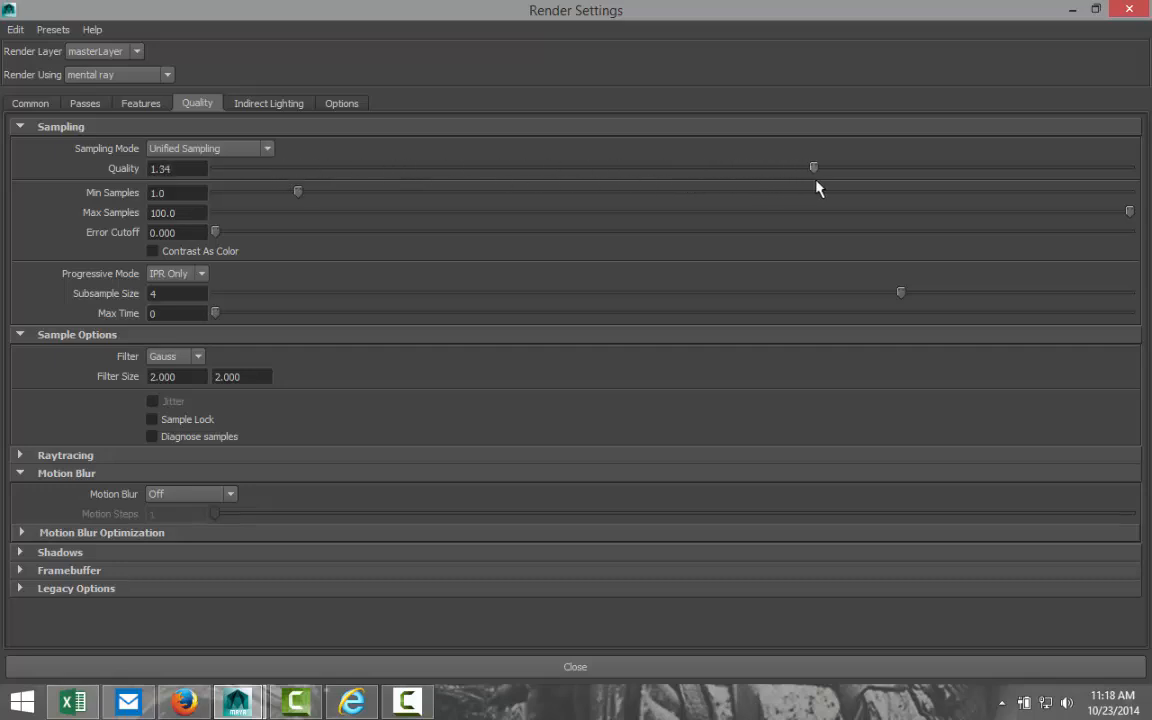
pyautogui.moveTo(813, 167); pyautogui.dragTo(880, 167)
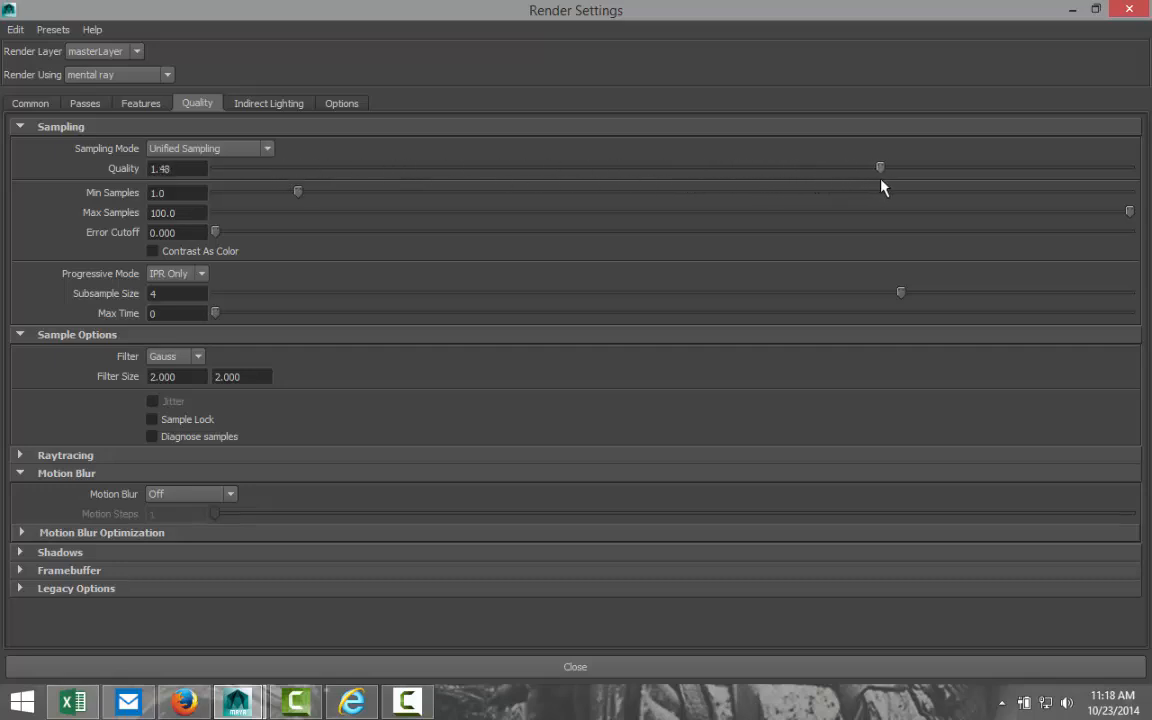
pyautogui.moveTo(880, 167); pyautogui.dragTo(887, 167)
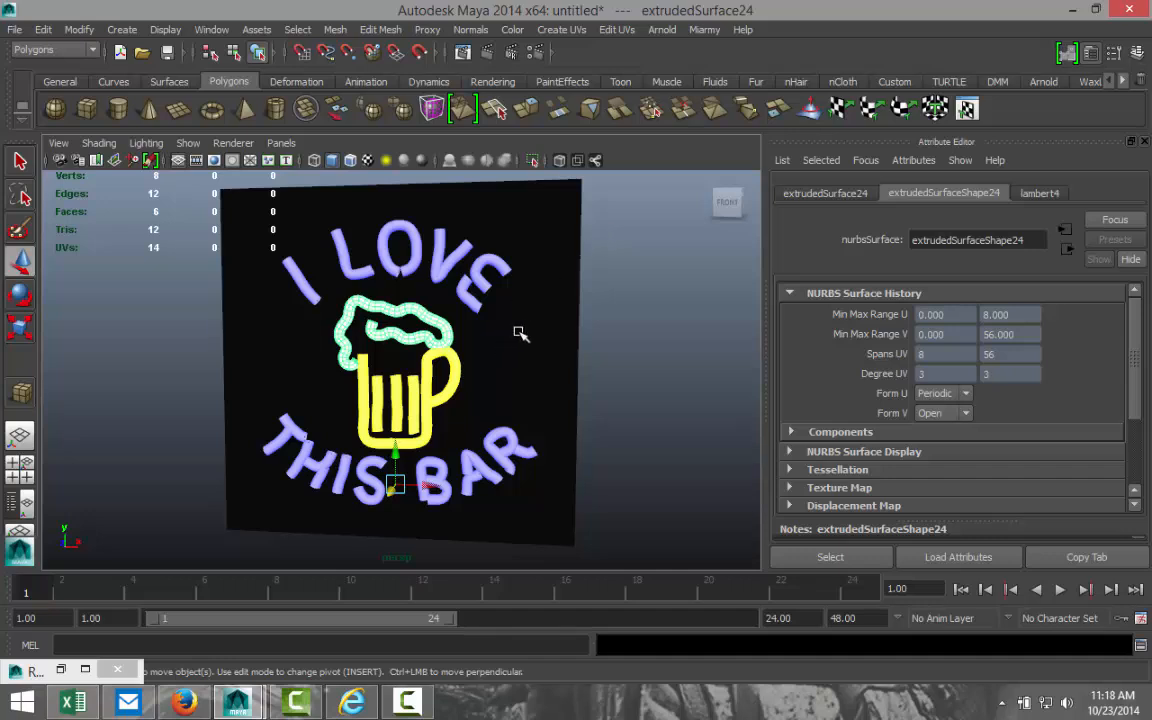
pyautogui.moveTo(598, 412)
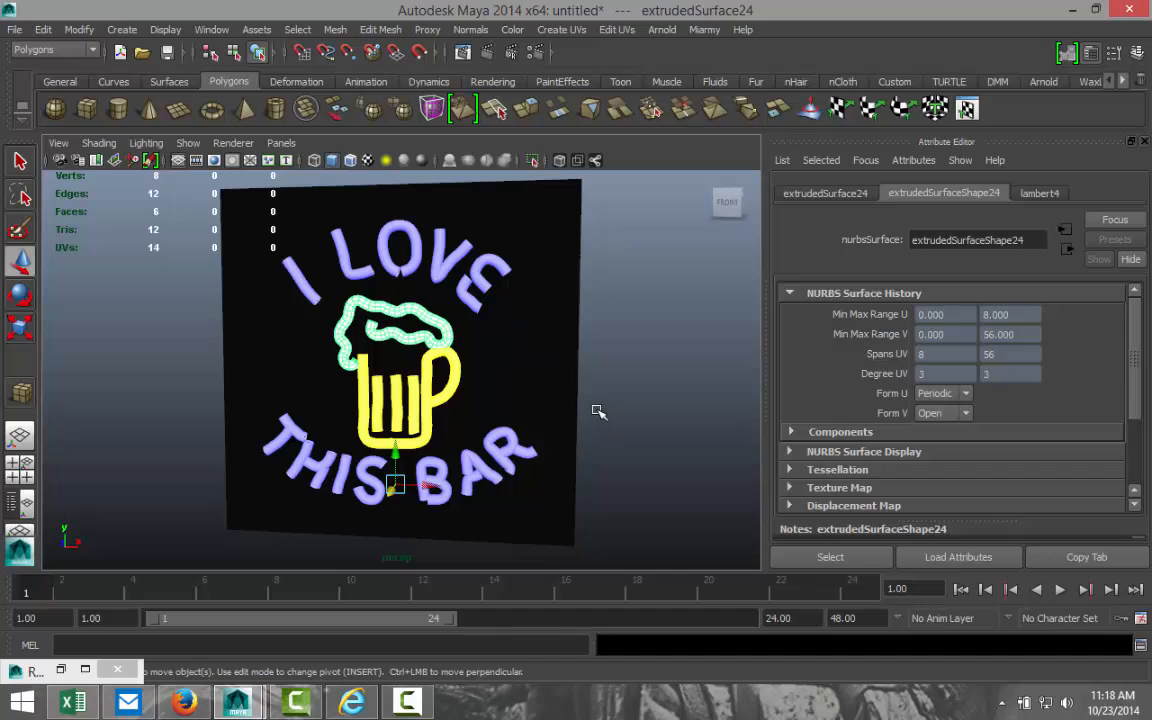
pyautogui.moveTo(600, 331)
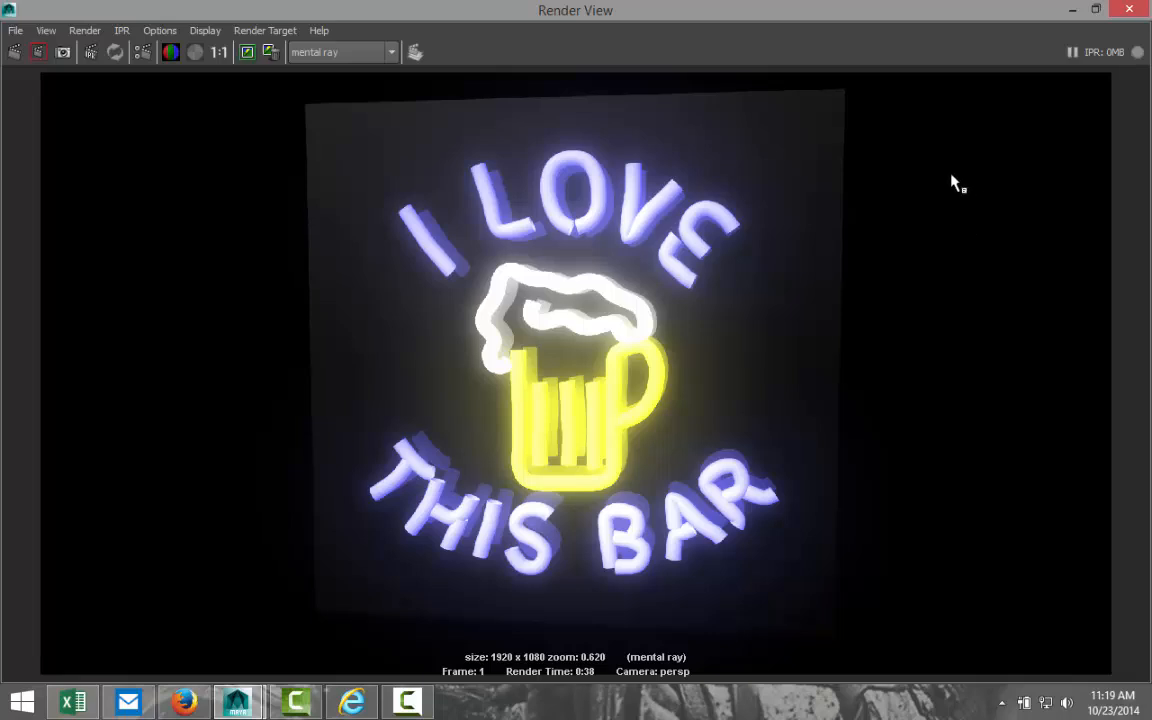
pyautogui.moveTo(920, 176)
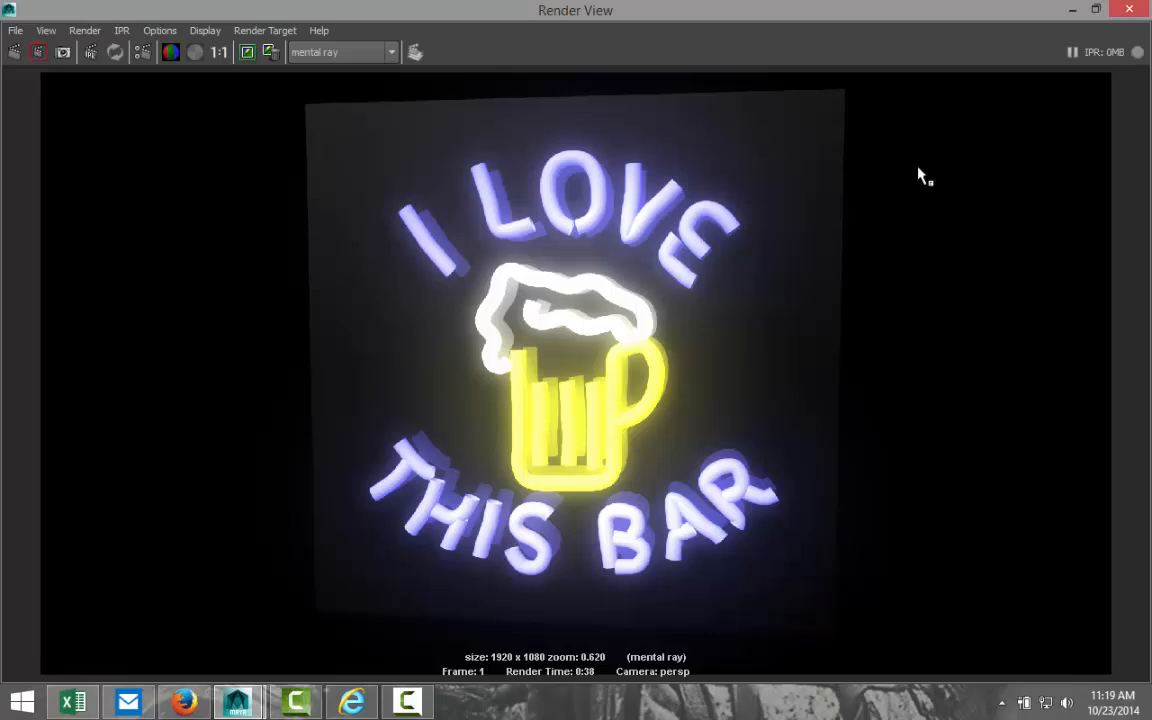